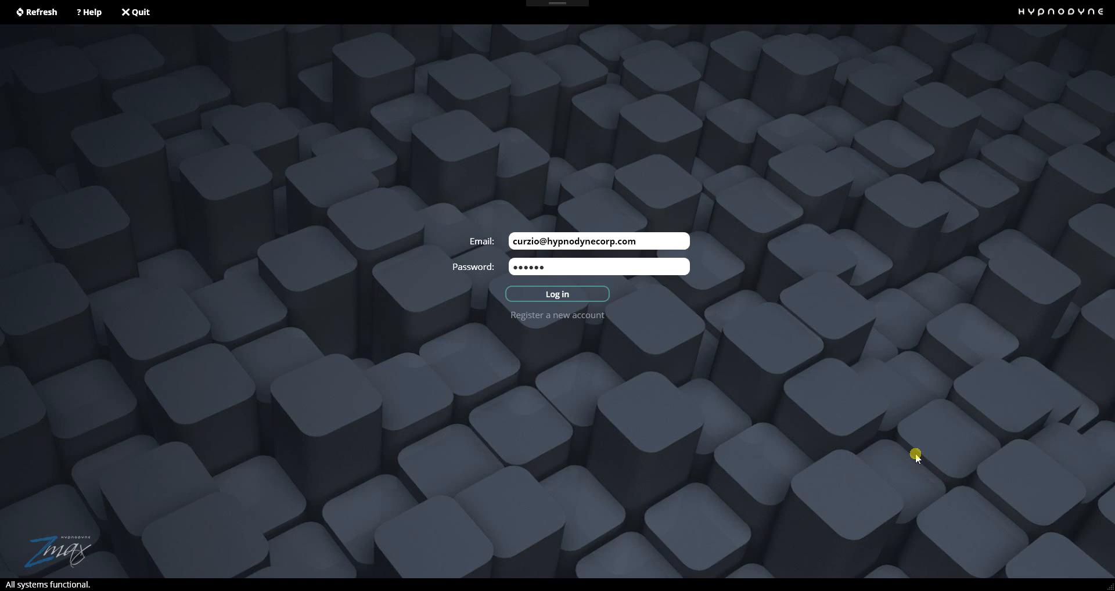
pyautogui.moveTo(902, 416)
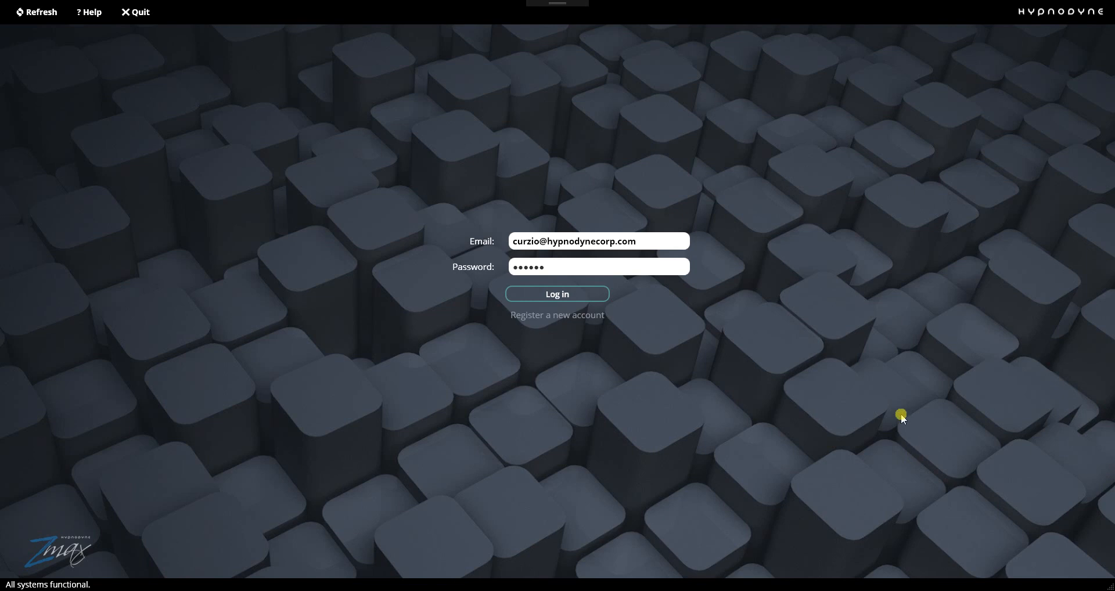
pyautogui.moveTo(849, 279)
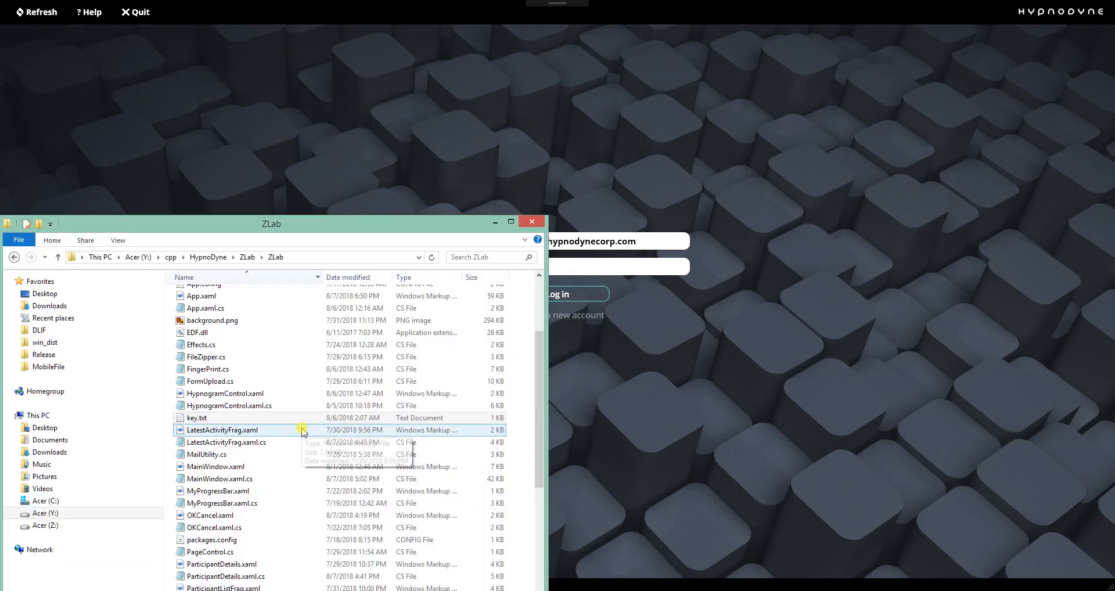
# View key.txt in Notepad, then browse into the CreateKey\bin\Debug folder
pyautogui.doubleClick(196, 419)
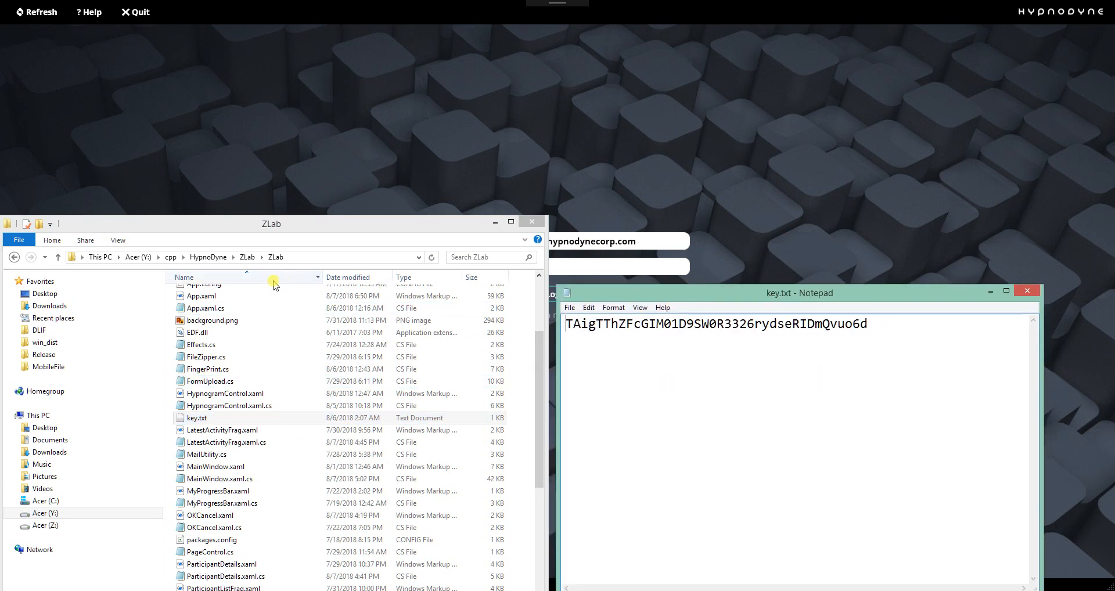
pyautogui.click(248, 256)
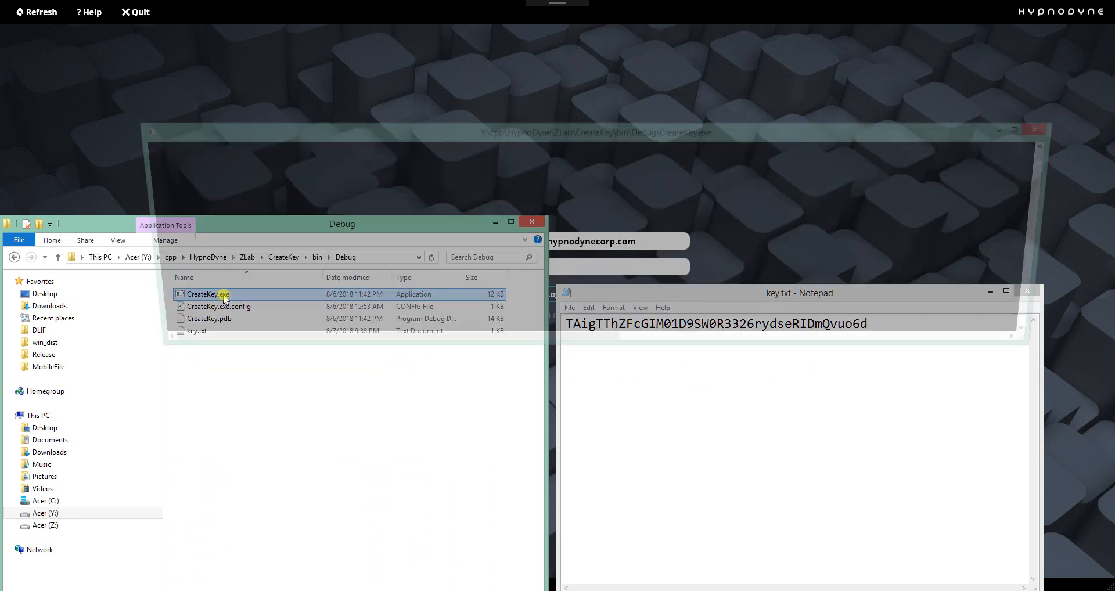
pyautogui.doubleClick(207, 294)
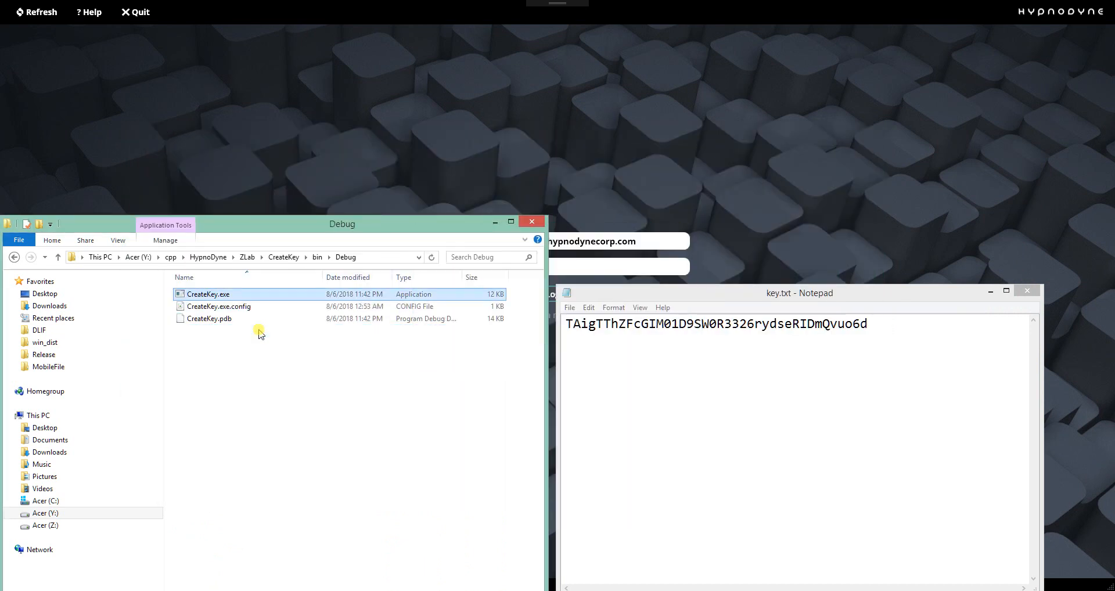
# Run CreateKey.exe and answer n to decline generating a new key file
pyautogui.doubleClick(208, 294)
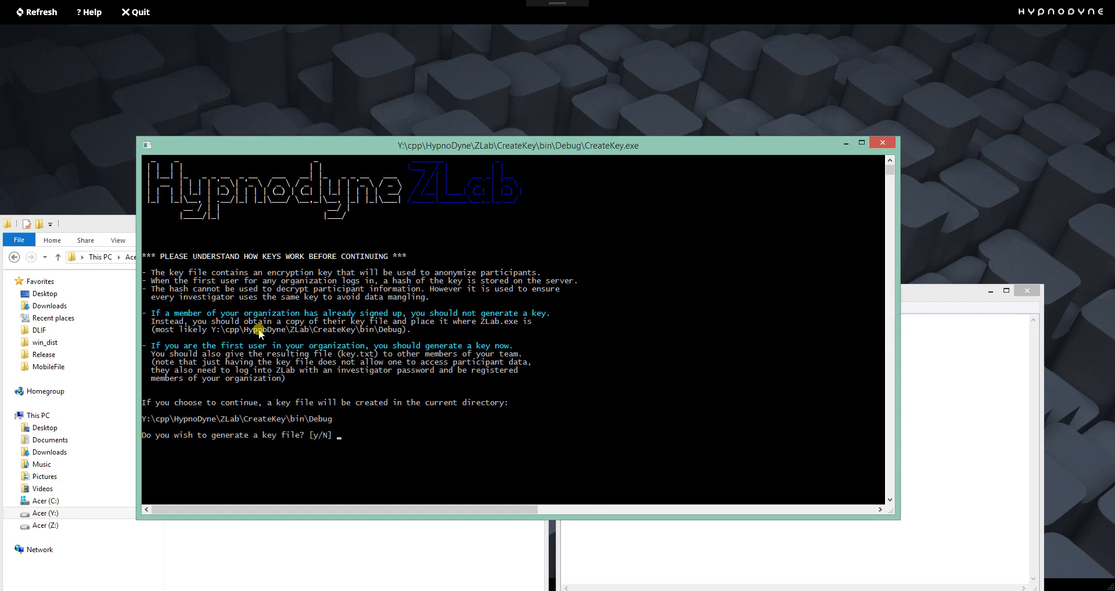
pyautogui.moveTo(546, 153)
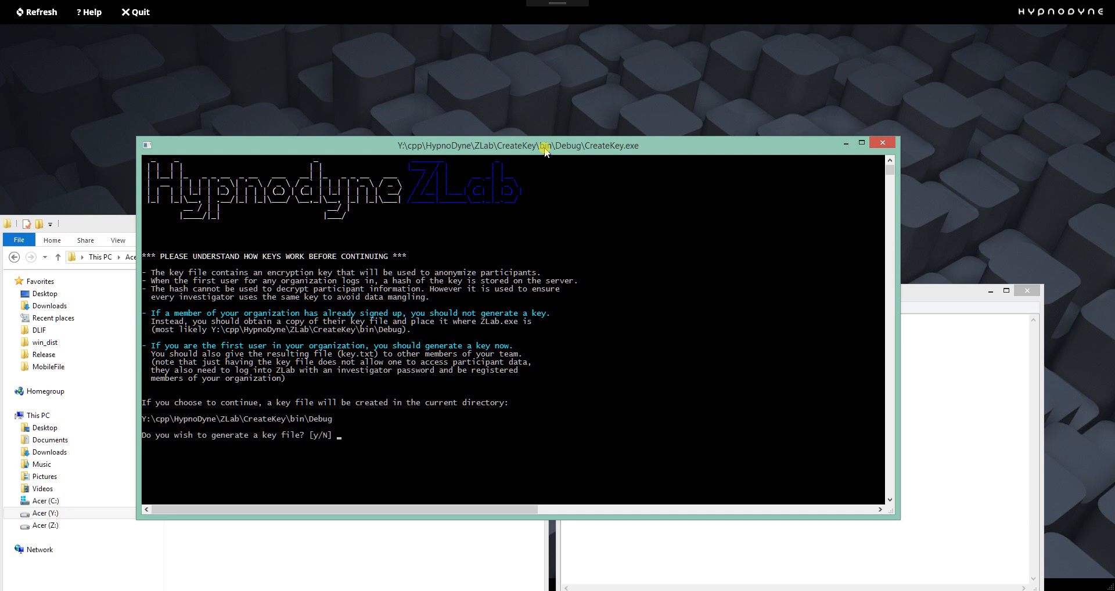
pyautogui.moveTo(419, 263)
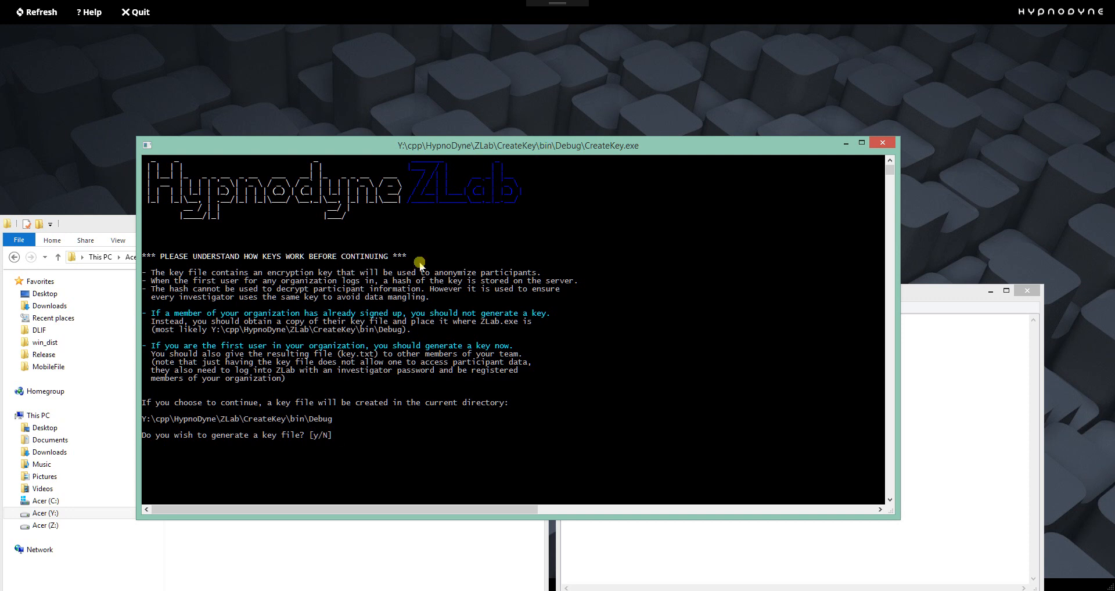
pyautogui.moveTo(391, 343)
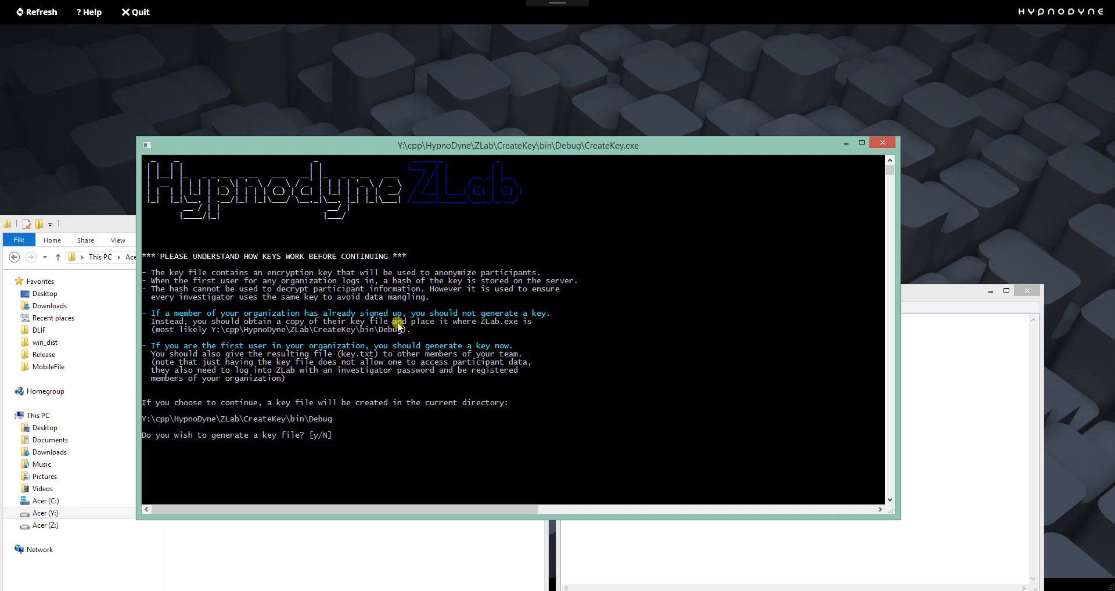
pyautogui.write('n')
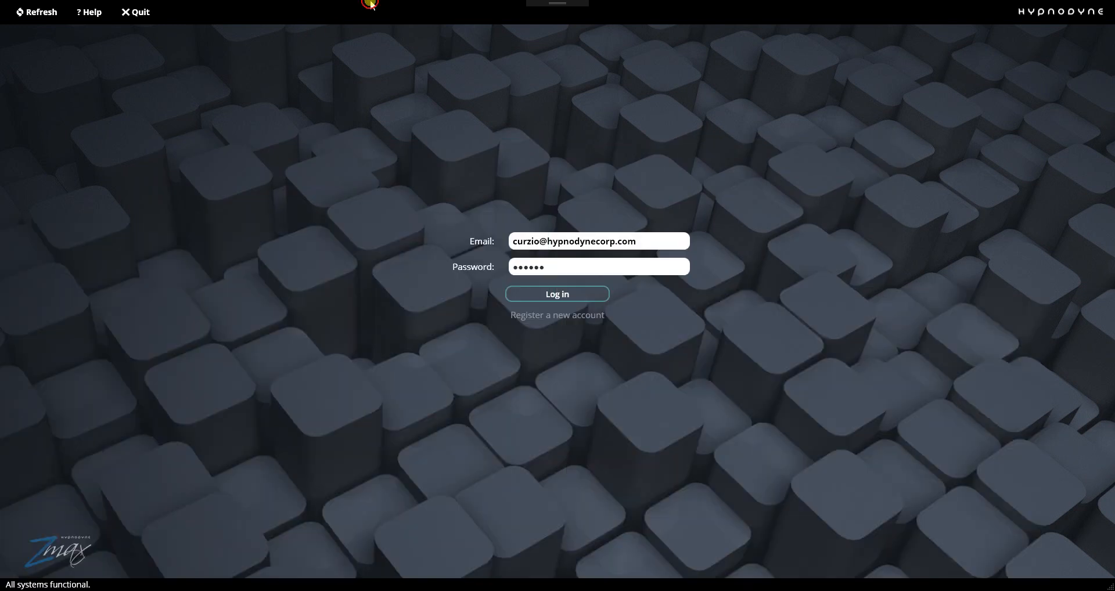
# Log into the investigator account to load the studies view
pyautogui.click(556, 294)
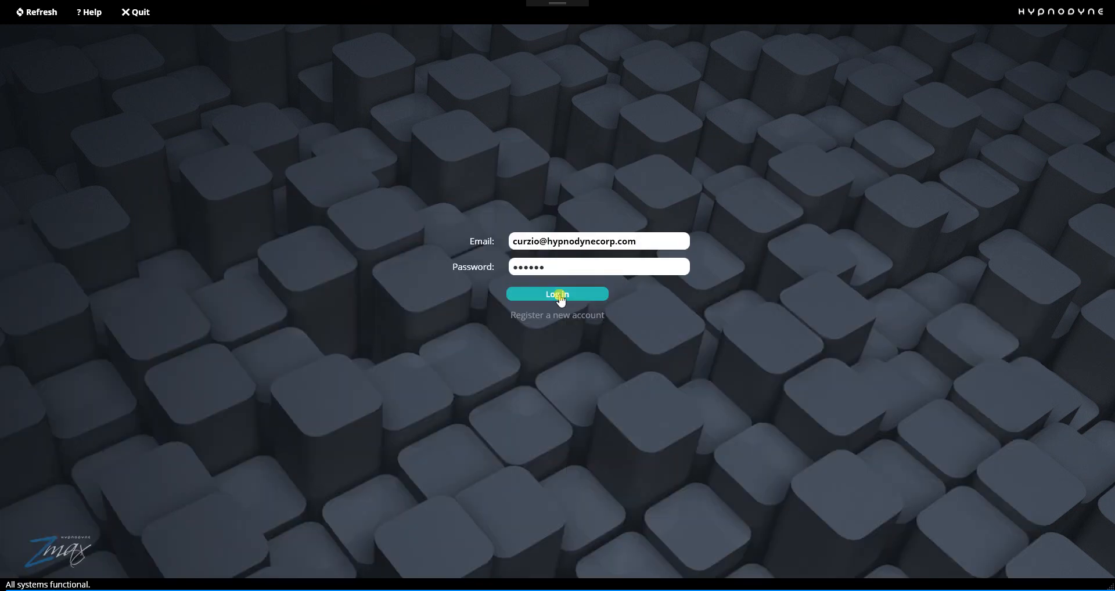
pyautogui.click(557, 293)
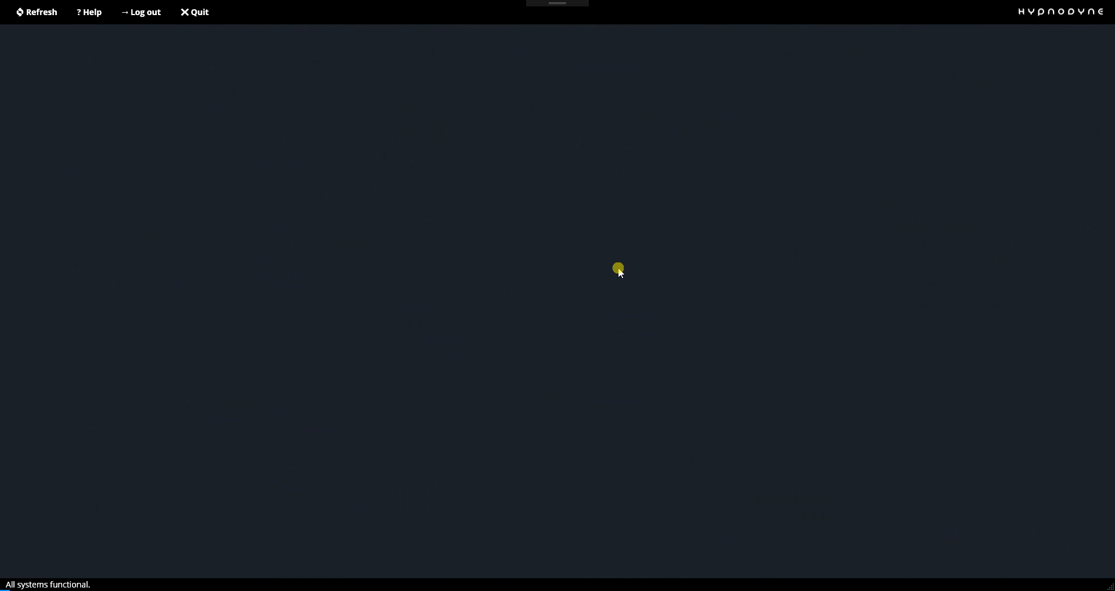
pyautogui.moveTo(617, 261)
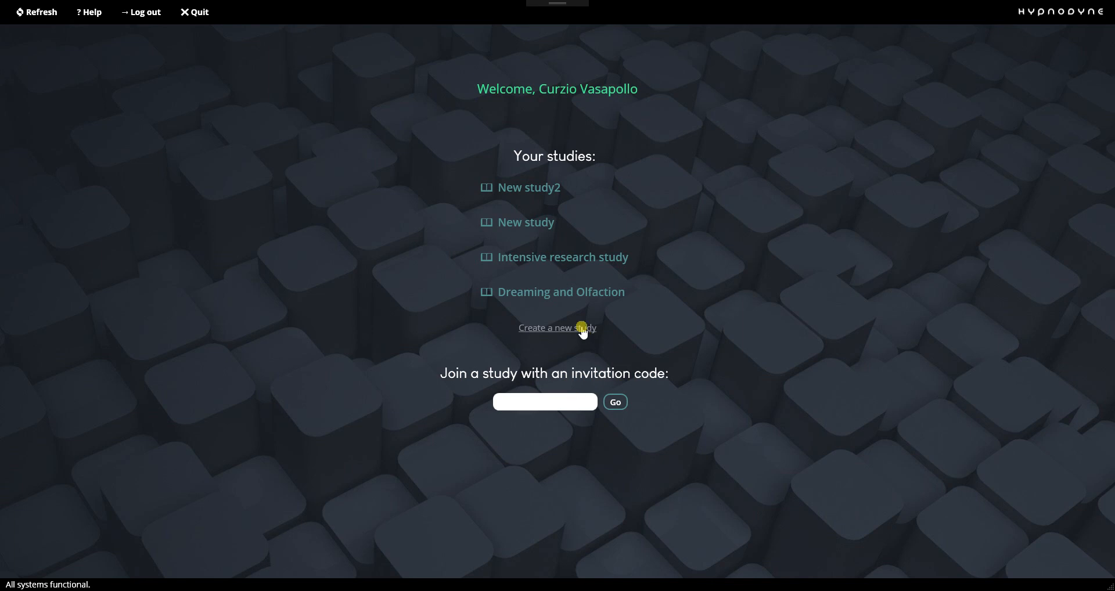
pyautogui.moveTo(582, 187)
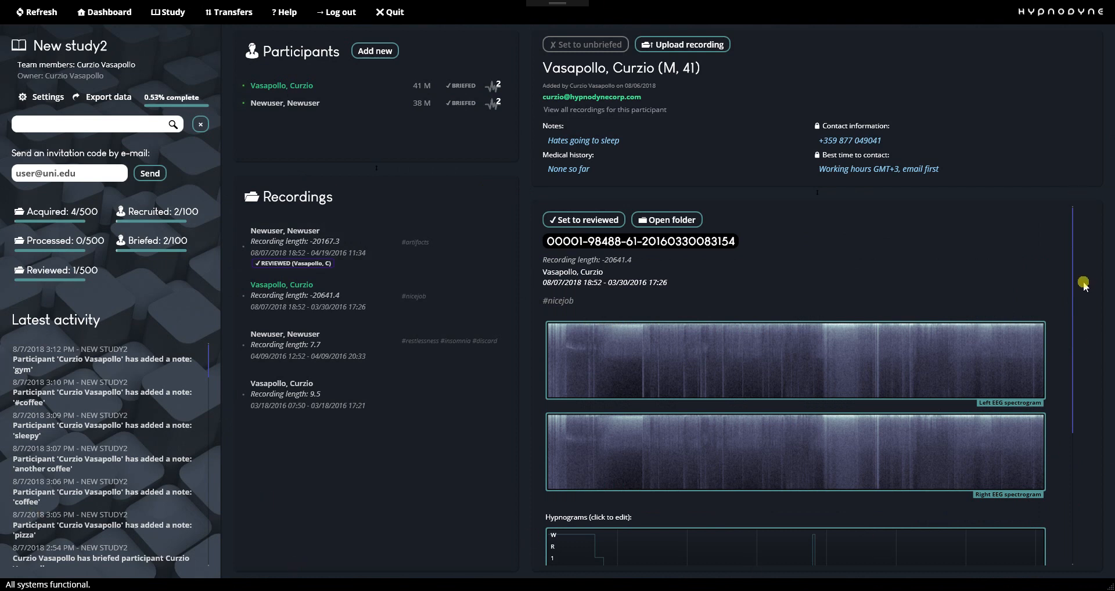
pyautogui.moveTo(648, 390)
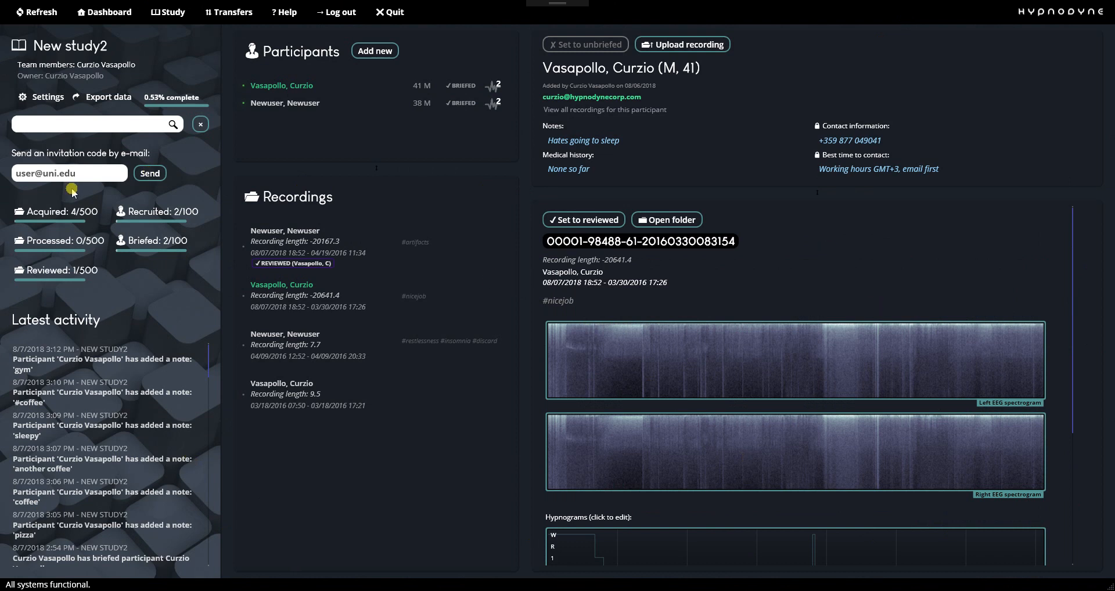
pyautogui.moveTo(110, 55)
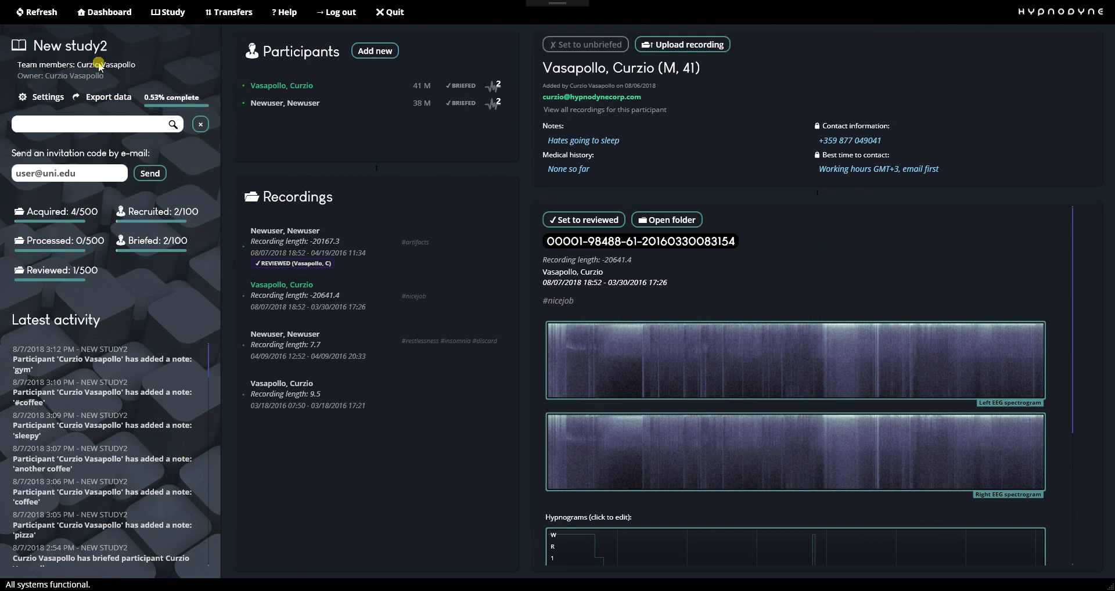
pyautogui.click(68, 173)
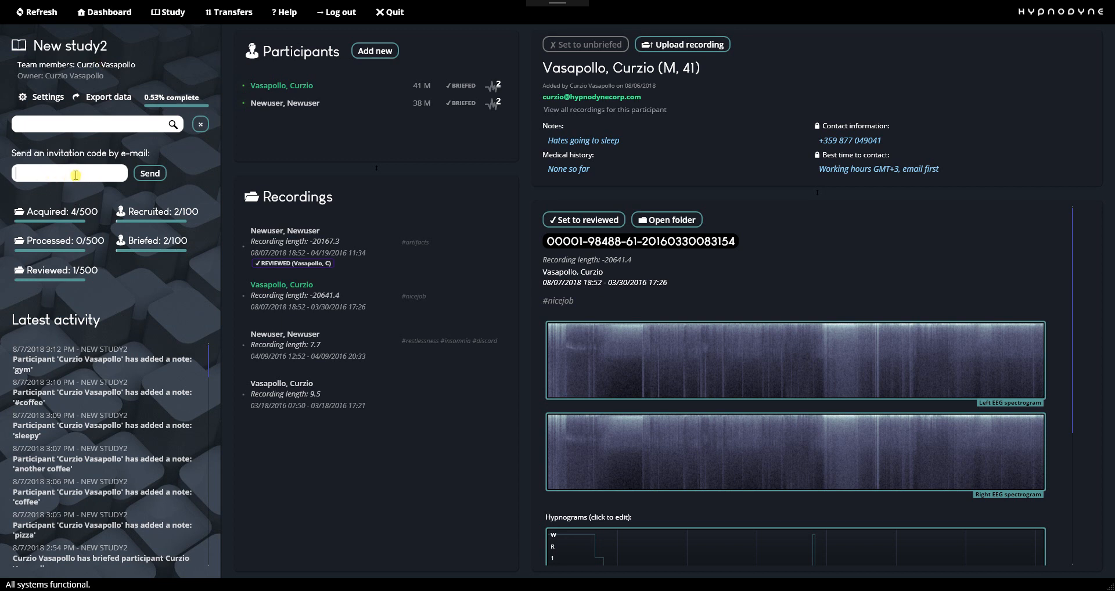
pyautogui.moveTo(72, 129)
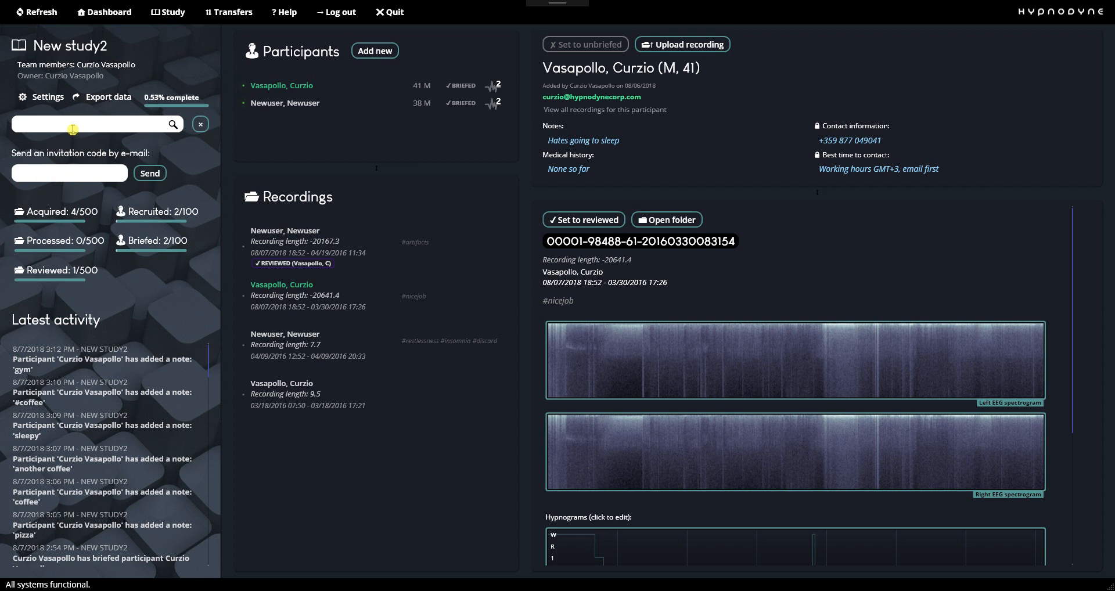
pyautogui.write('use')
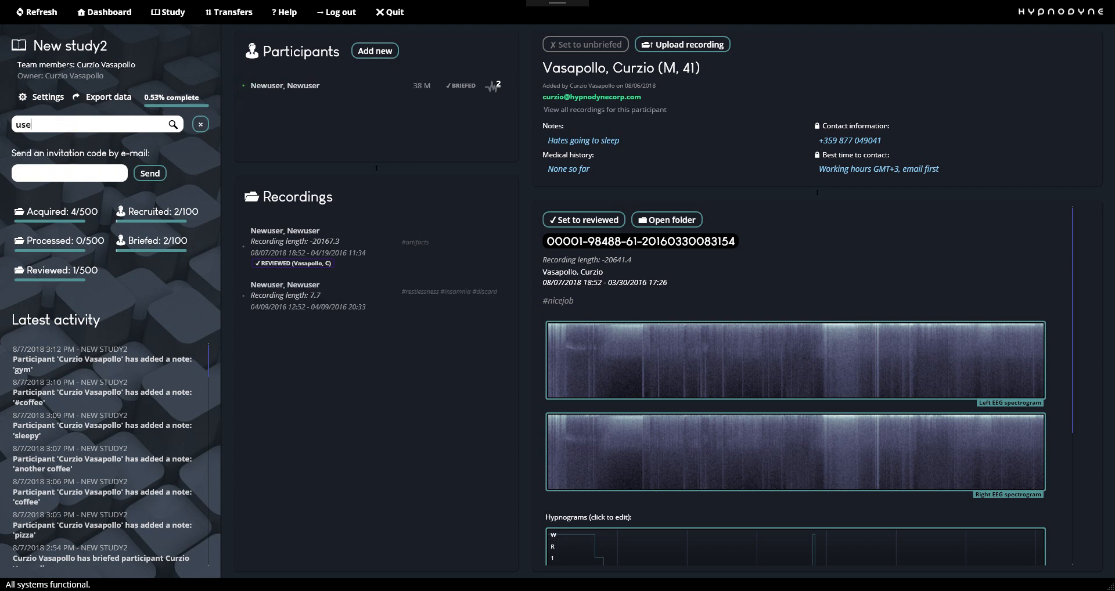
pyautogui.click(200, 124)
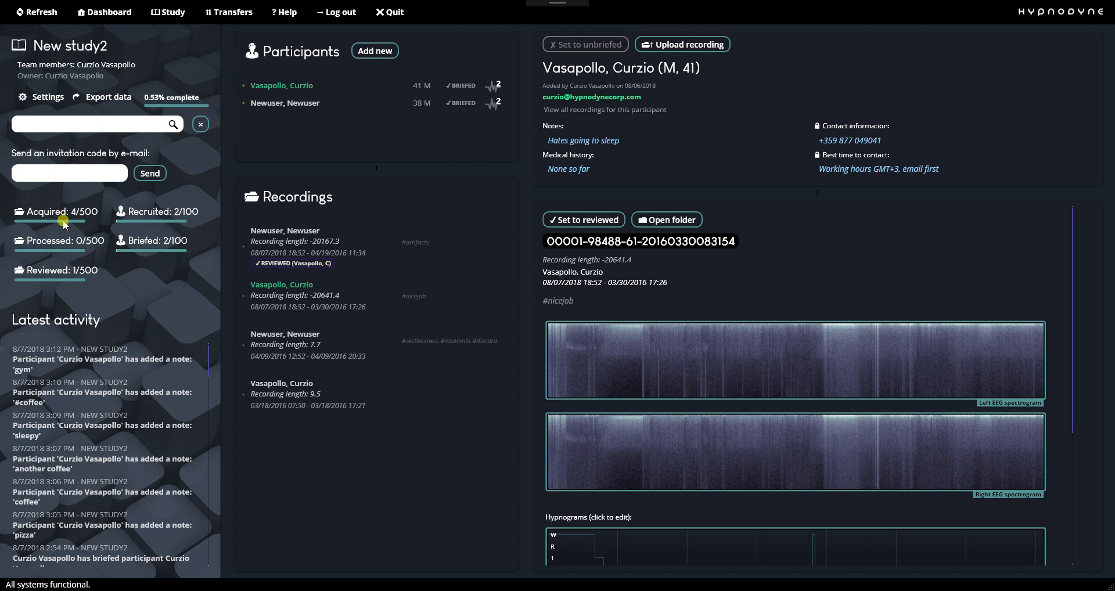
pyautogui.moveTo(91, 280)
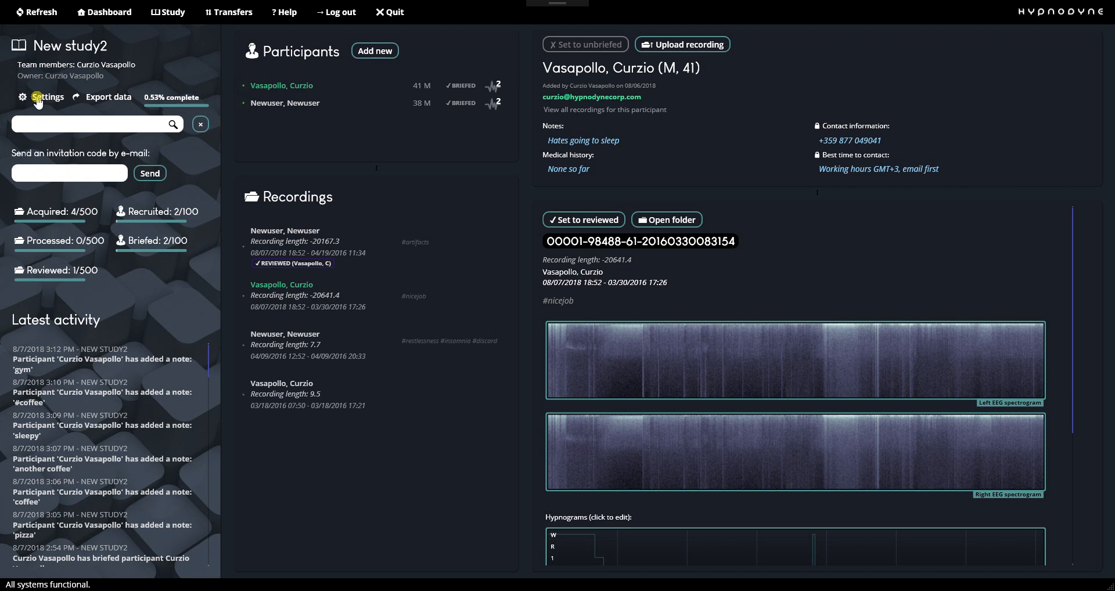
pyautogui.click(48, 96)
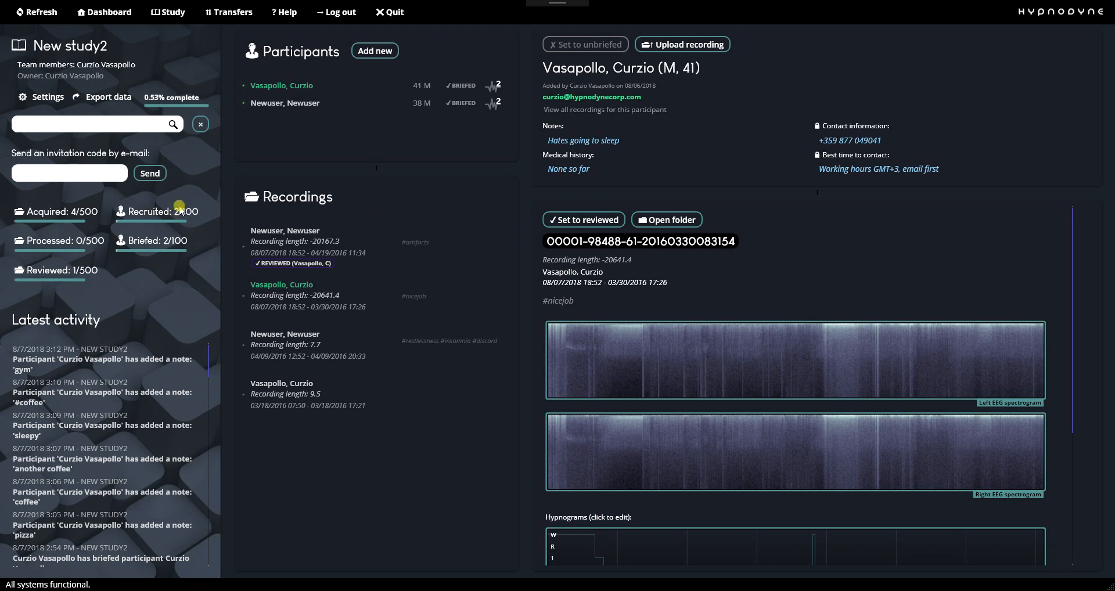
pyautogui.moveTo(334, 111)
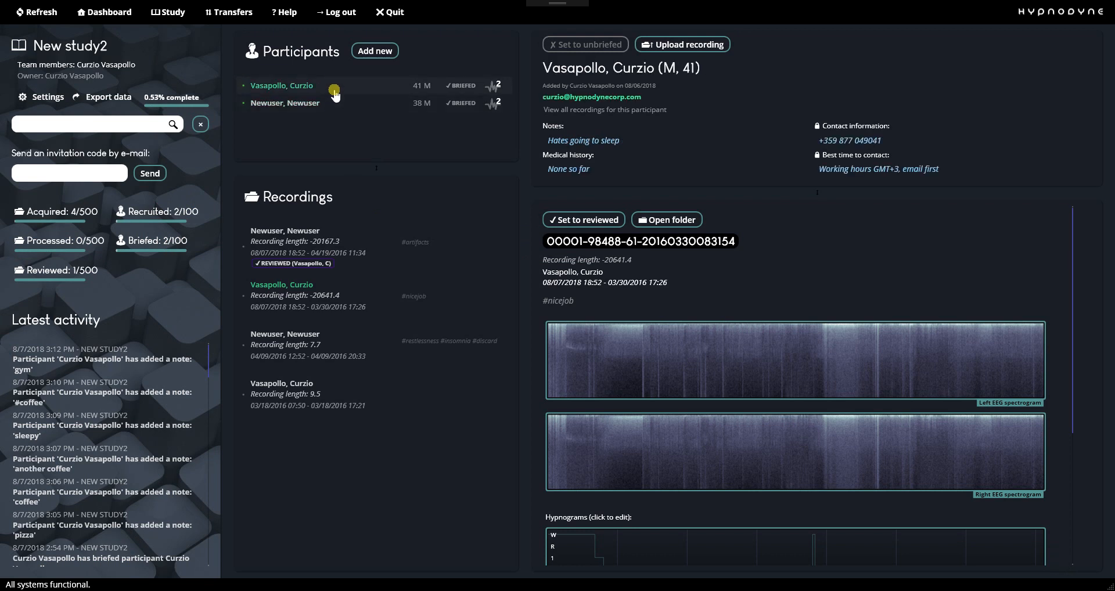
# Mark the first participant unbriefed and switch between the two participants' detail panels
pyautogui.click(585, 44)
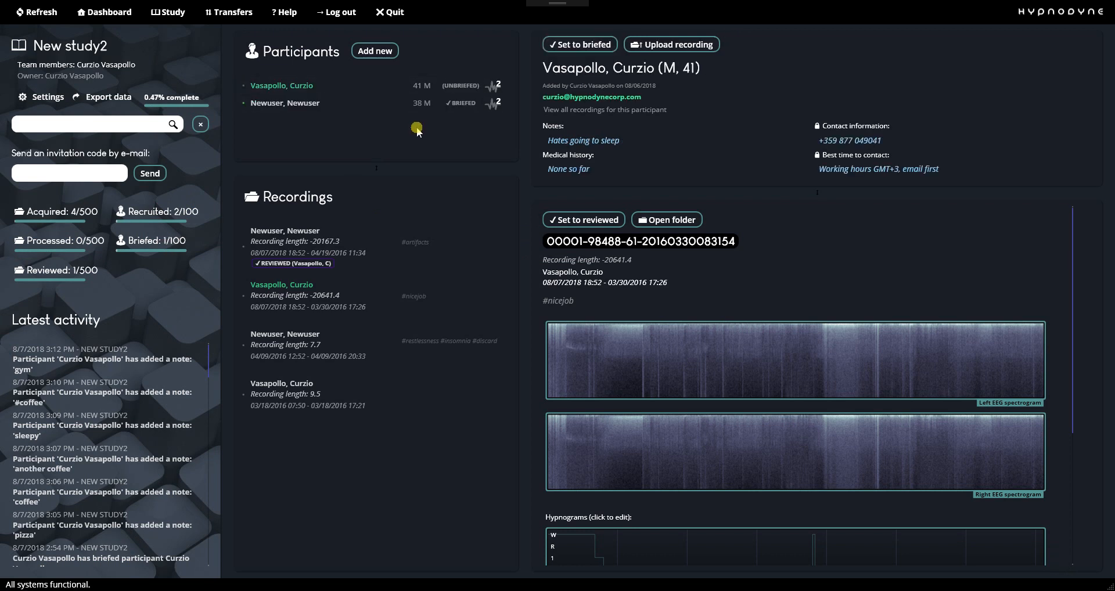
pyautogui.click(284, 102)
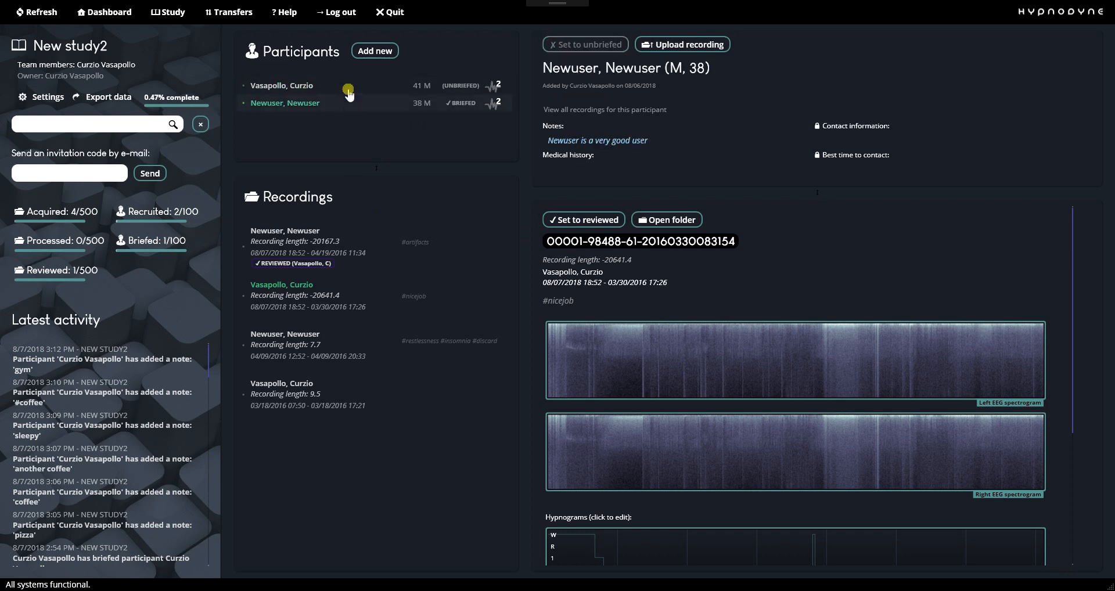
pyautogui.click(281, 86)
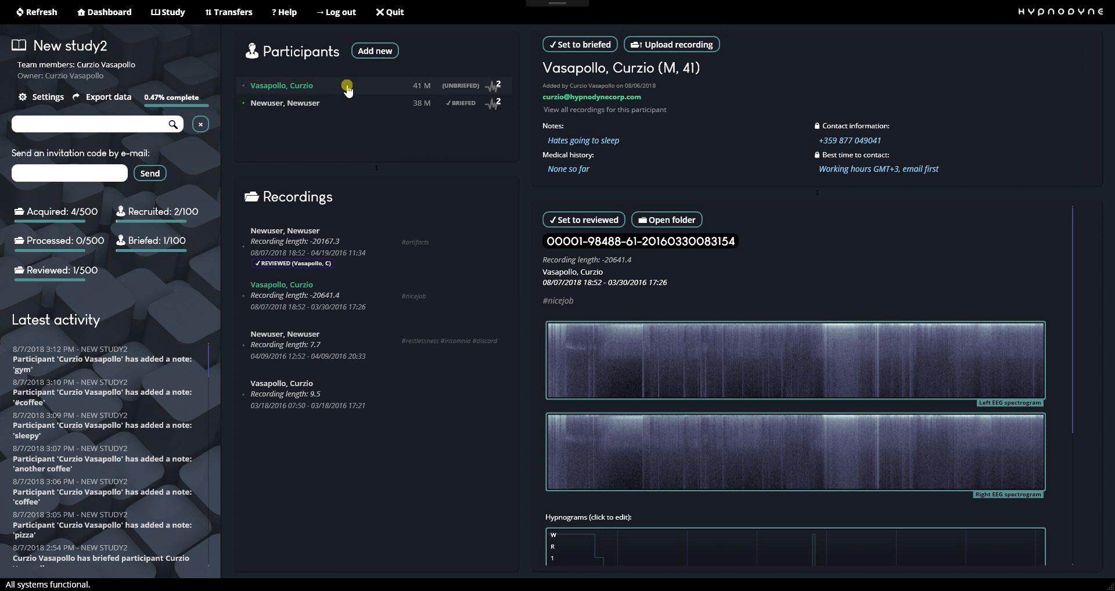
pyautogui.moveTo(342, 94)
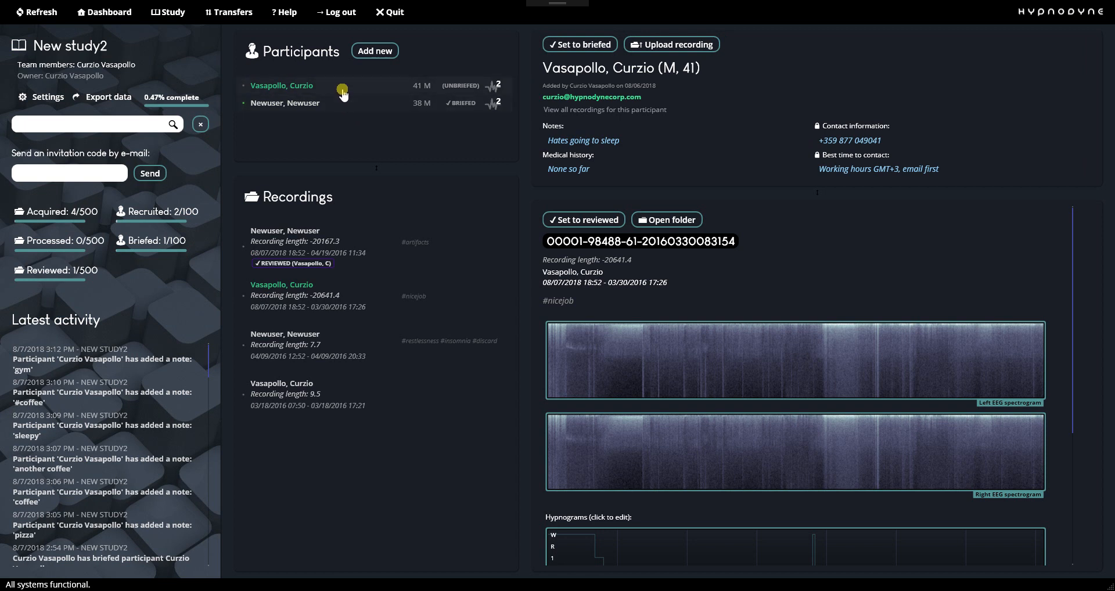
pyautogui.moveTo(343, 98)
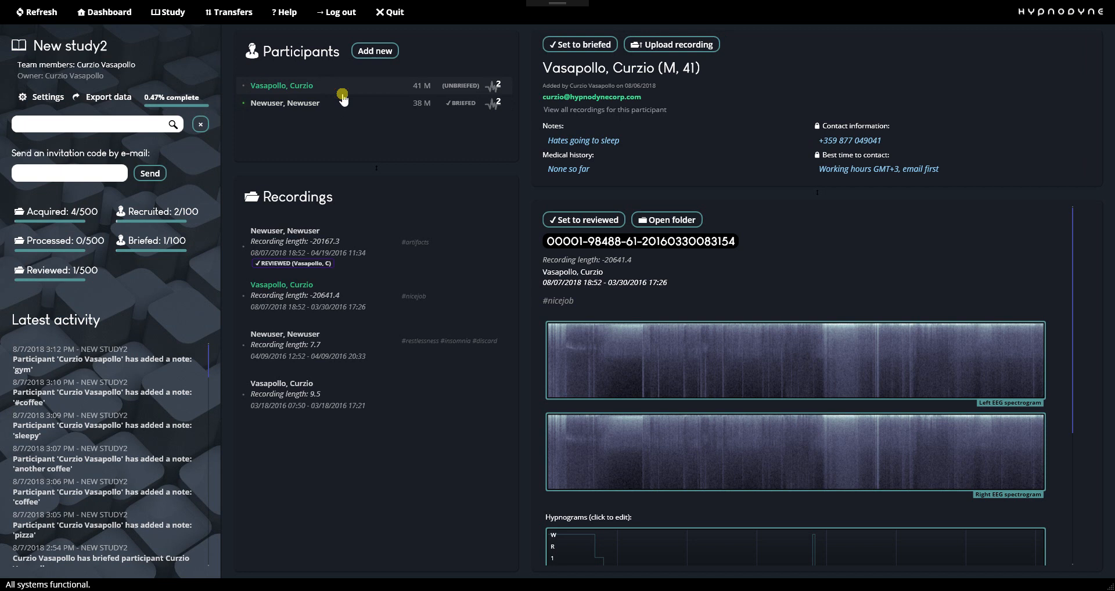
pyautogui.click(286, 102)
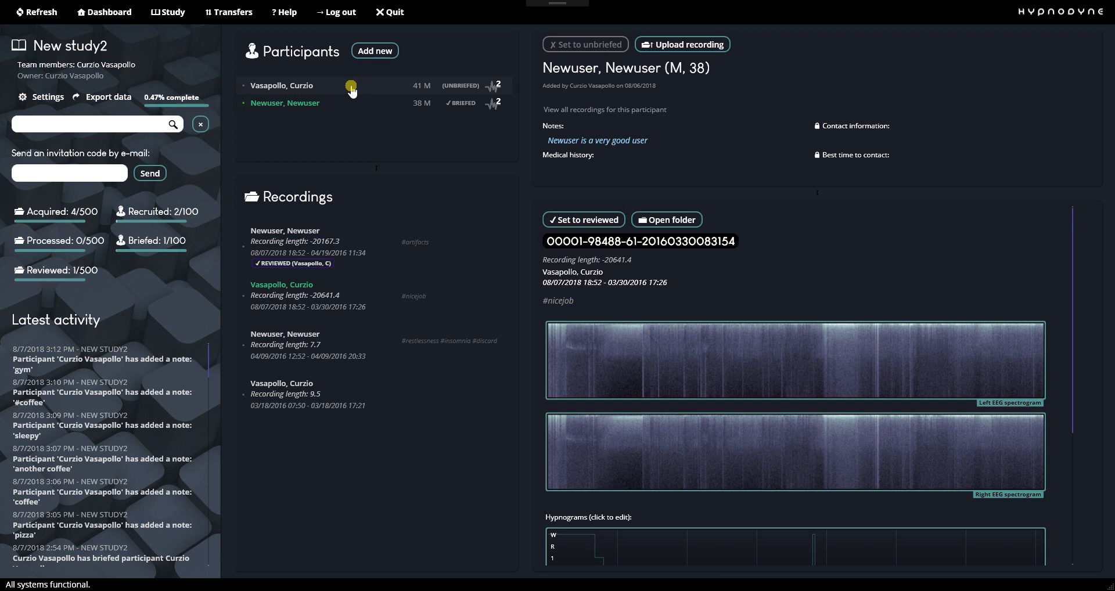
pyautogui.moveTo(346, 197)
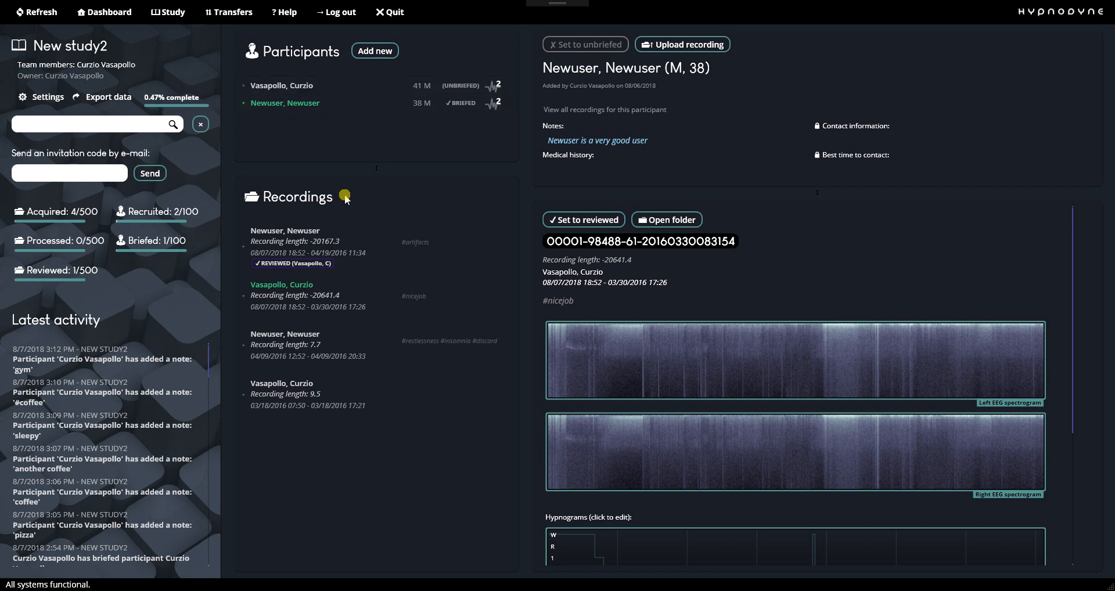
pyautogui.moveTo(335, 69)
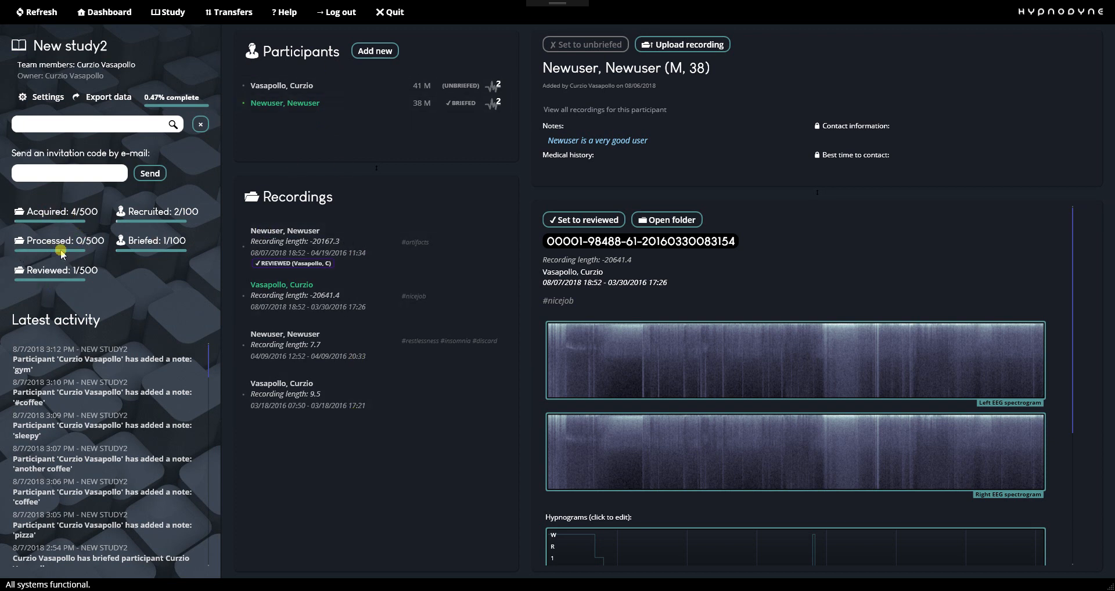
pyautogui.moveTo(82, 215)
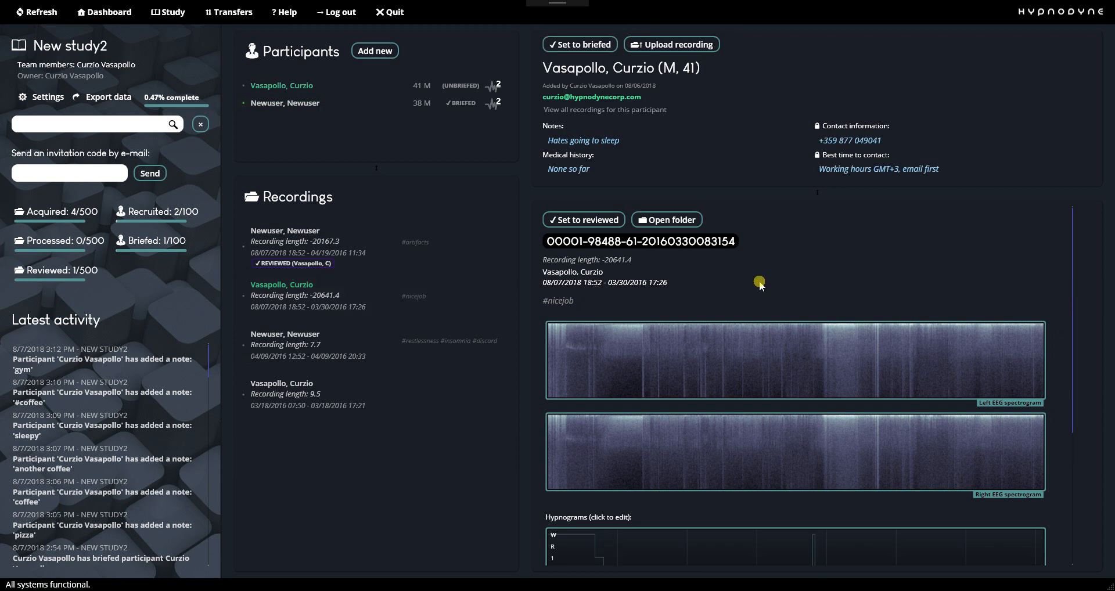
pyautogui.scroll(-3)
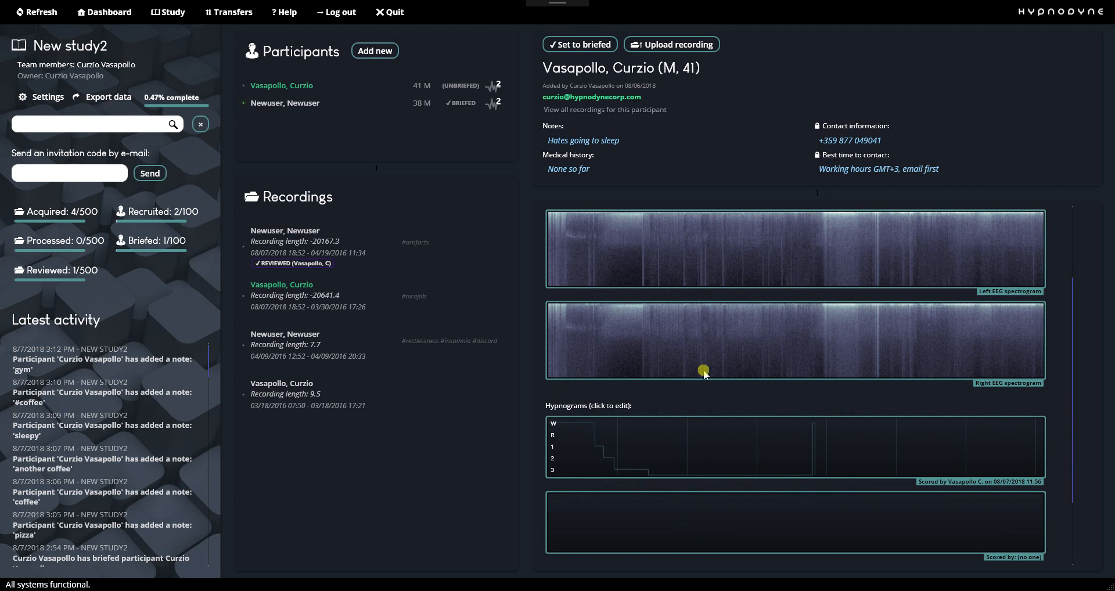
pyautogui.click(281, 284)
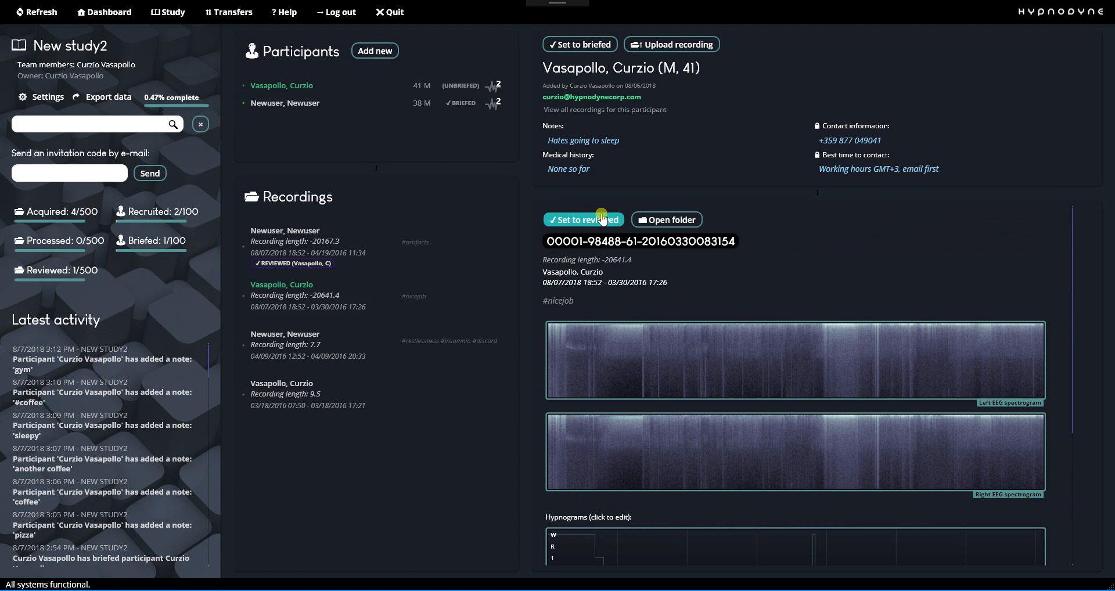
pyautogui.click(583, 219)
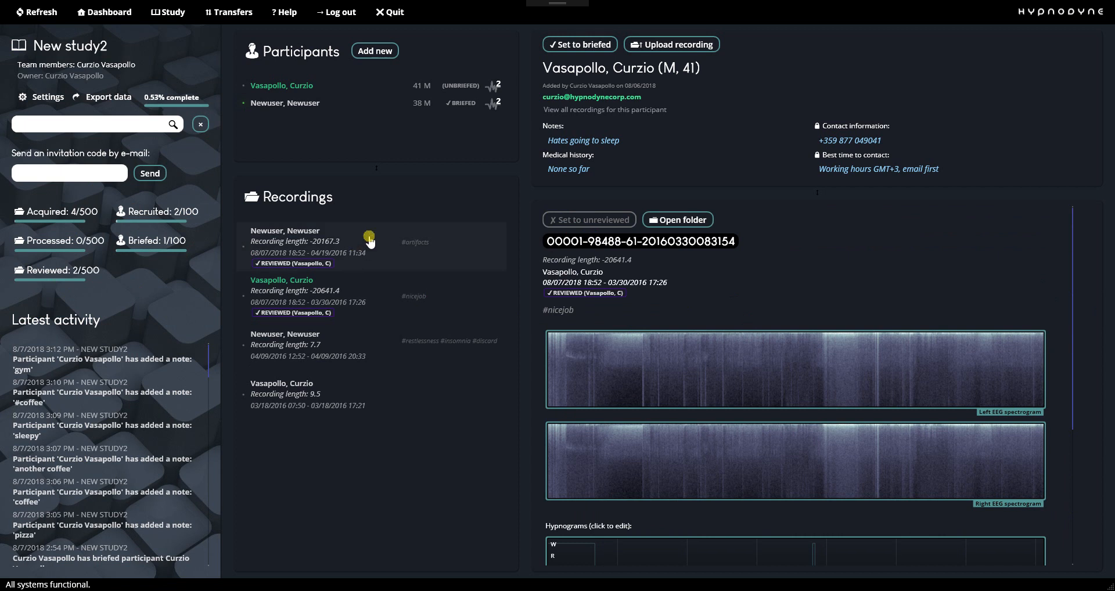
pyautogui.moveTo(461, 171)
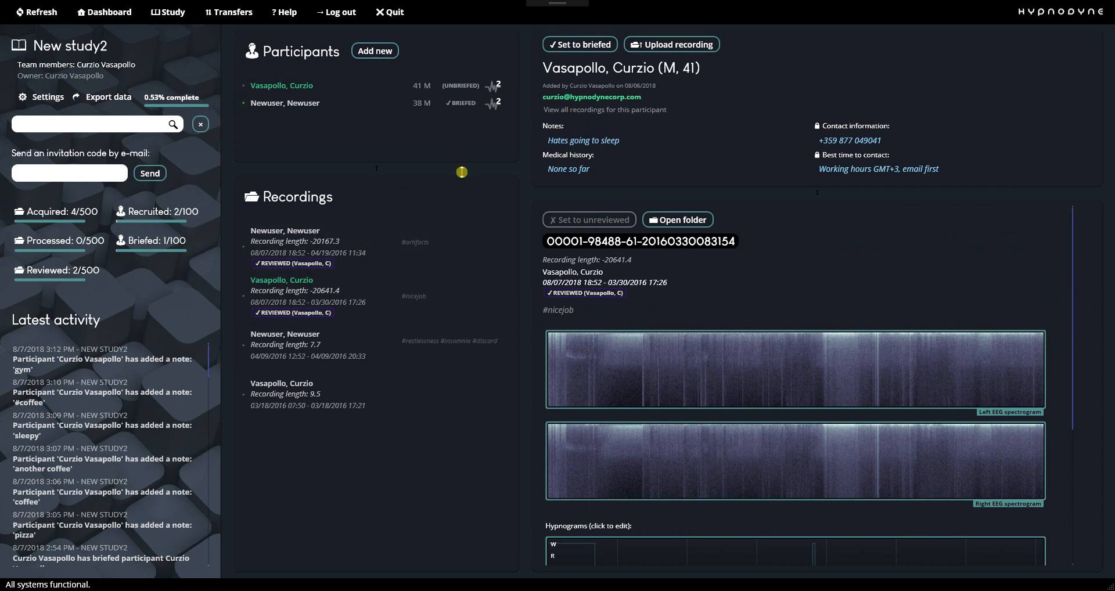
pyautogui.moveTo(360, 107)
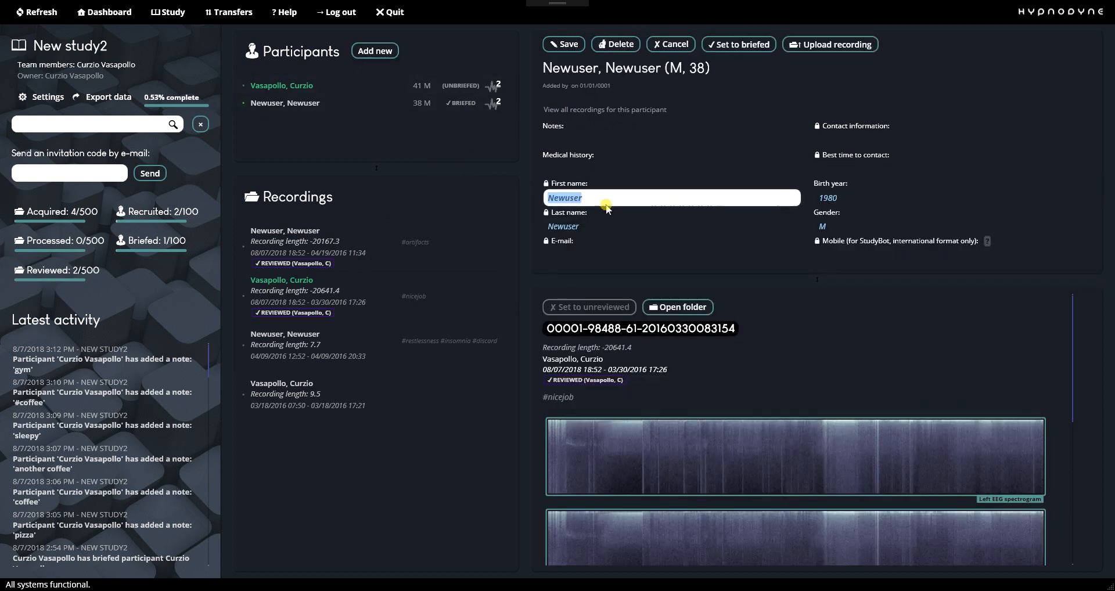
pyautogui.write('Participant 3')
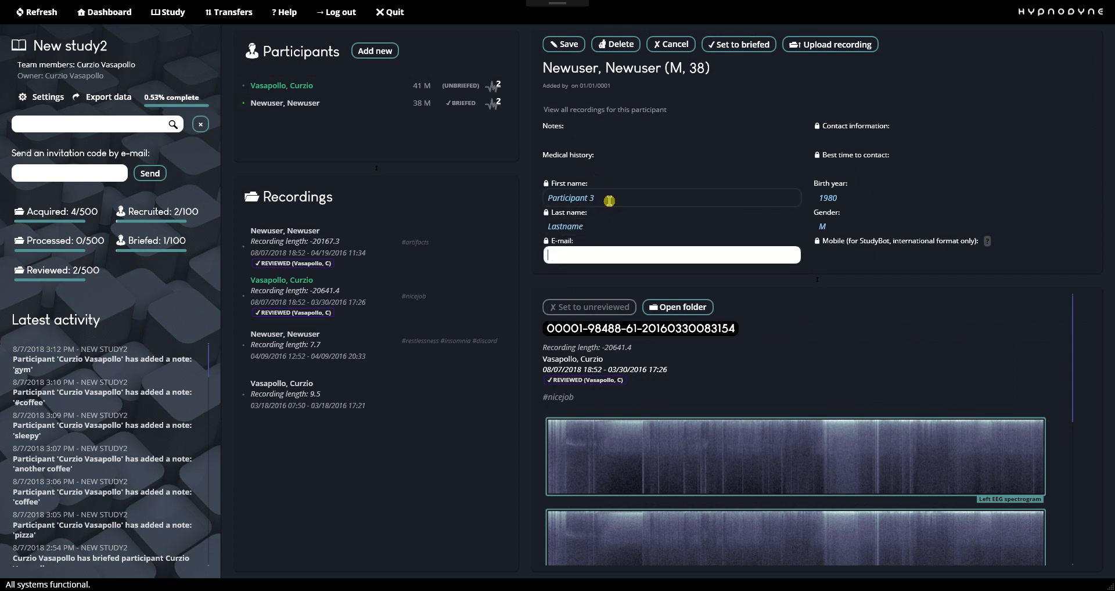
pyautogui.write('a@b.com')
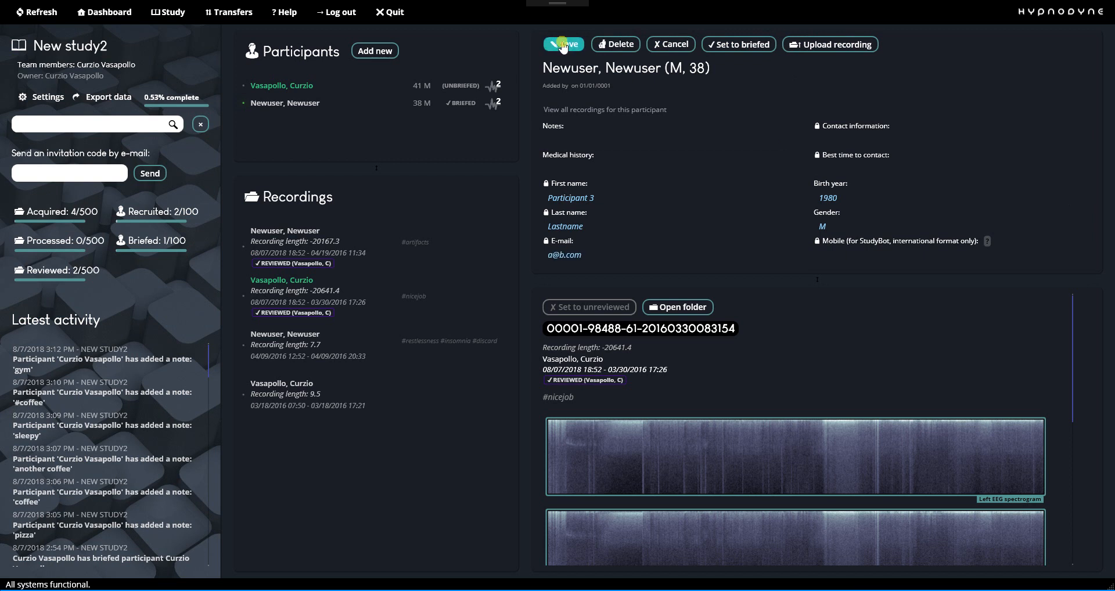
pyautogui.click(563, 44)
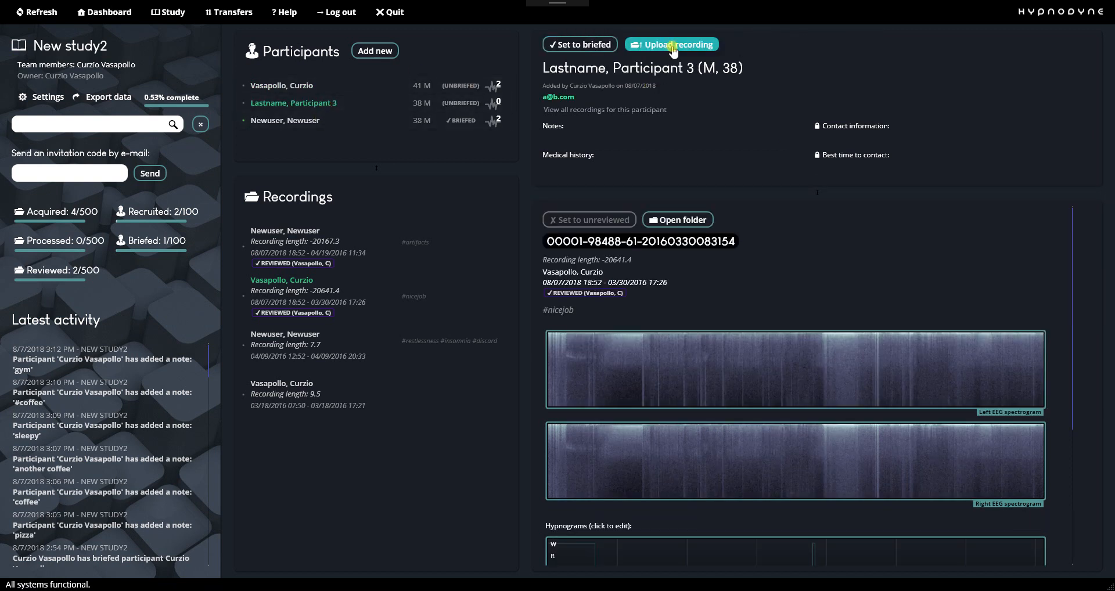
# Upload the EDF recording folder for Participant 3 and check its progress in Transfers
pyautogui.click(670, 44)
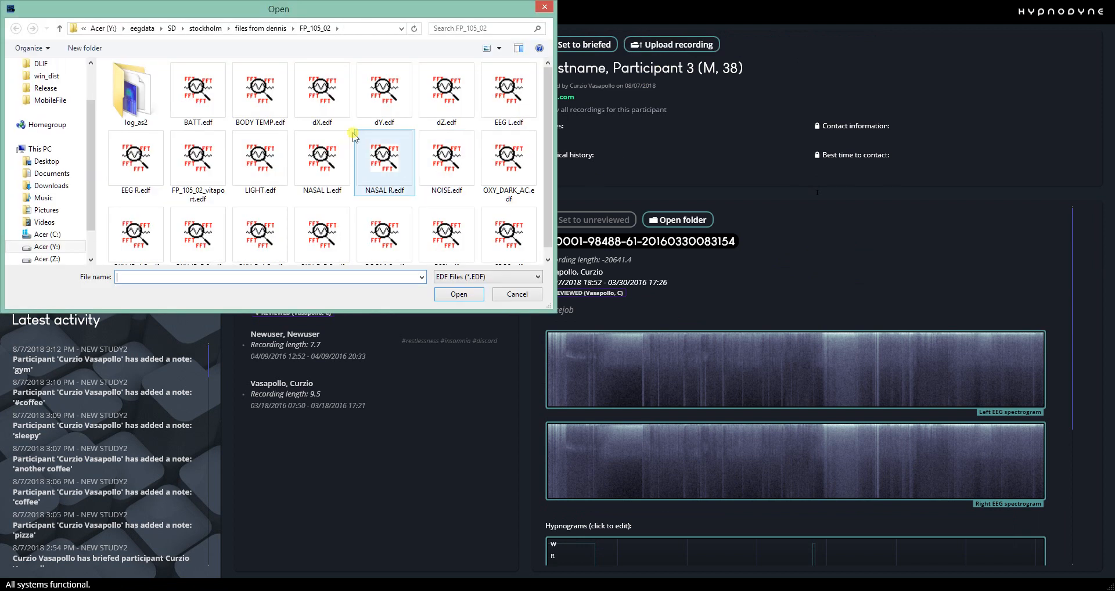
pyautogui.click(457, 294)
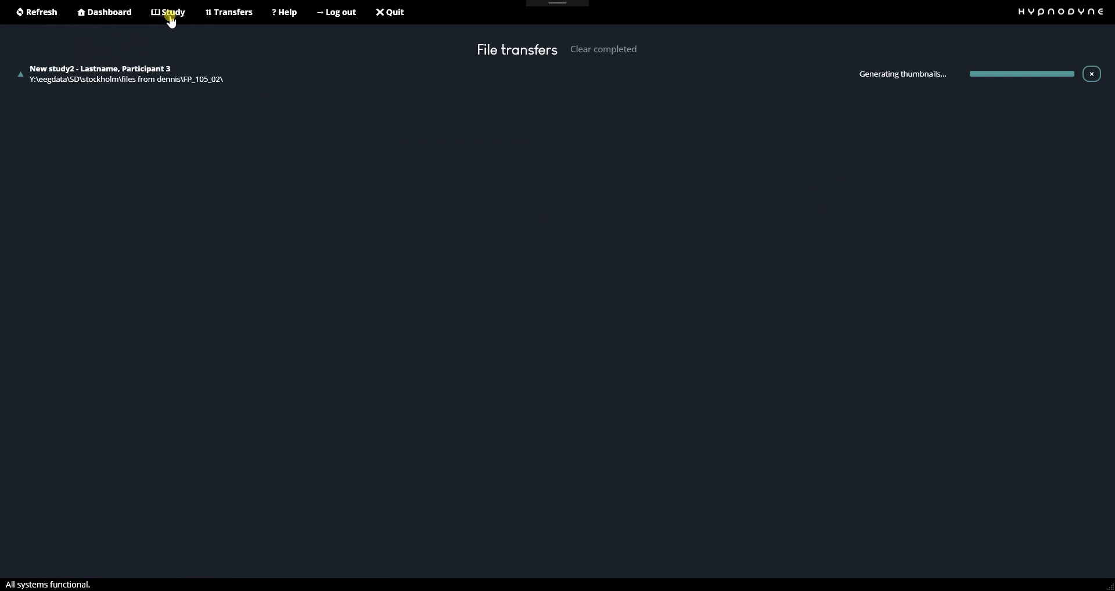
pyautogui.click(167, 11)
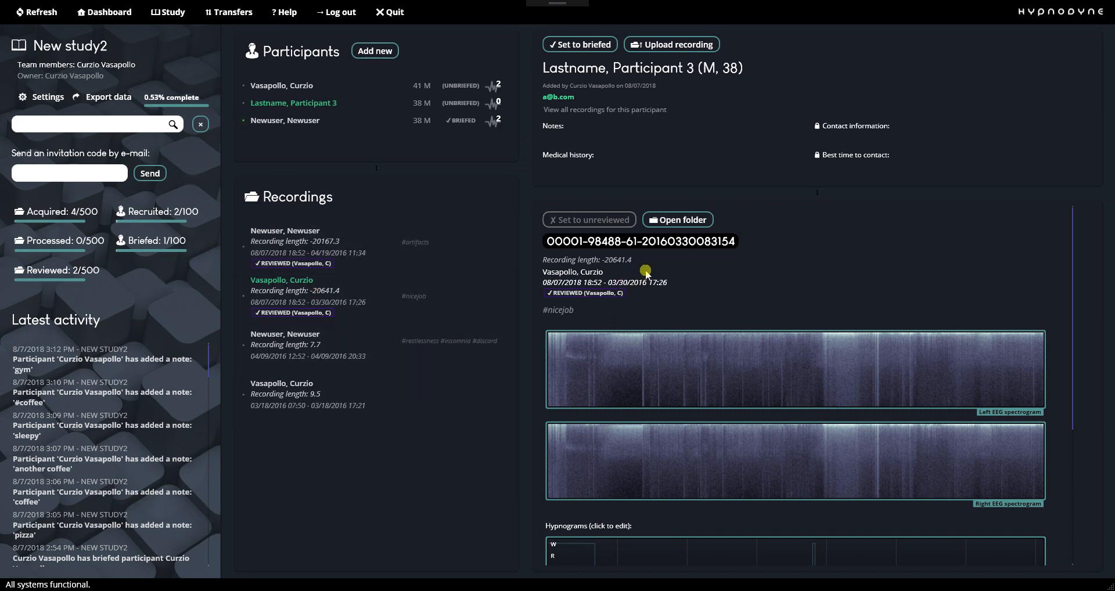
pyautogui.moveTo(169, 12)
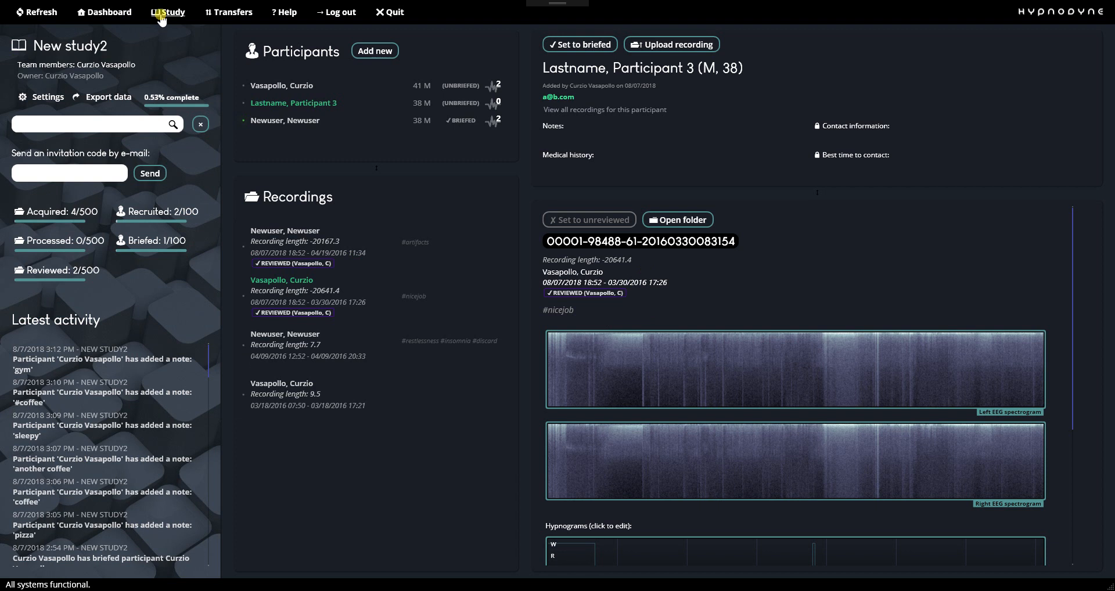
pyautogui.moveTo(465, 186)
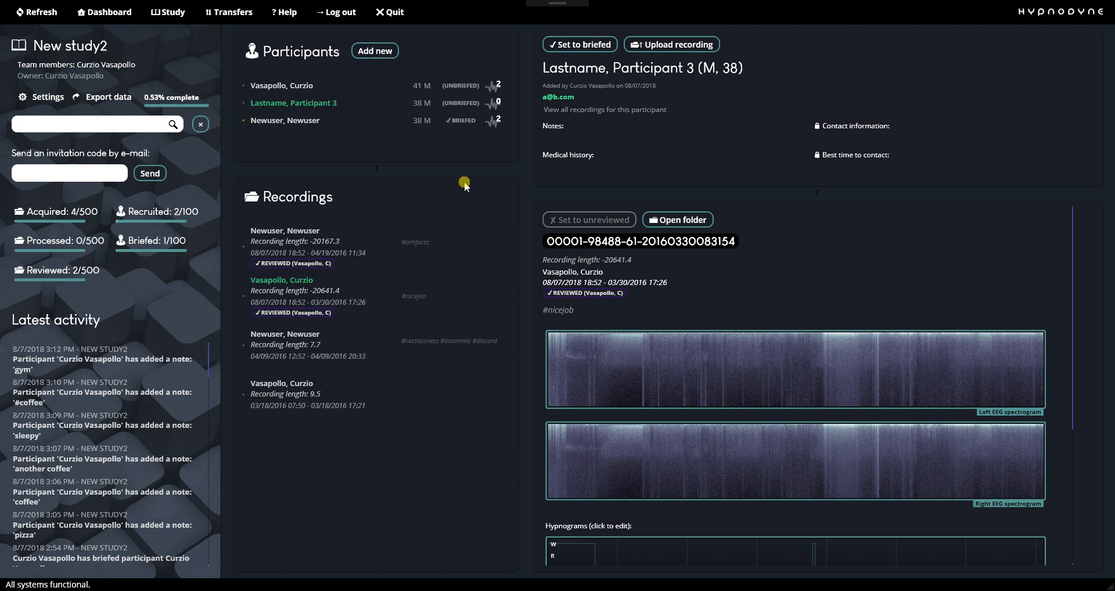
pyautogui.moveTo(778, 295)
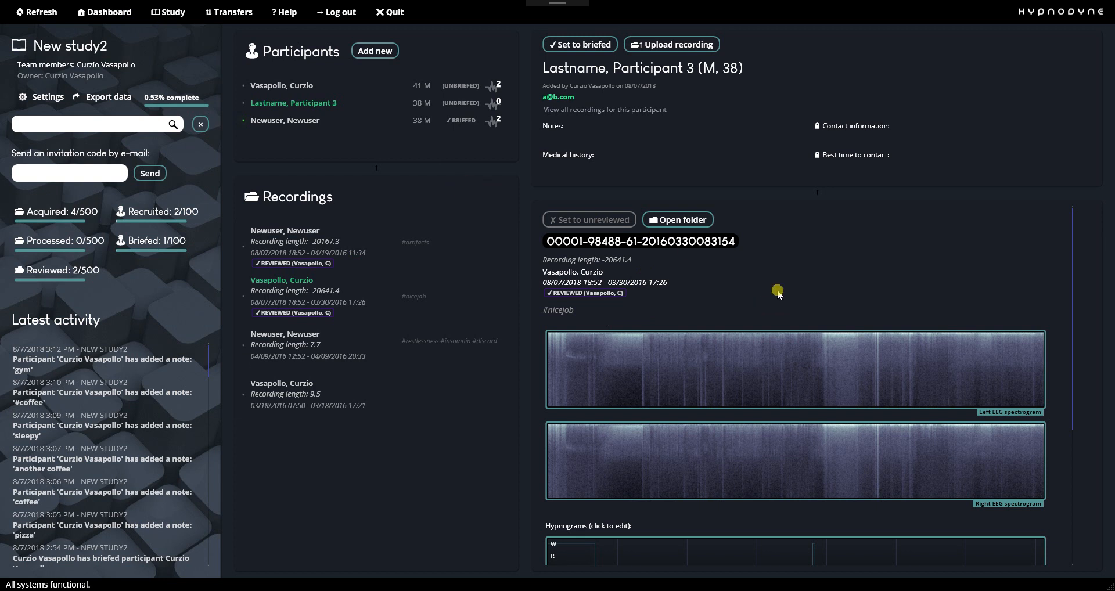
pyautogui.moveTo(214, 39)
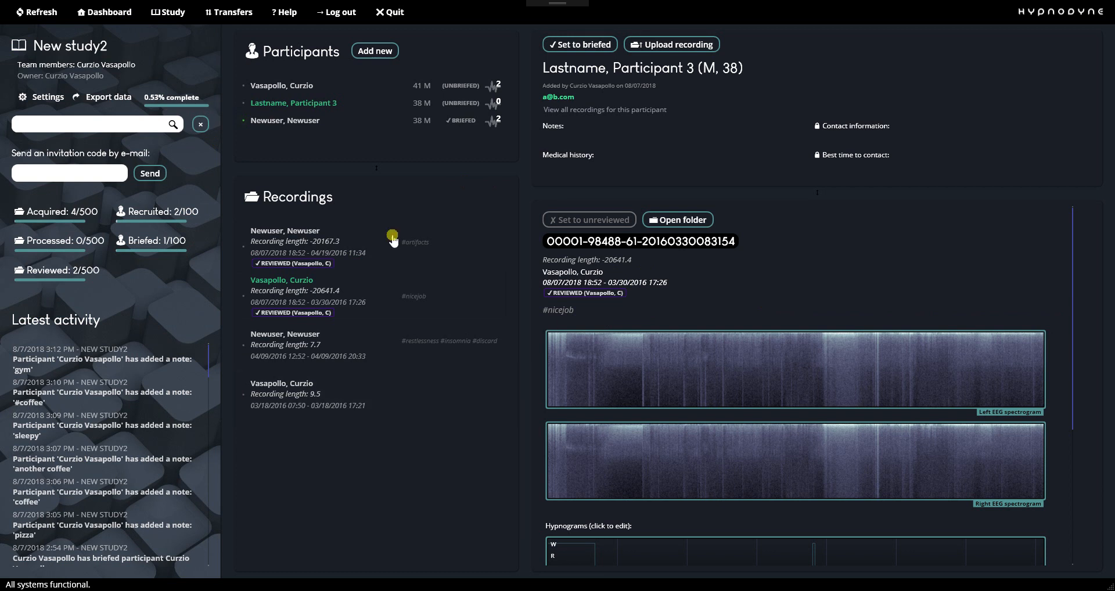
pyautogui.click(229, 12)
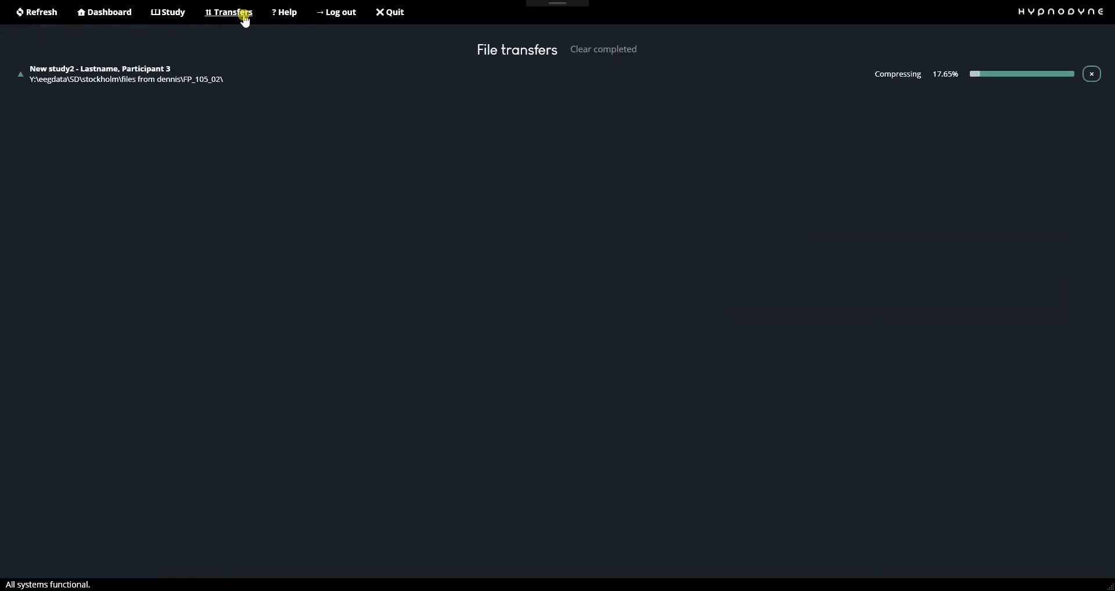
pyautogui.moveTo(108, 12)
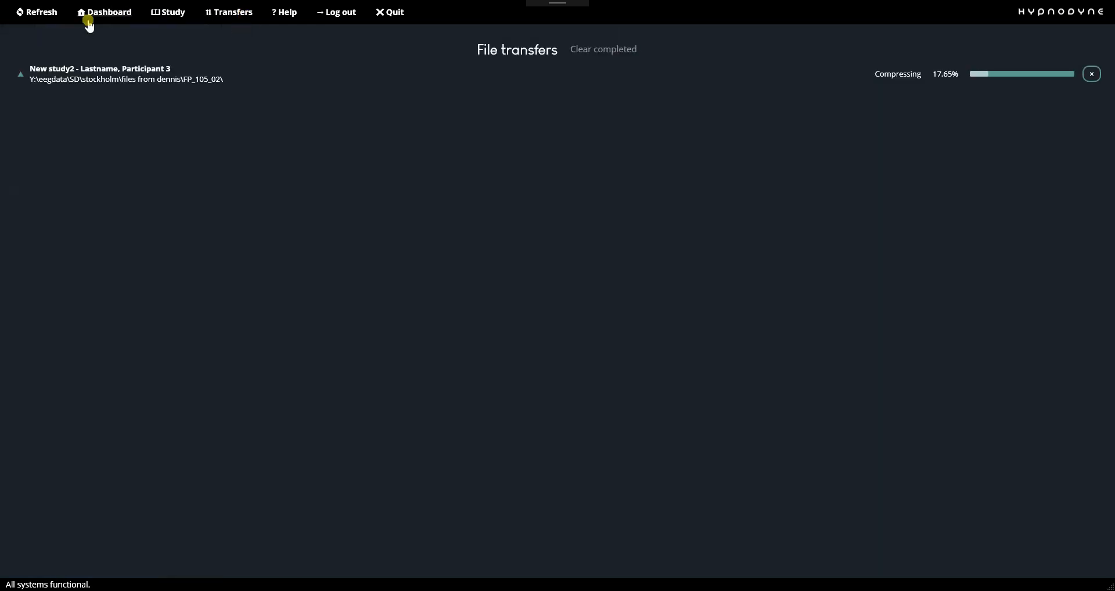
pyautogui.click(108, 12)
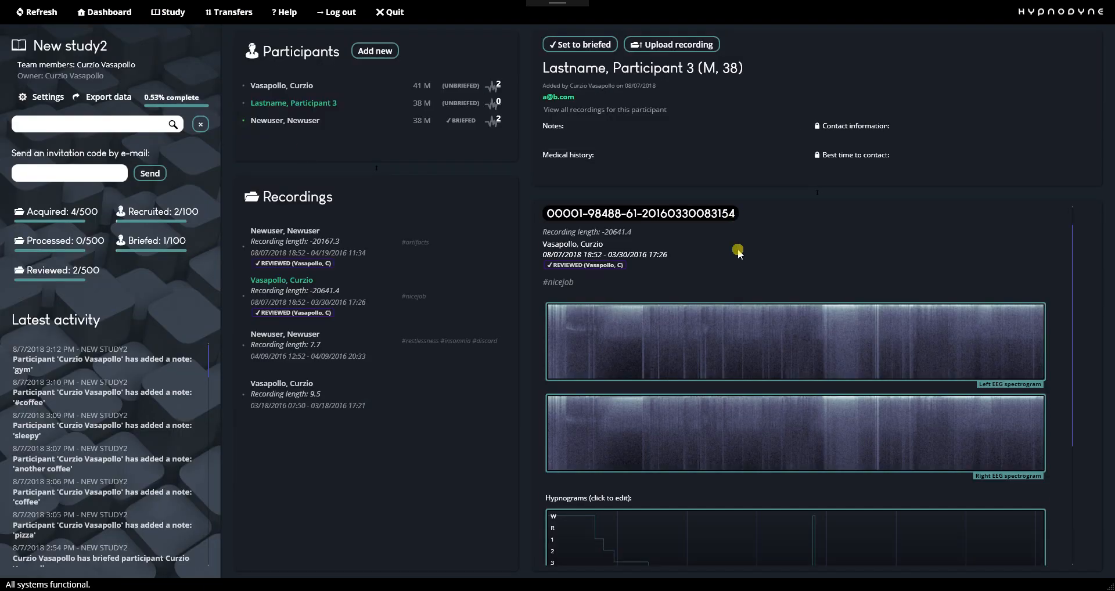
# Scroll the study dashboard down to Curzio's hypnograms and investigator notes
pyautogui.scroll(-3)
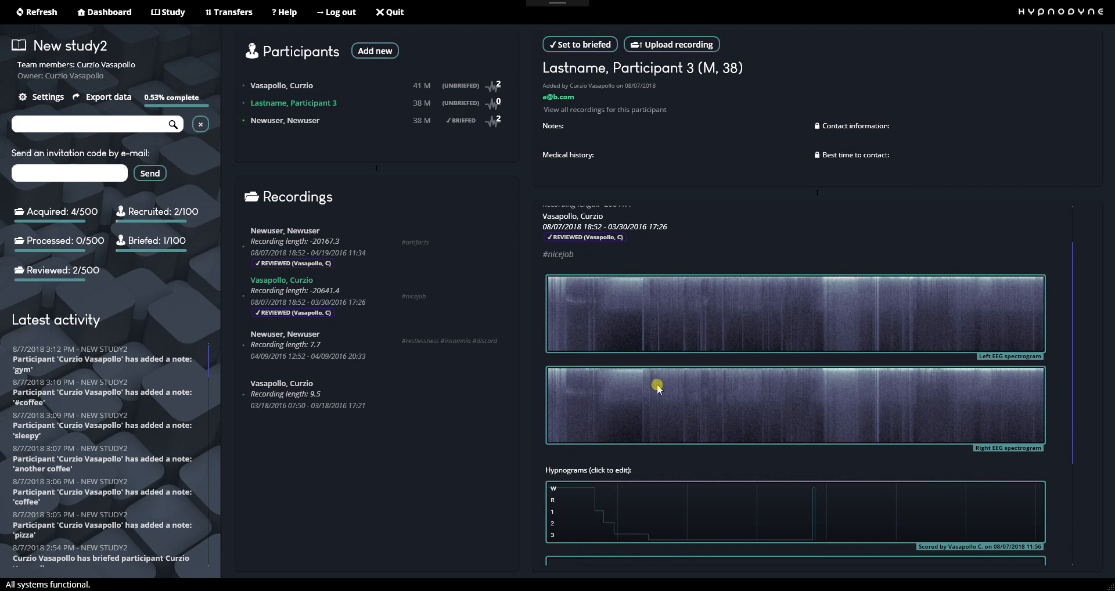
pyautogui.scroll(-3)
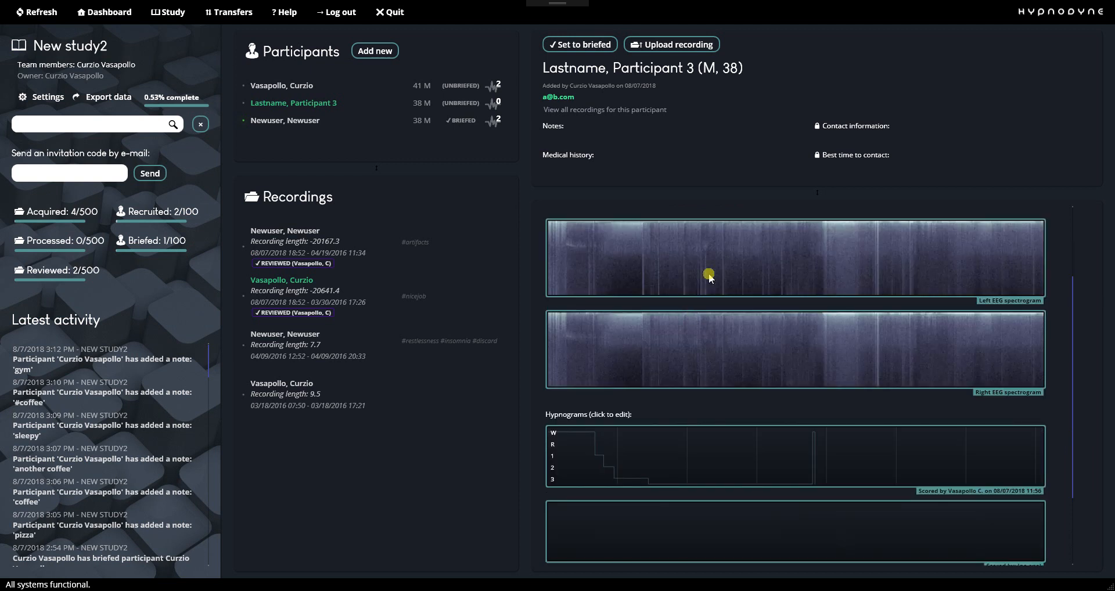
pyautogui.scroll(-3)
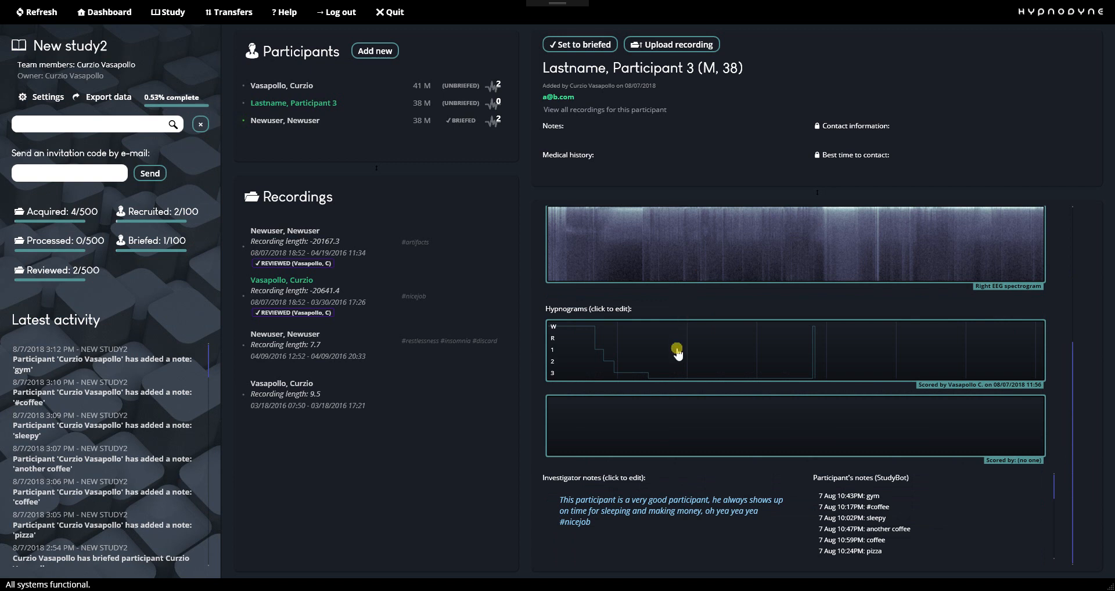
pyautogui.moveTo(679, 309)
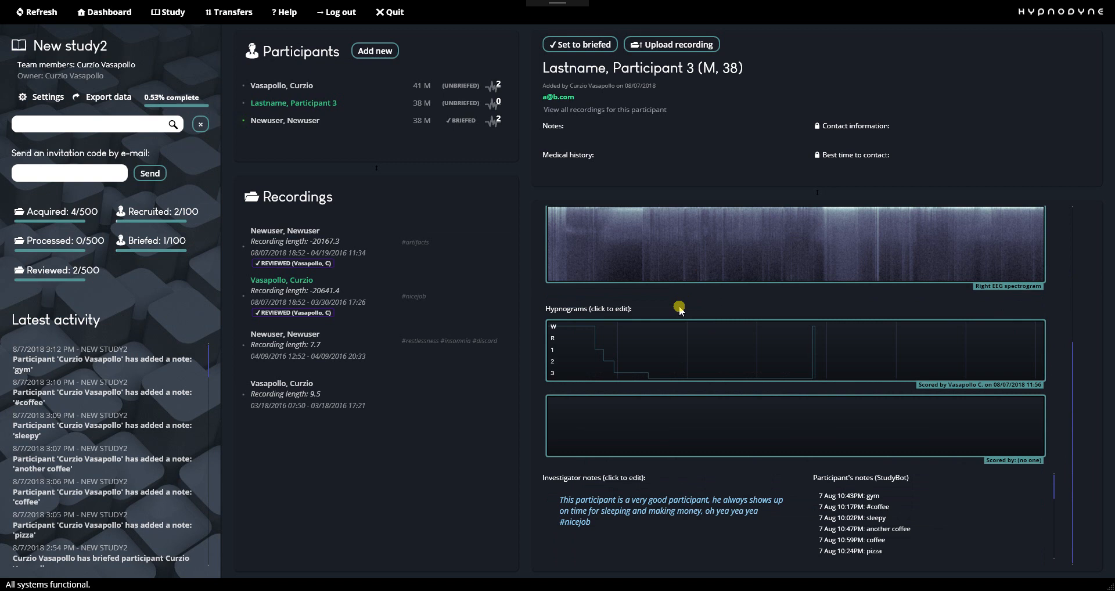
pyautogui.moveTo(669, 356)
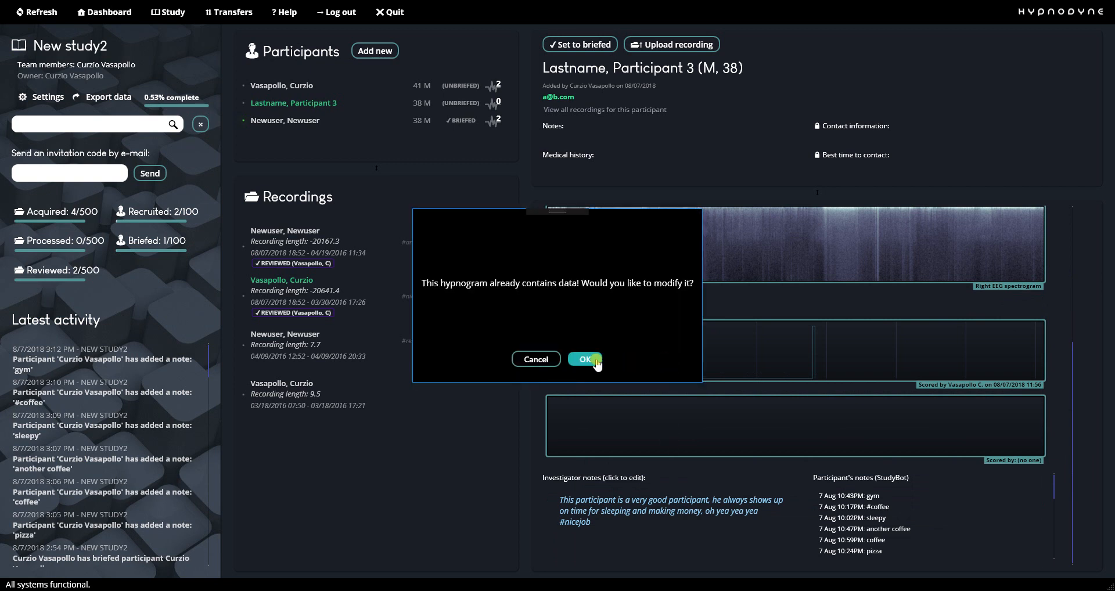
# Edit the already scored hypnogram in HDScorer and send the scoring back to the study
pyautogui.click(584, 359)
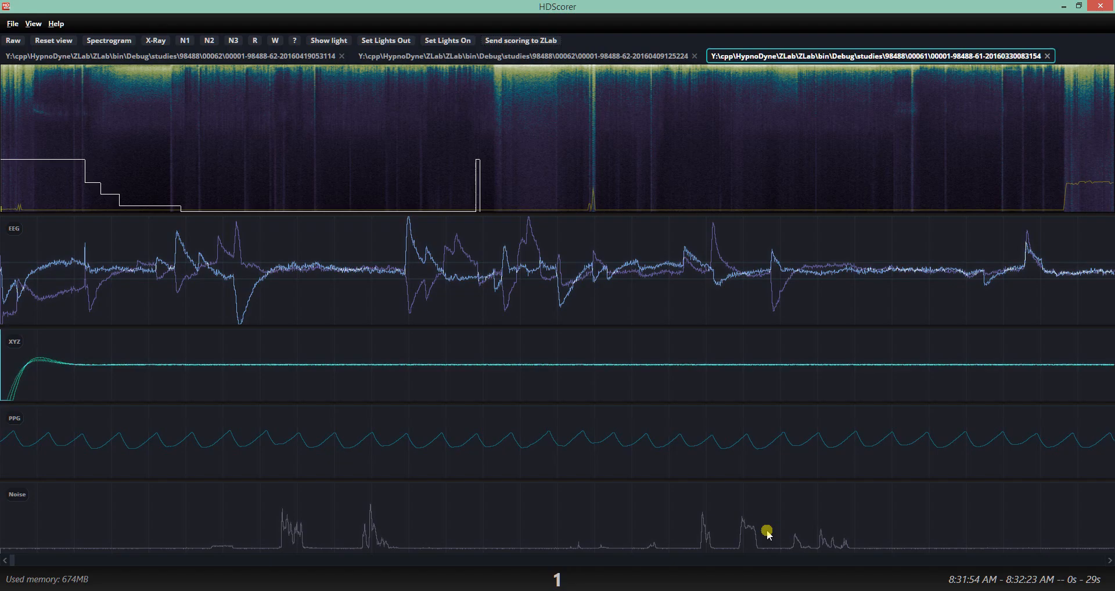
pyautogui.moveTo(364, 164)
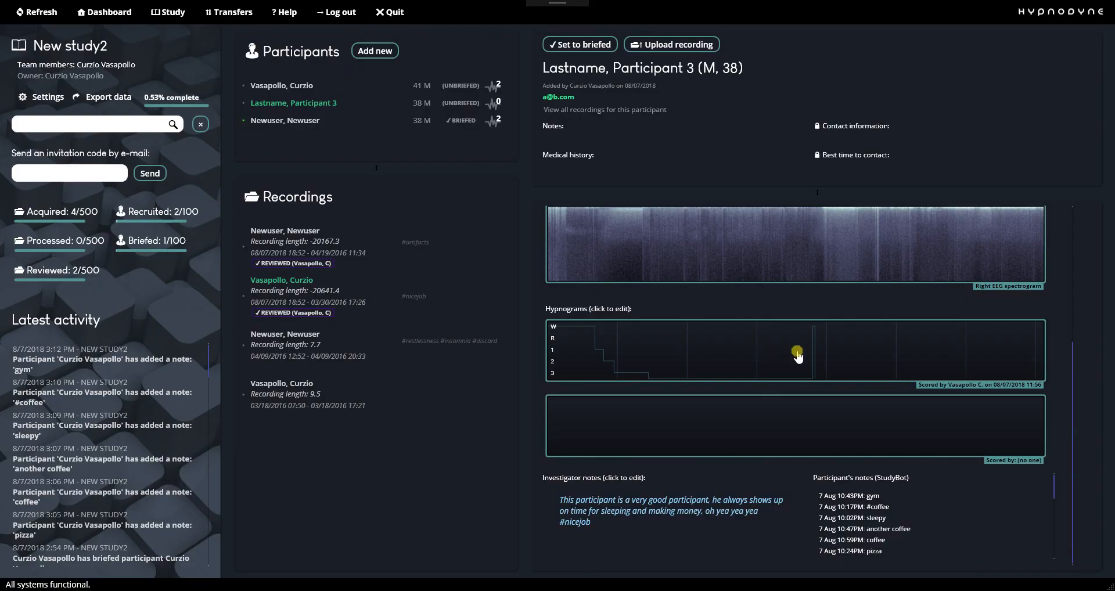
pyautogui.click(797, 352)
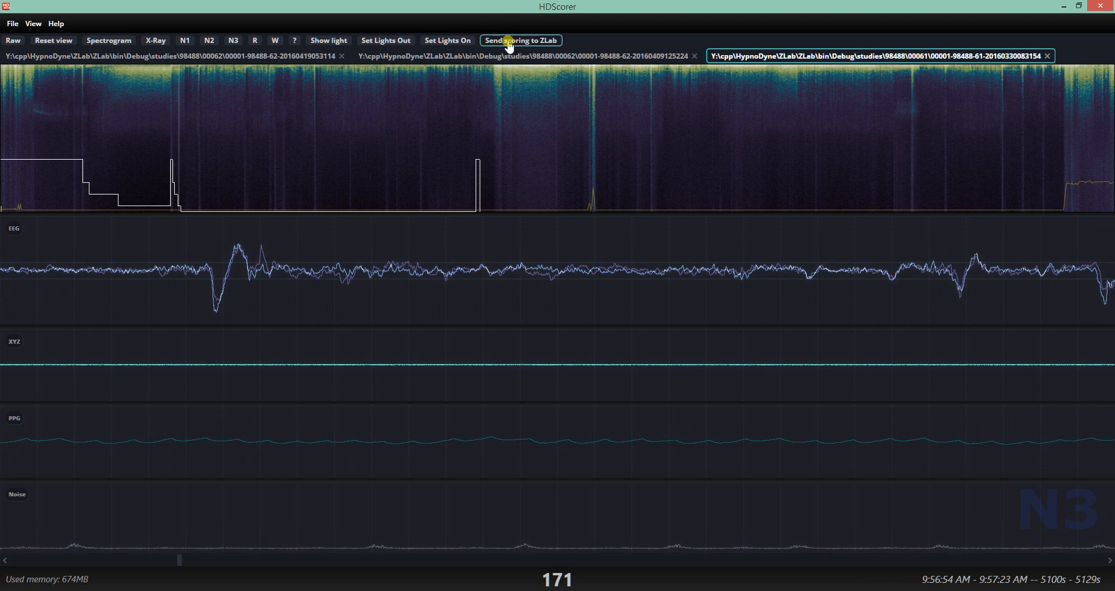
pyautogui.click(520, 39)
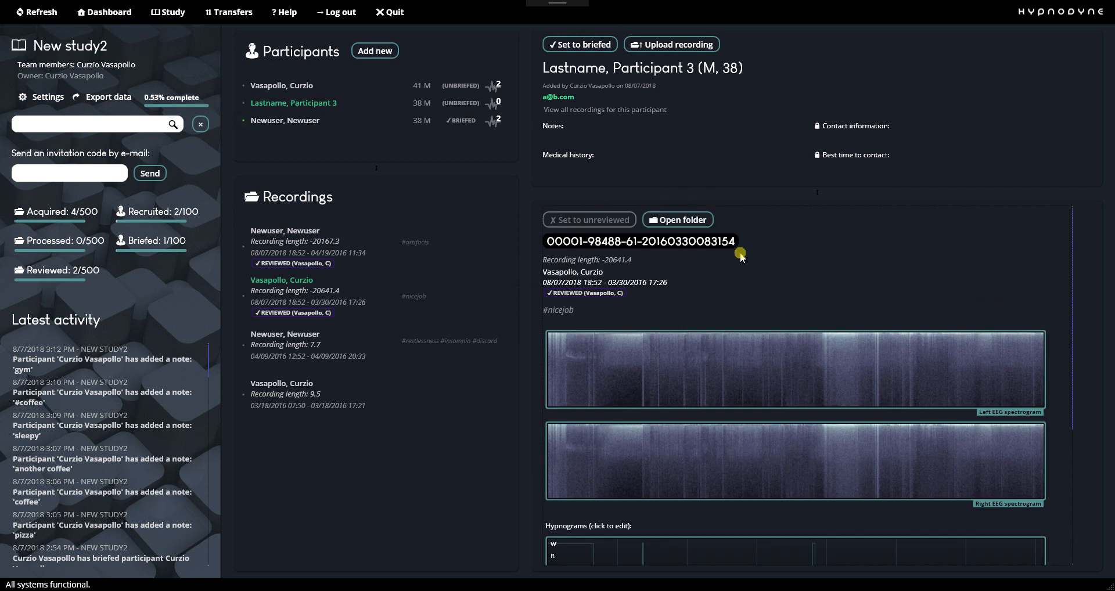
pyautogui.click(678, 219)
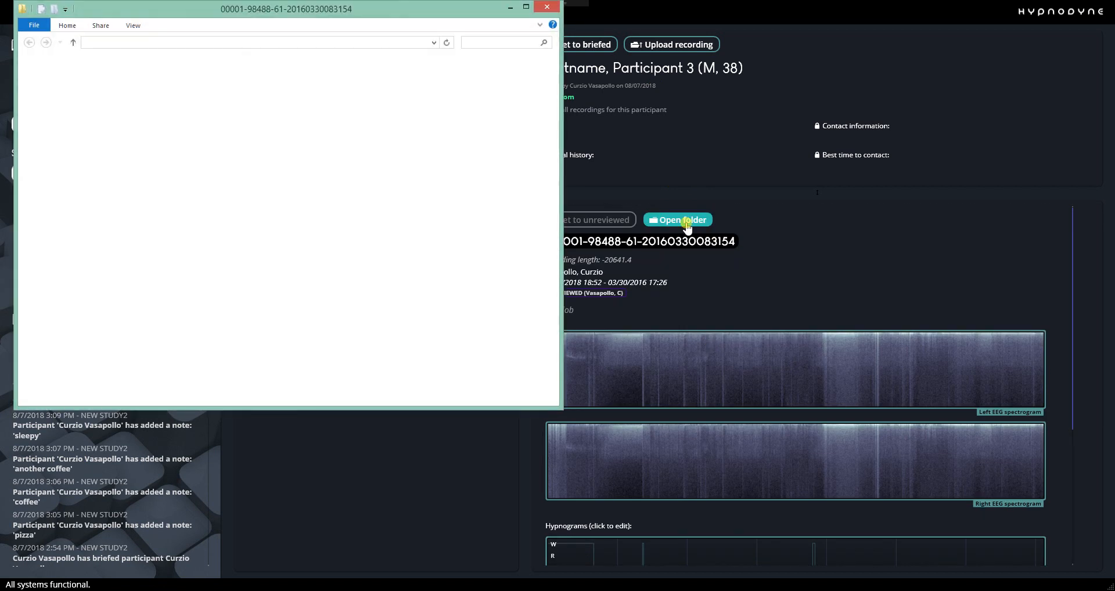
pyautogui.click(677, 220)
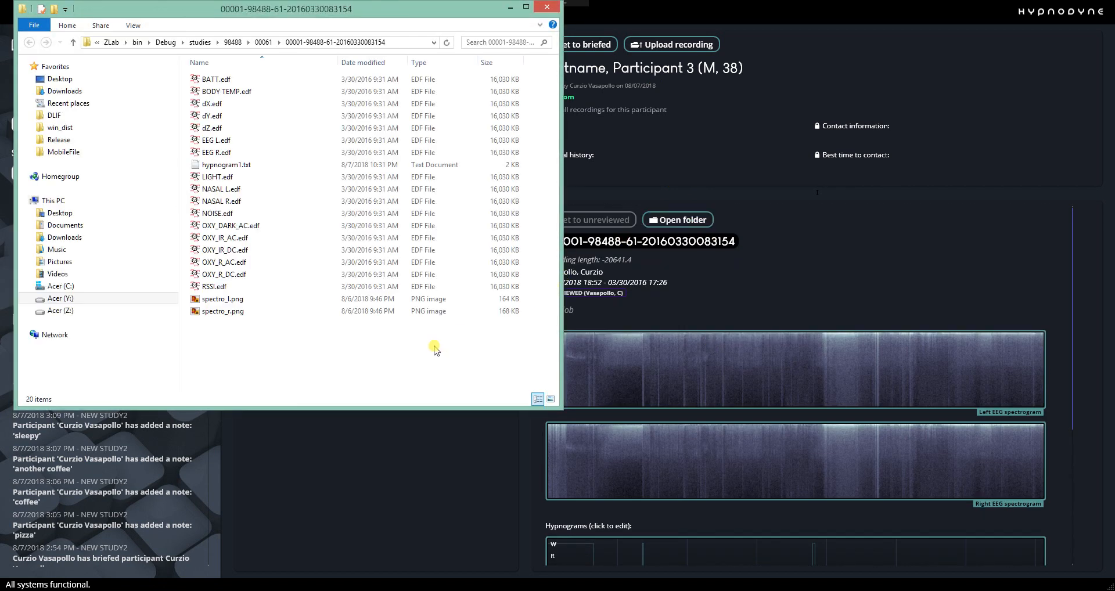
pyautogui.click(547, 7)
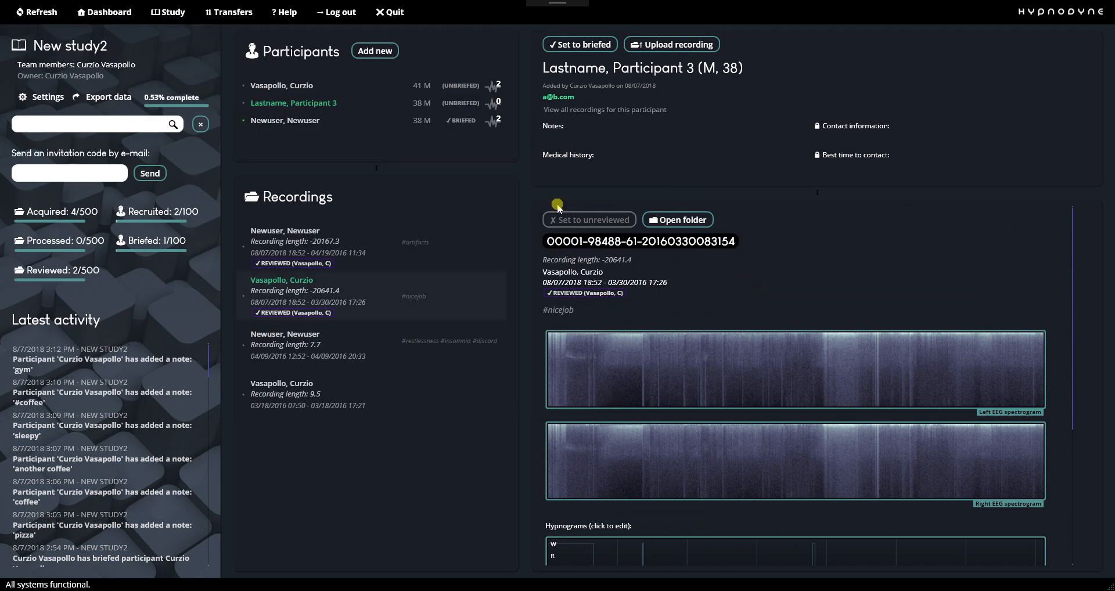
# Save the investigator note 'This recordings seems bad, what do you think? #quality'
pyautogui.click(676, 220)
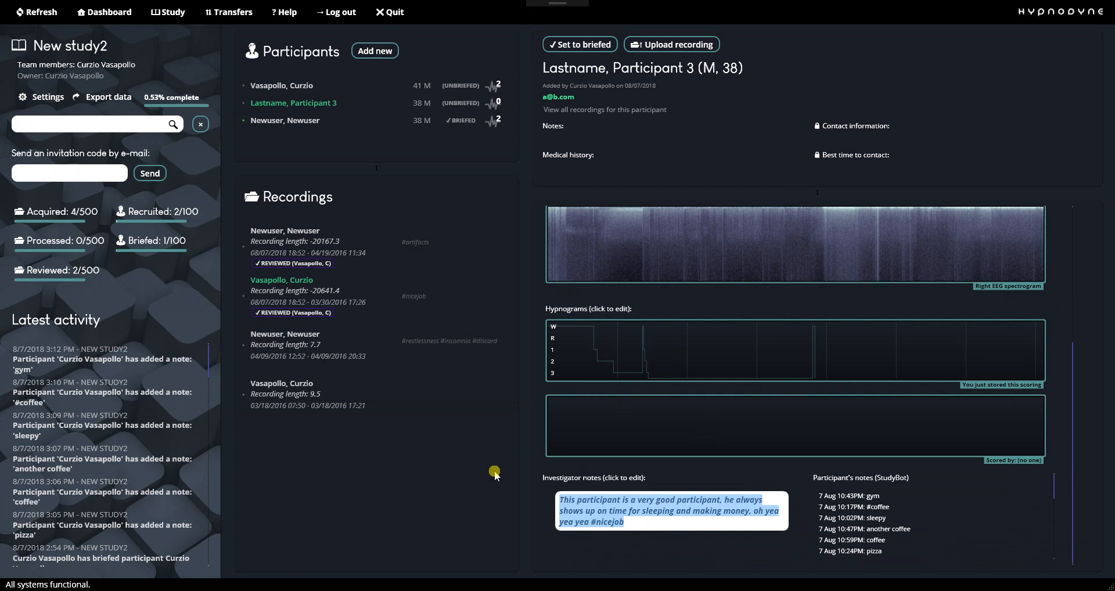
pyautogui.write('This recordings seems bad,')
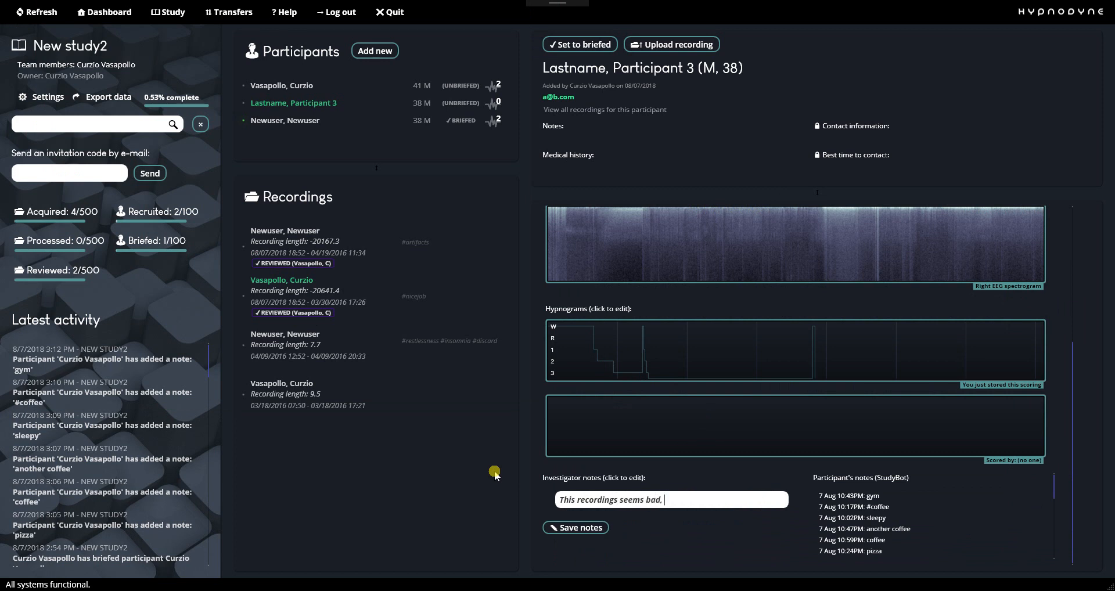
pyautogui.write('what do you think?')
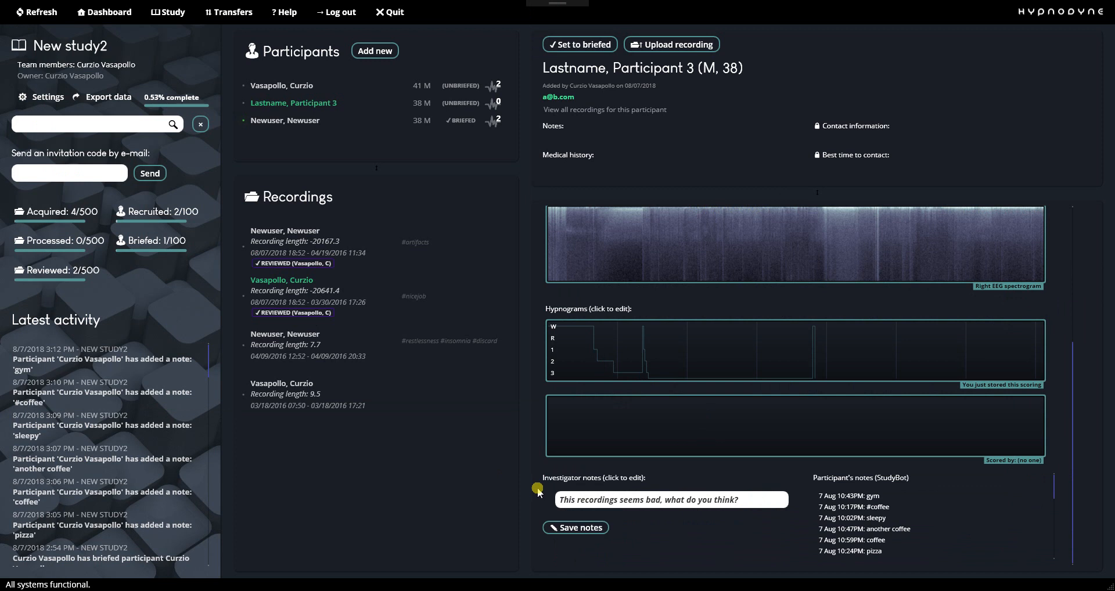
pyautogui.write('#')
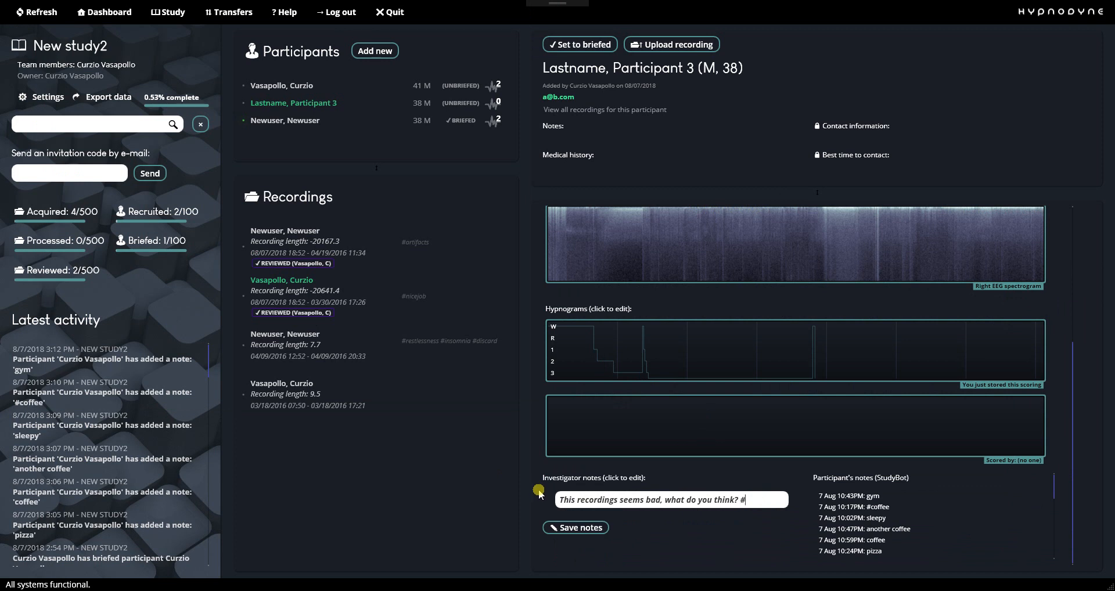
pyautogui.write('quality')
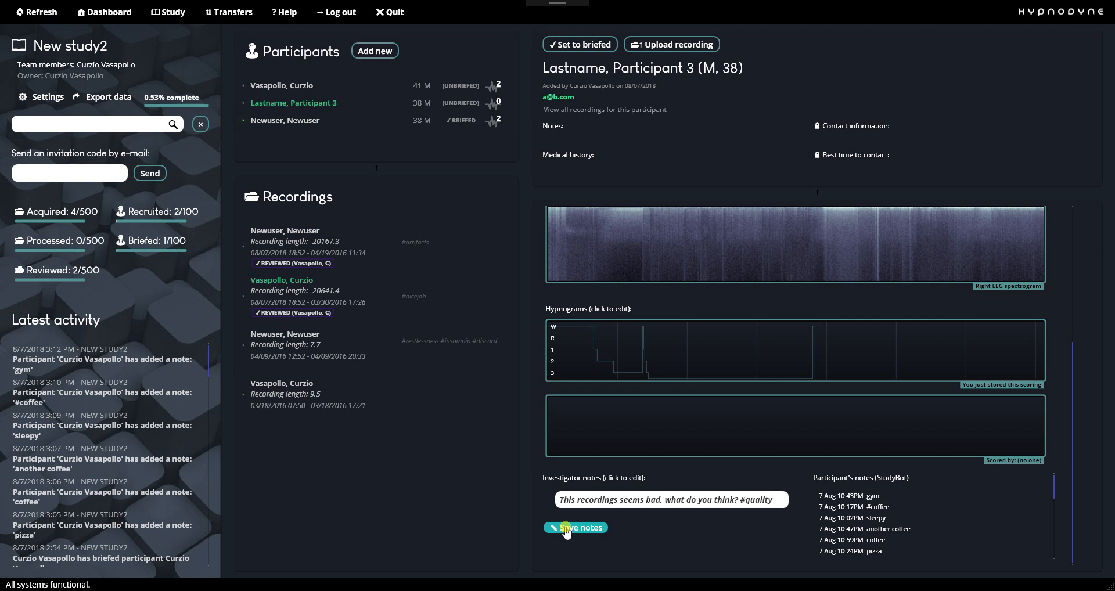
pyautogui.click(575, 527)
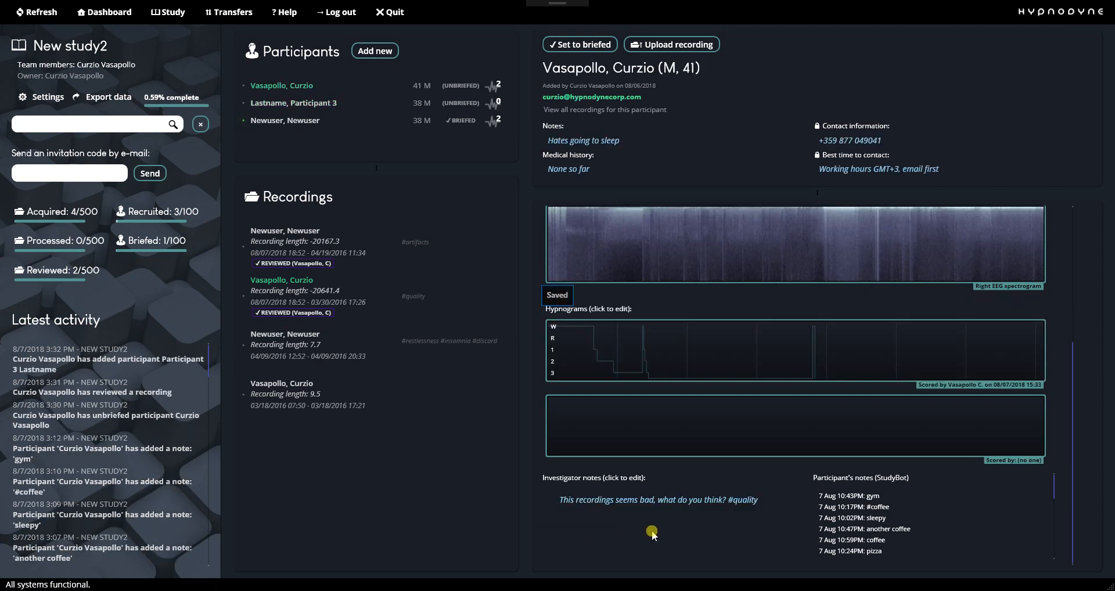
# Reopen the recording to see its #quality tag, try the #quality search filter, then clear it
pyautogui.scroll(-3)
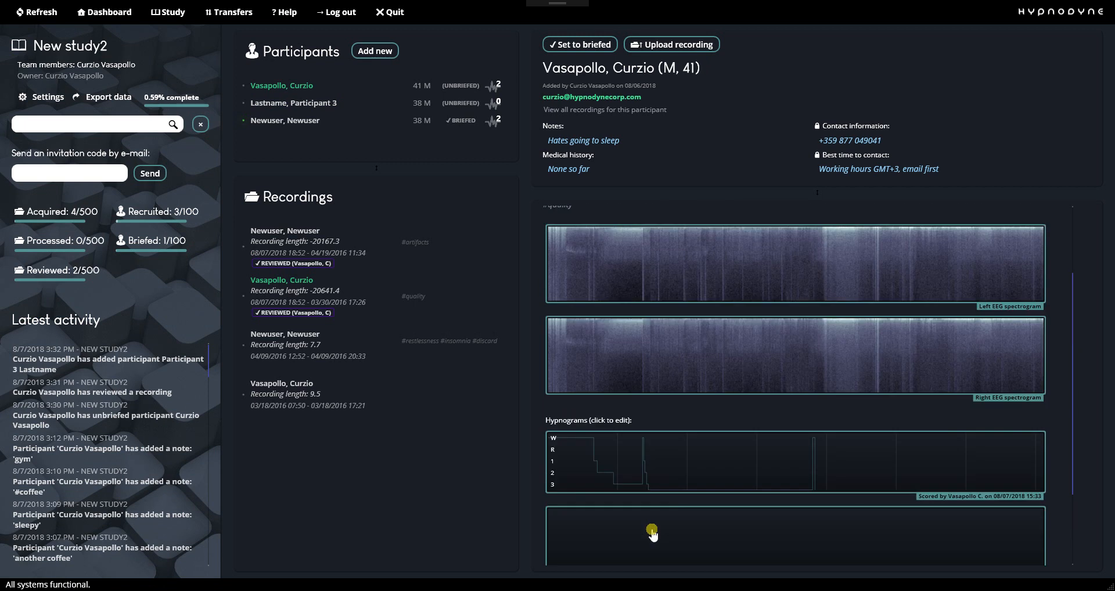
pyautogui.moveTo(106, 101)
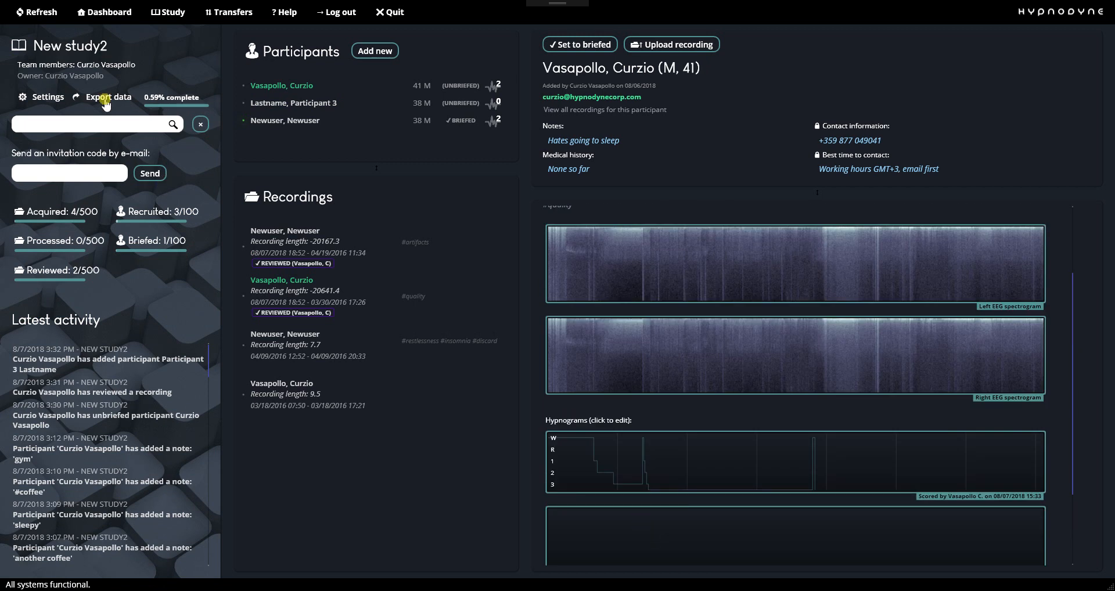
pyautogui.click(281, 280)
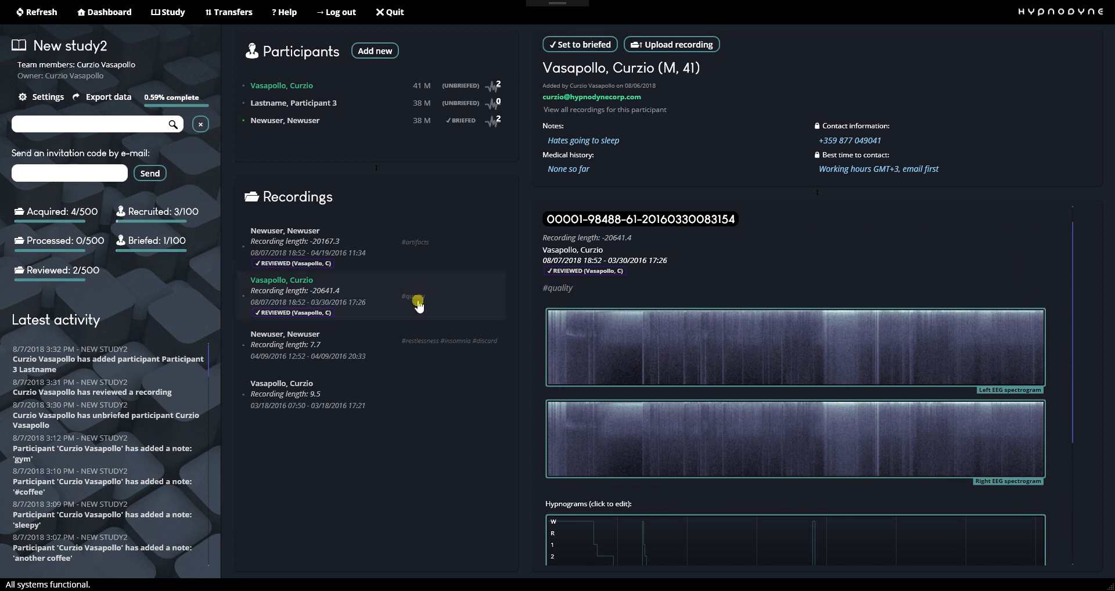
pyautogui.scroll(-3)
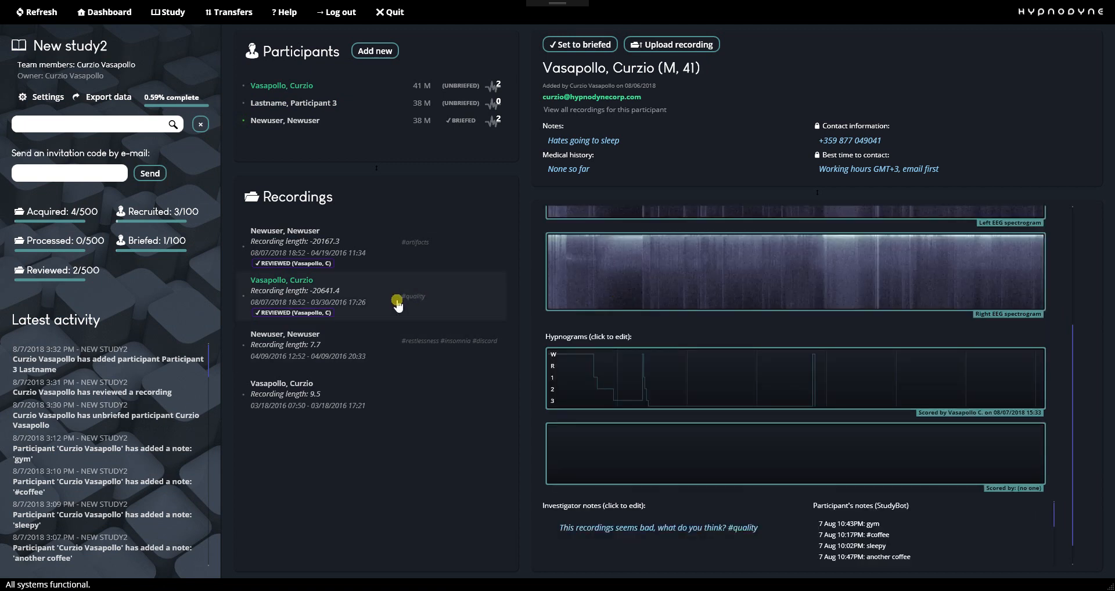
pyautogui.moveTo(460, 541)
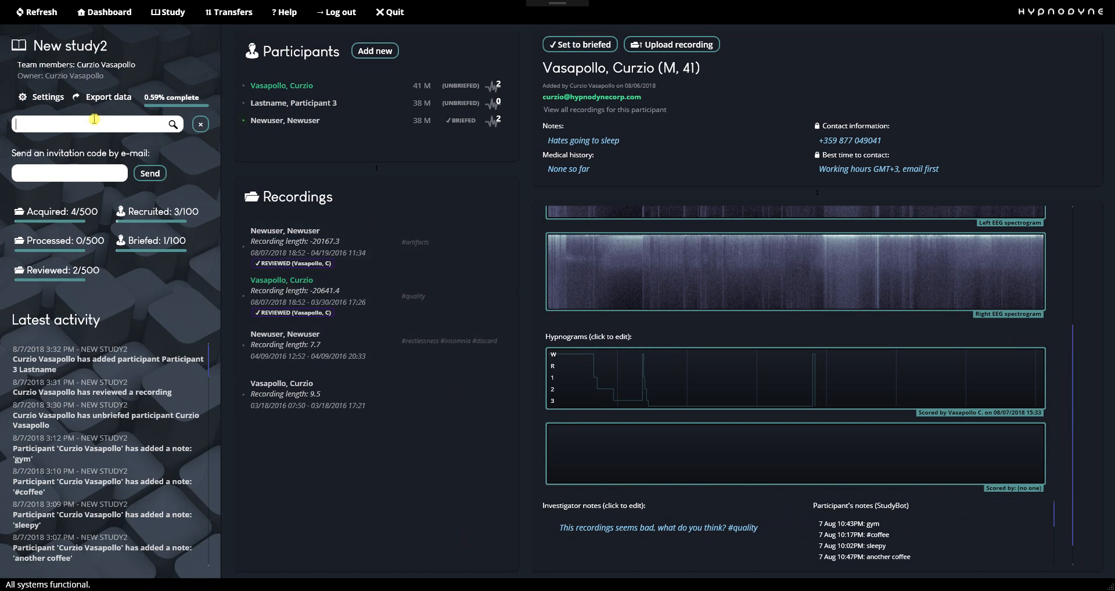
pyautogui.write('q')
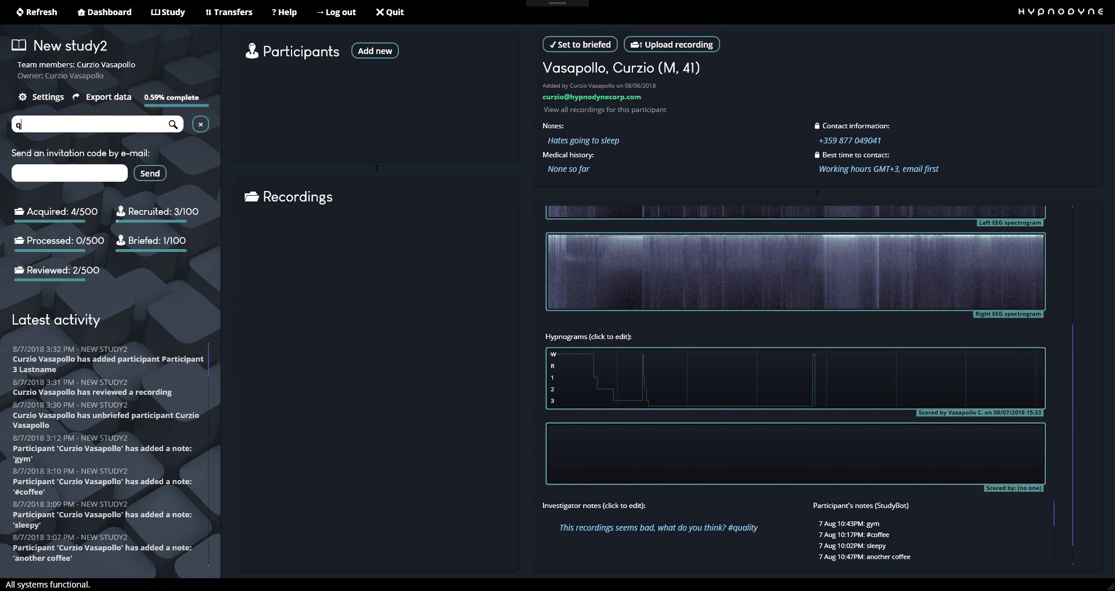
pyautogui.write('#quality')
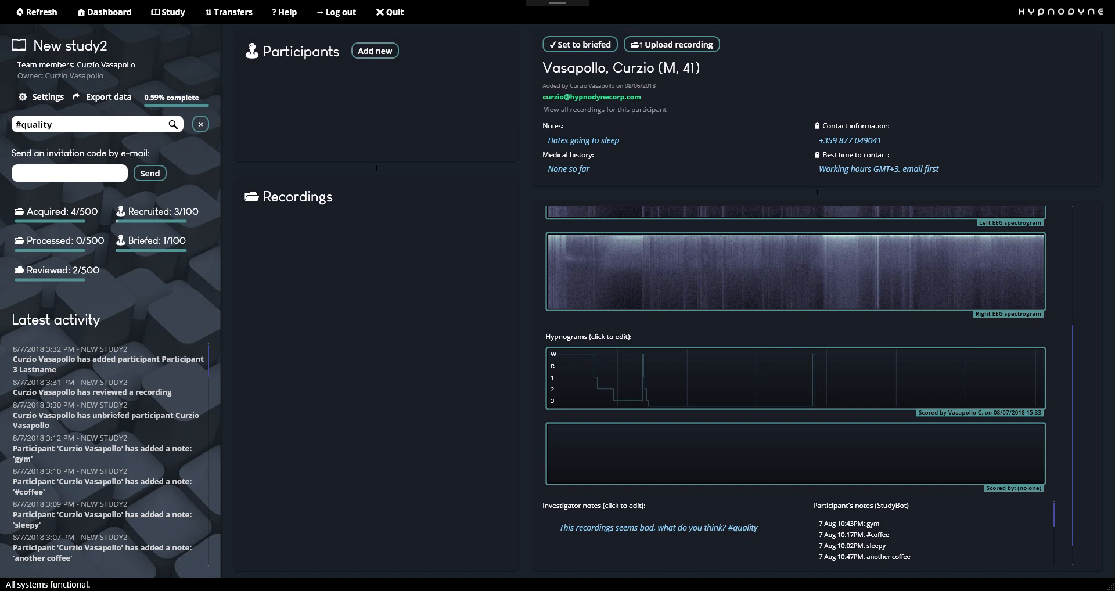
pyautogui.click(201, 125)
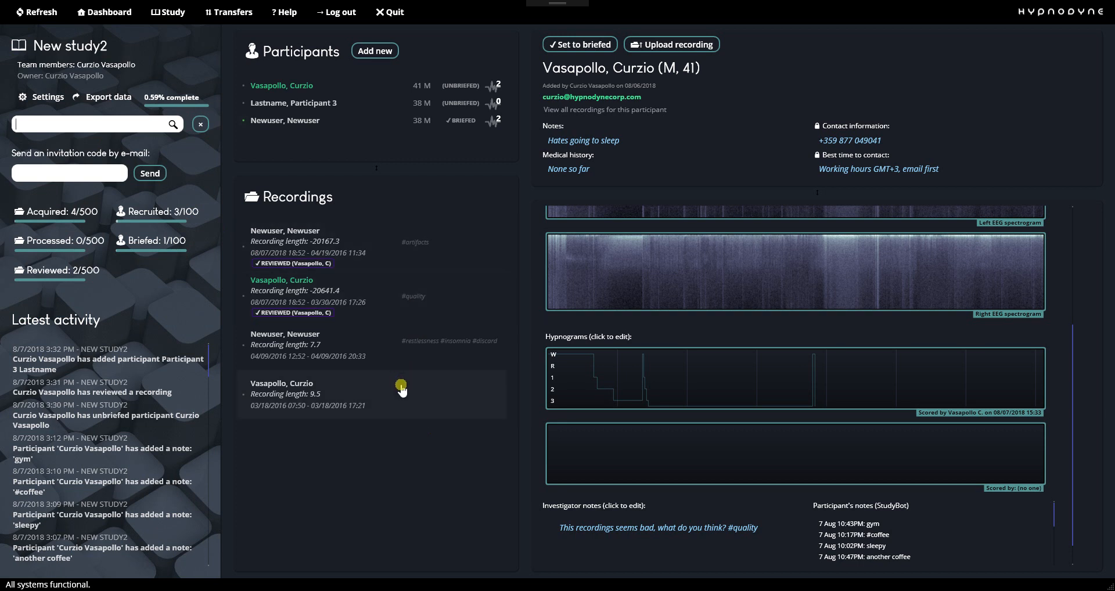
# Open Newuser's 7.7-length recording tagged #restlessness #insomnia #discard
pyautogui.click(284, 345)
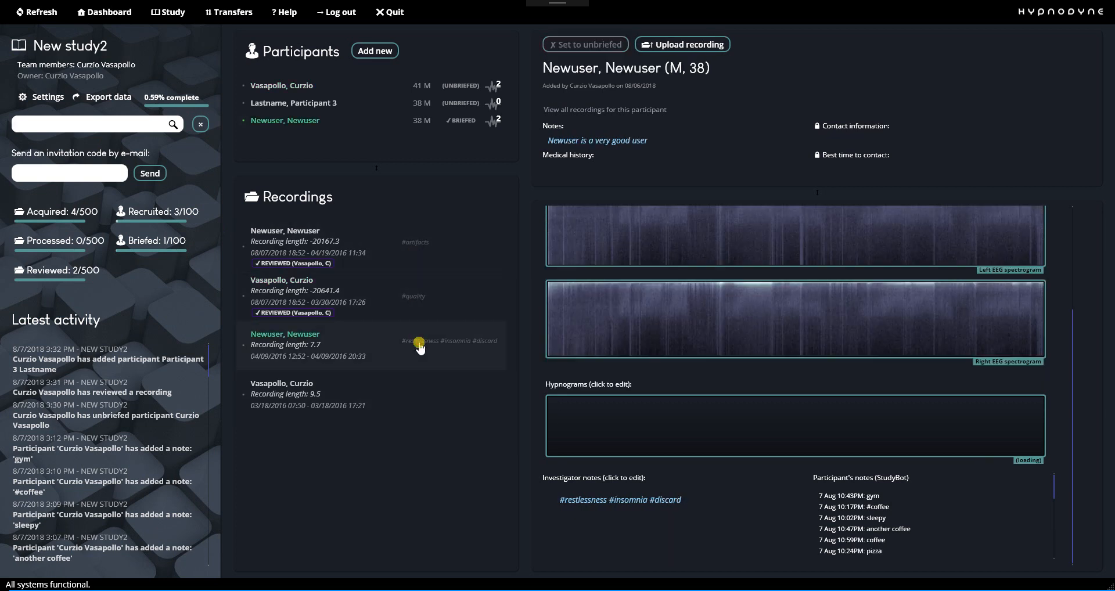
pyautogui.click(285, 333)
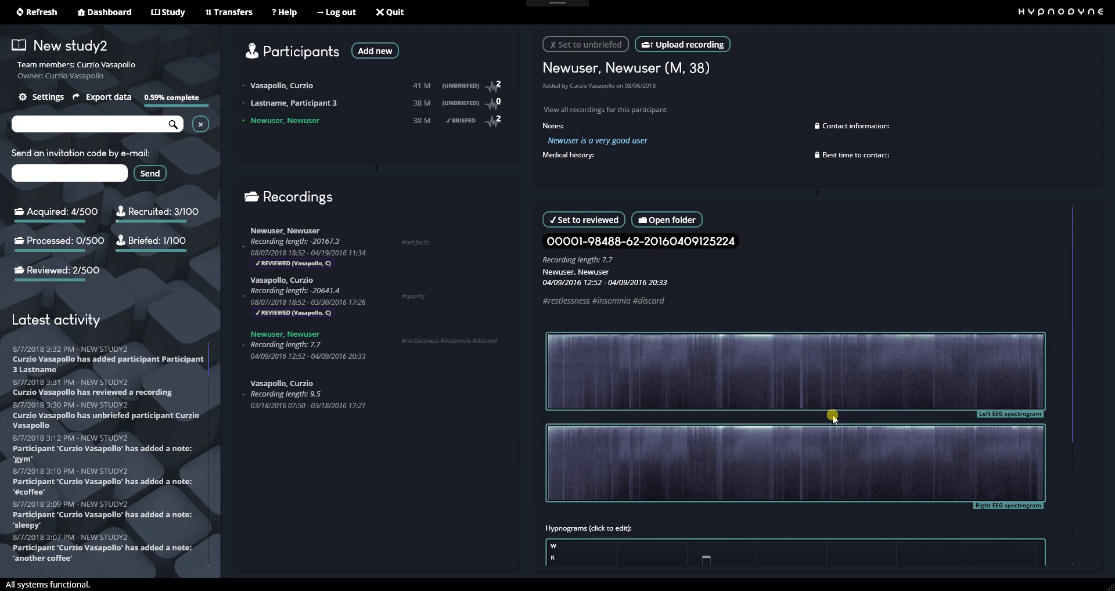
pyautogui.scroll(-3)
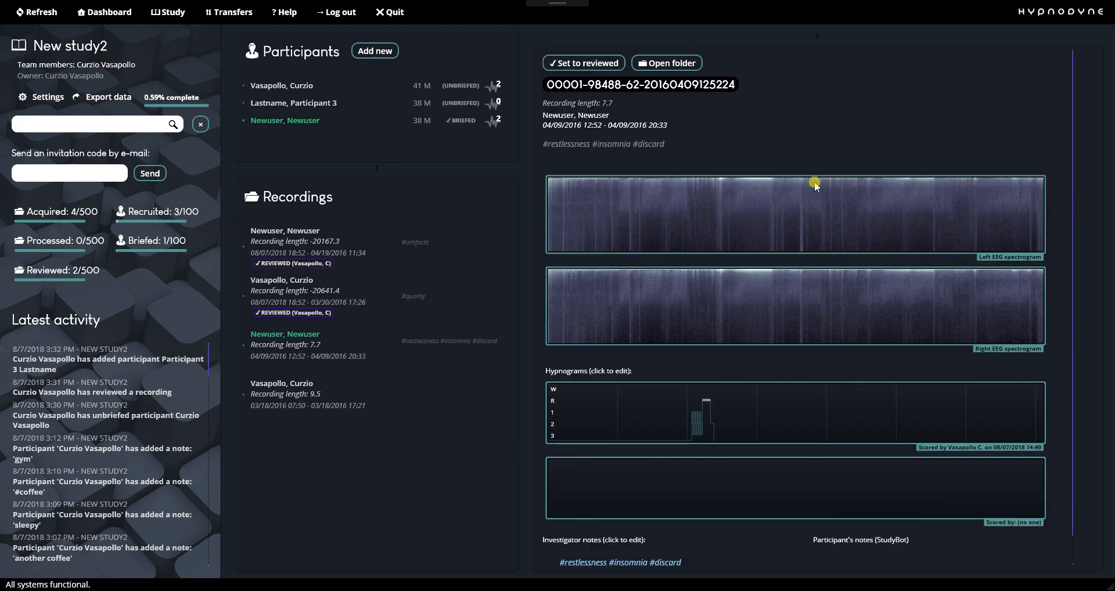
pyautogui.moveTo(836, 155)
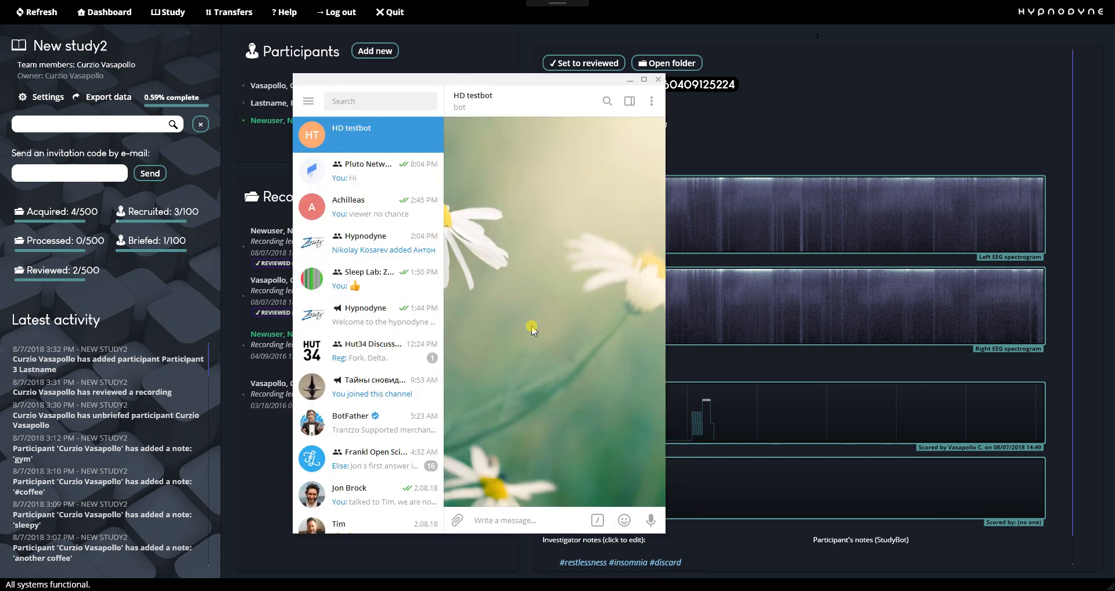
pyautogui.moveTo(458, 288)
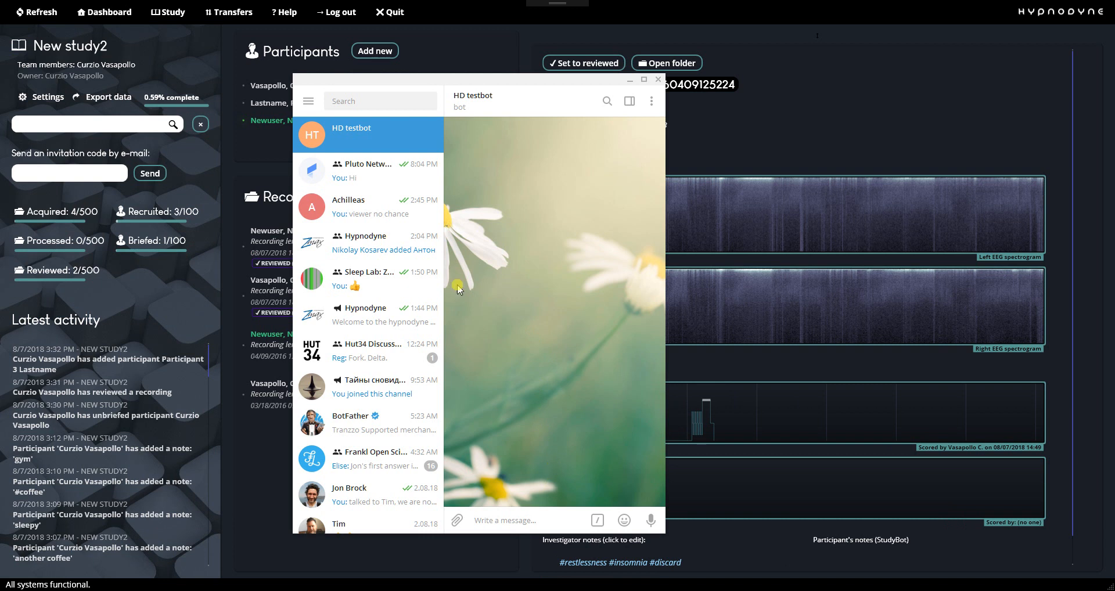
pyautogui.moveTo(489, 208)
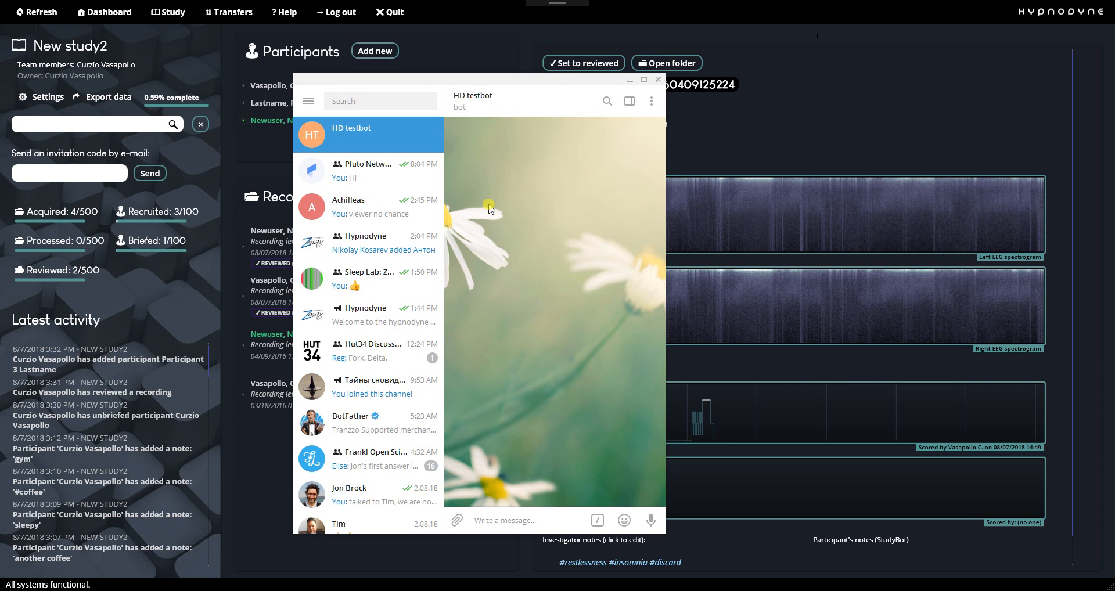
pyautogui.moveTo(508, 213)
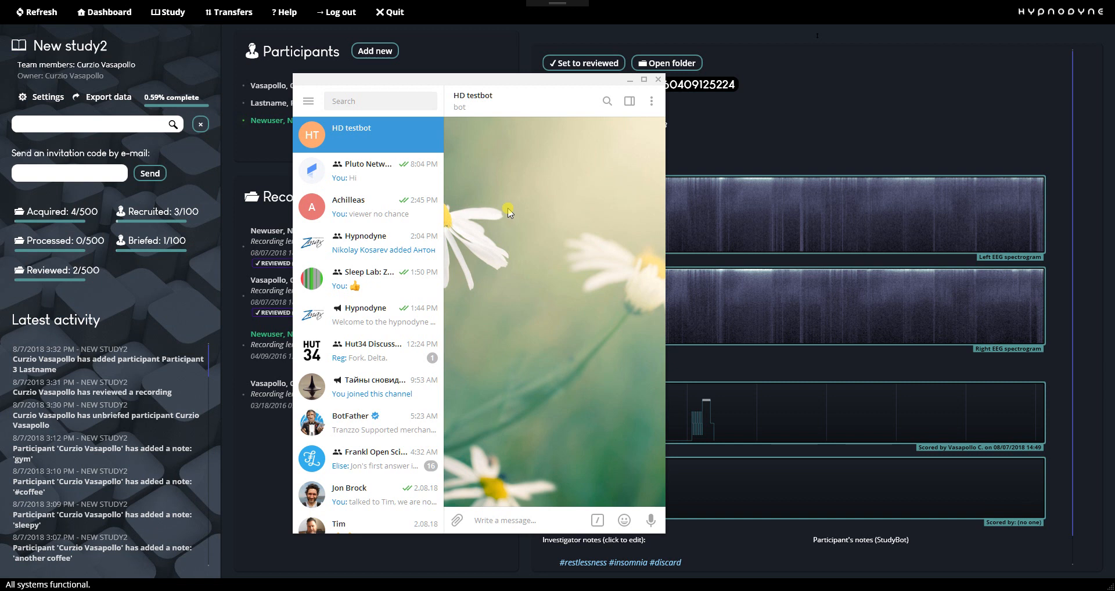
pyautogui.moveTo(507, 223)
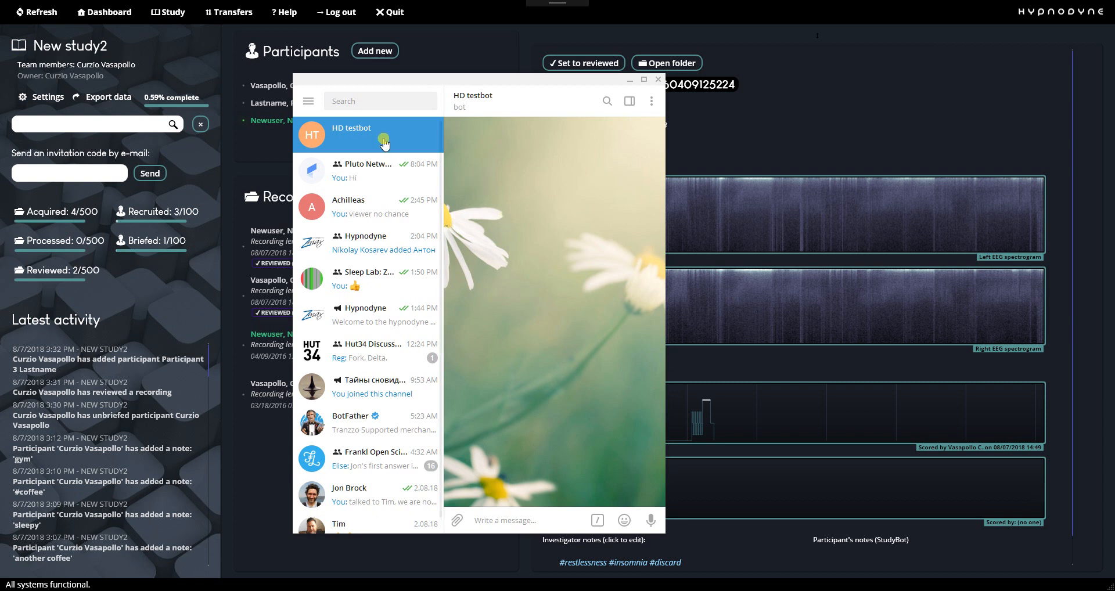
pyautogui.moveTo(550, 288)
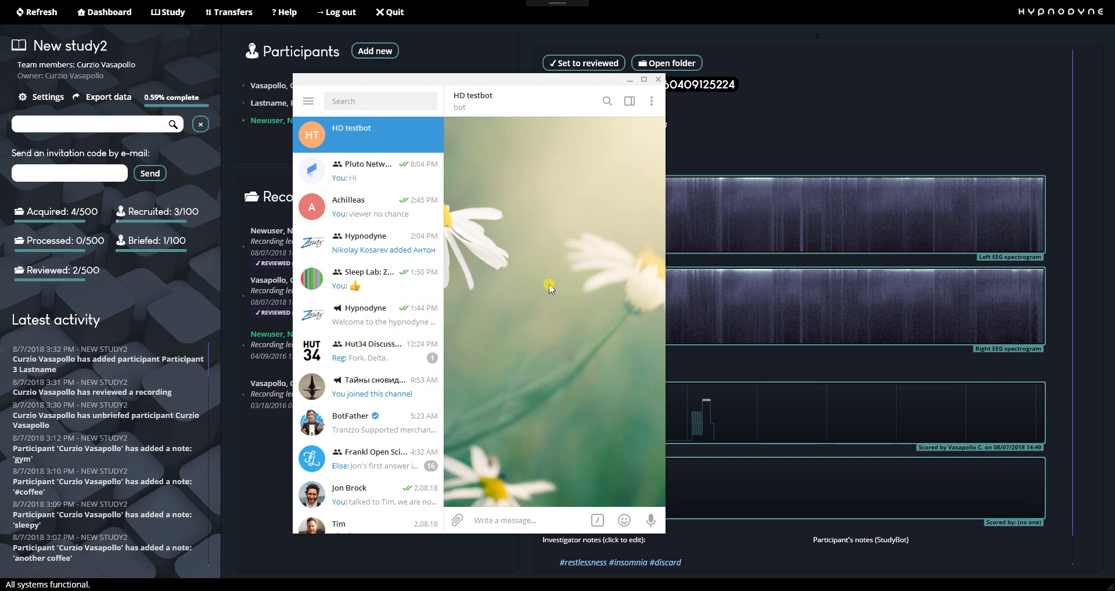
pyautogui.moveTo(543, 313)
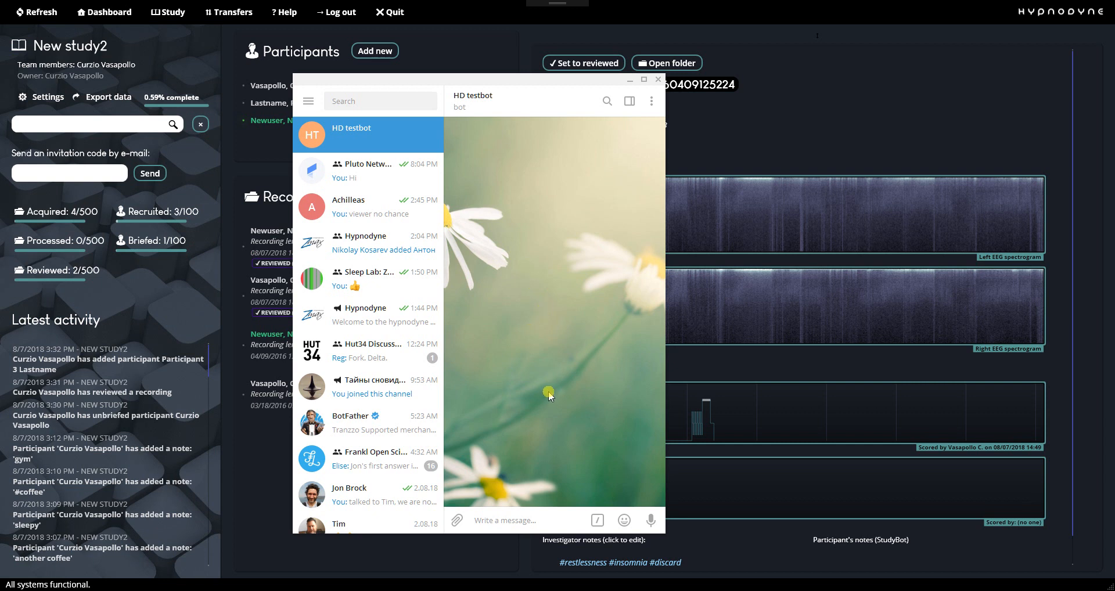
pyautogui.moveTo(607, 585)
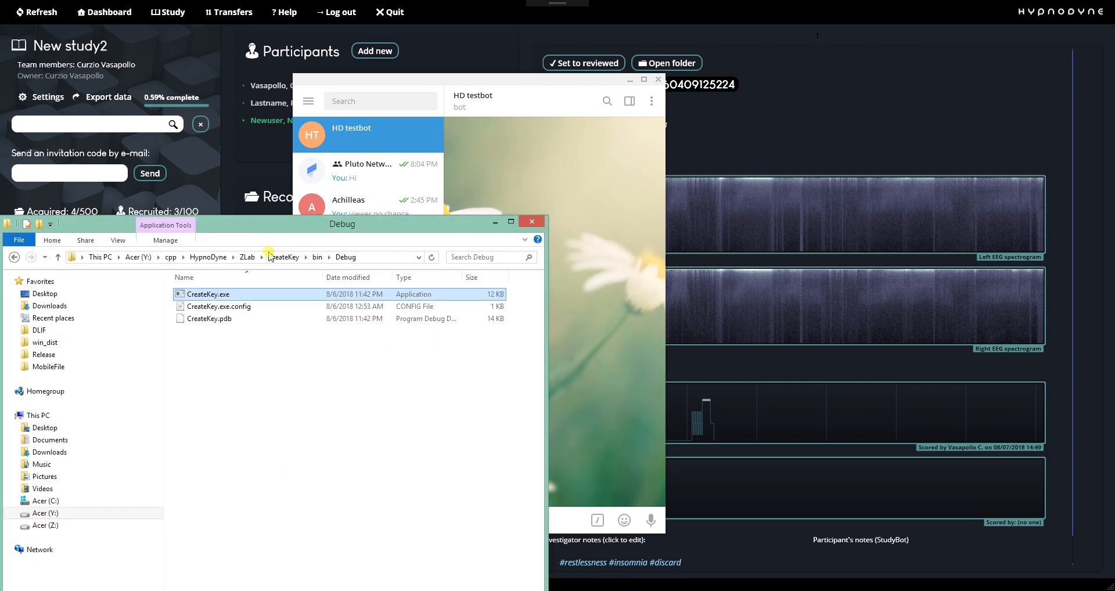
# Browse from HypnoDyne into telegram\StudyBot\bin\Debug and select testc.exe
pyautogui.click(208, 257)
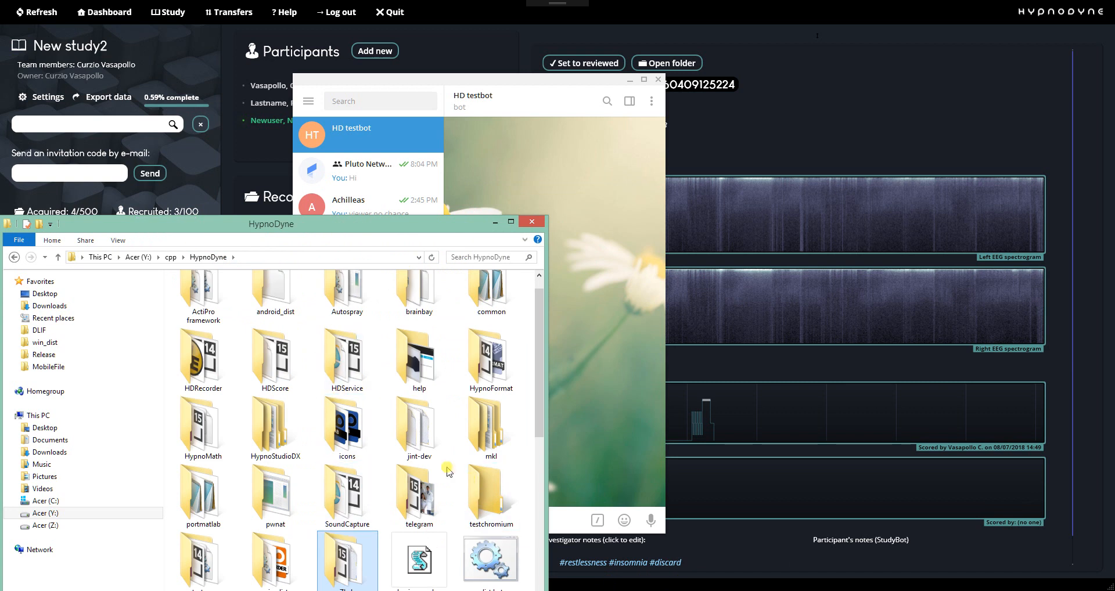
pyautogui.doubleClick(418, 488)
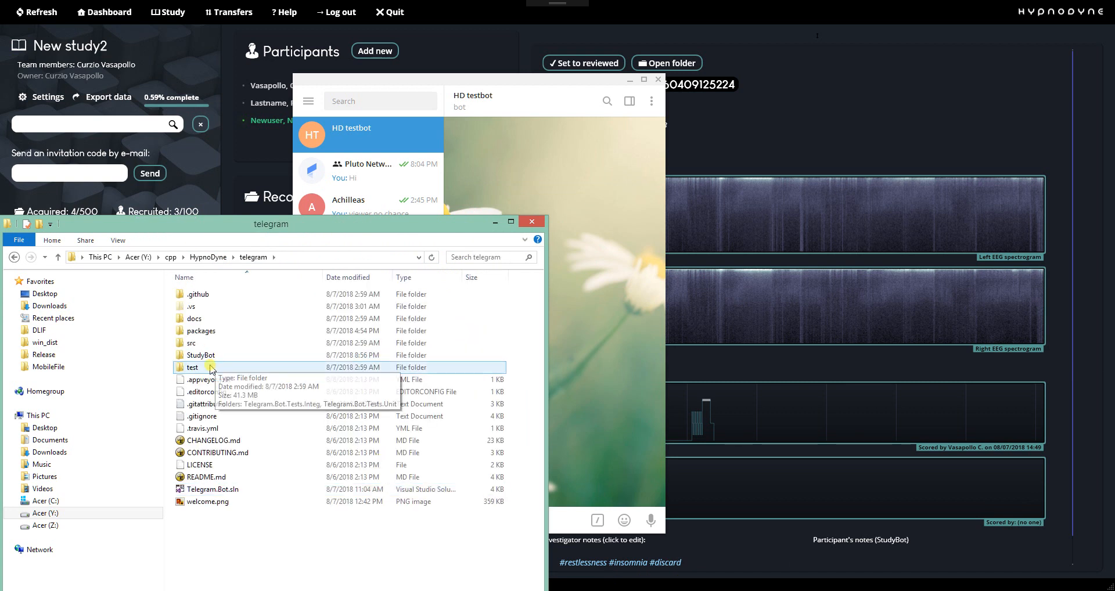
pyautogui.doubleClick(201, 355)
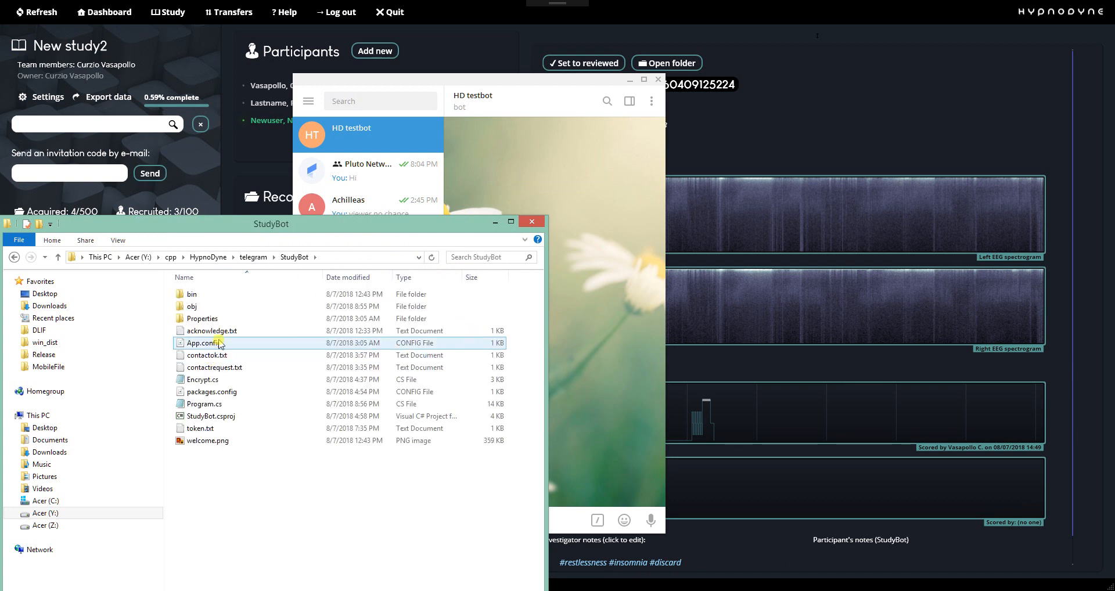
pyautogui.click(192, 294)
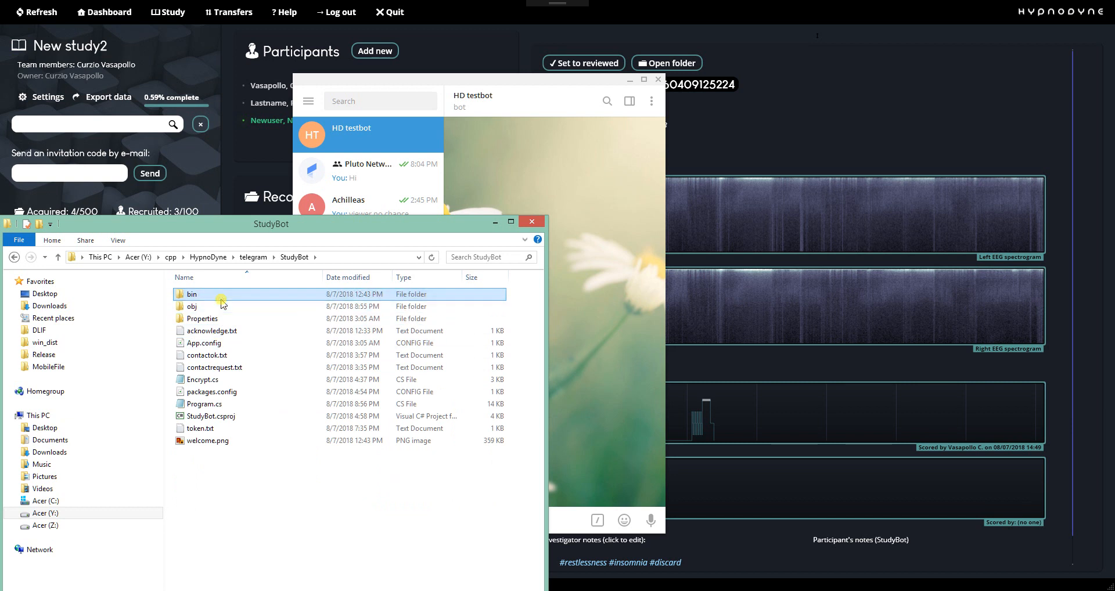
pyautogui.doubleClick(192, 294)
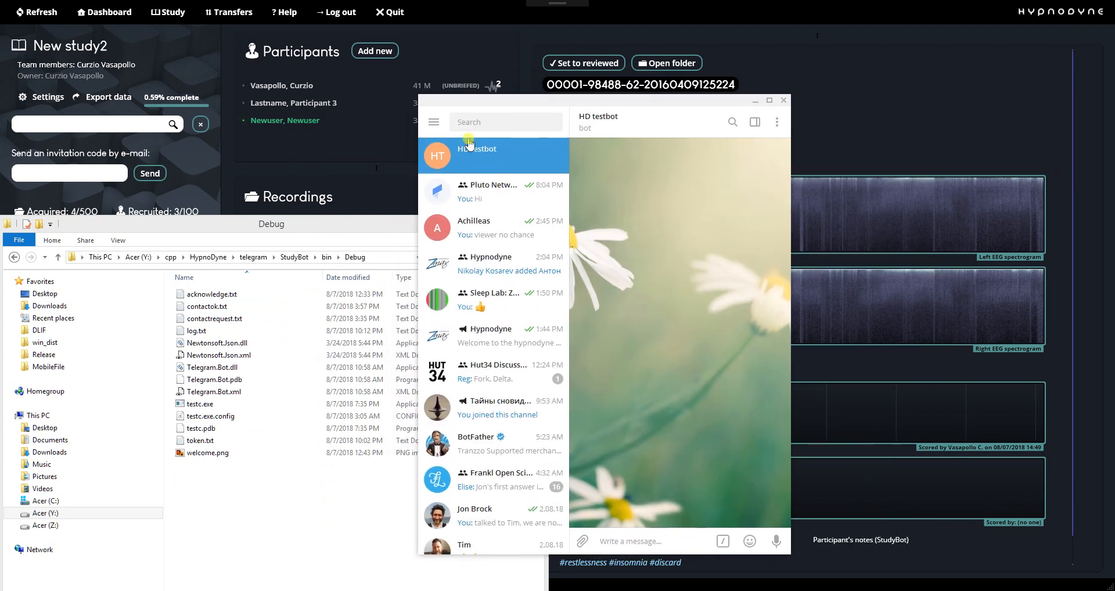
pyautogui.click(270, 223)
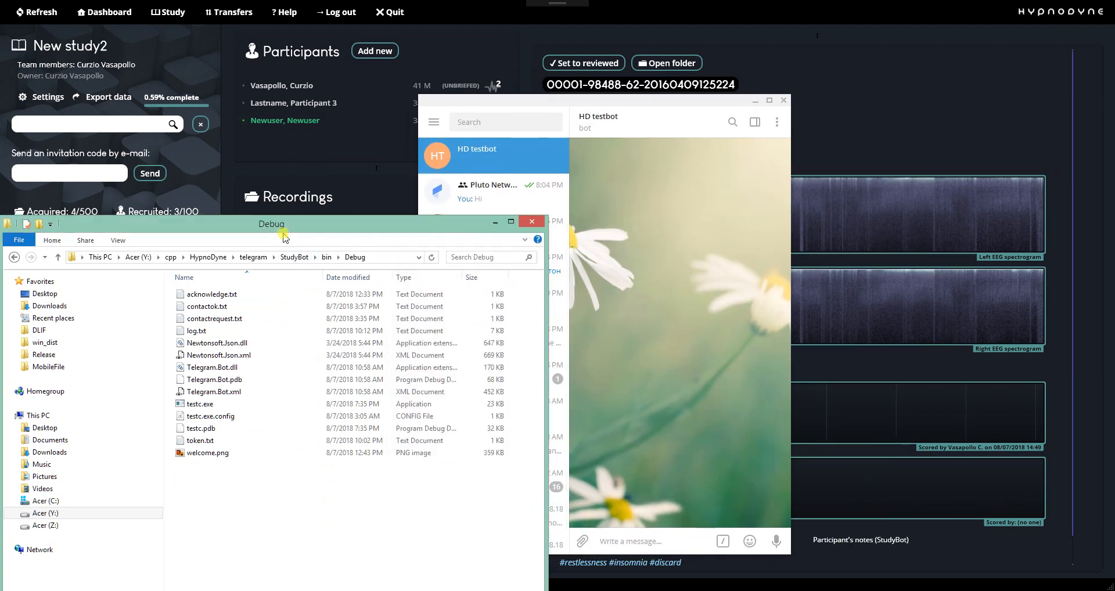
pyautogui.click(201, 403)
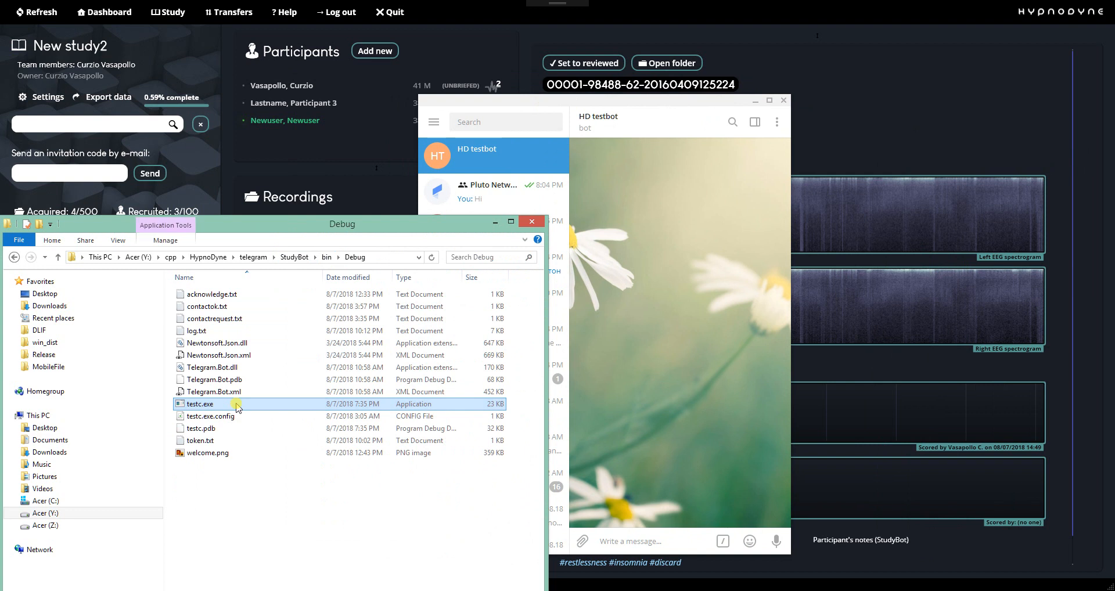
pyautogui.doubleClick(201, 403)
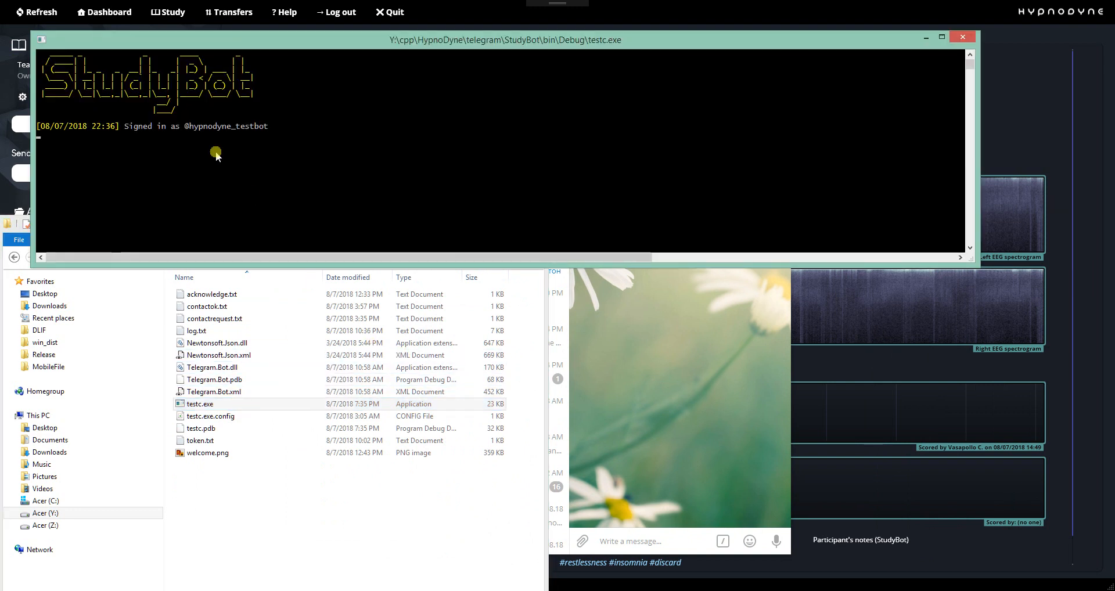
pyautogui.moveTo(292, 227)
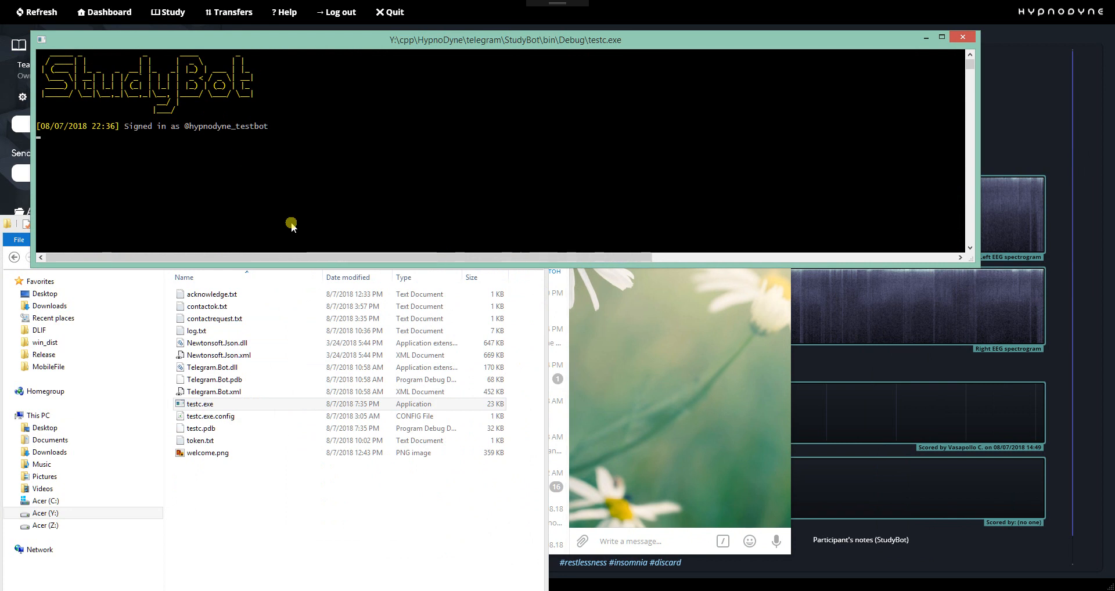
pyautogui.moveTo(272, 134)
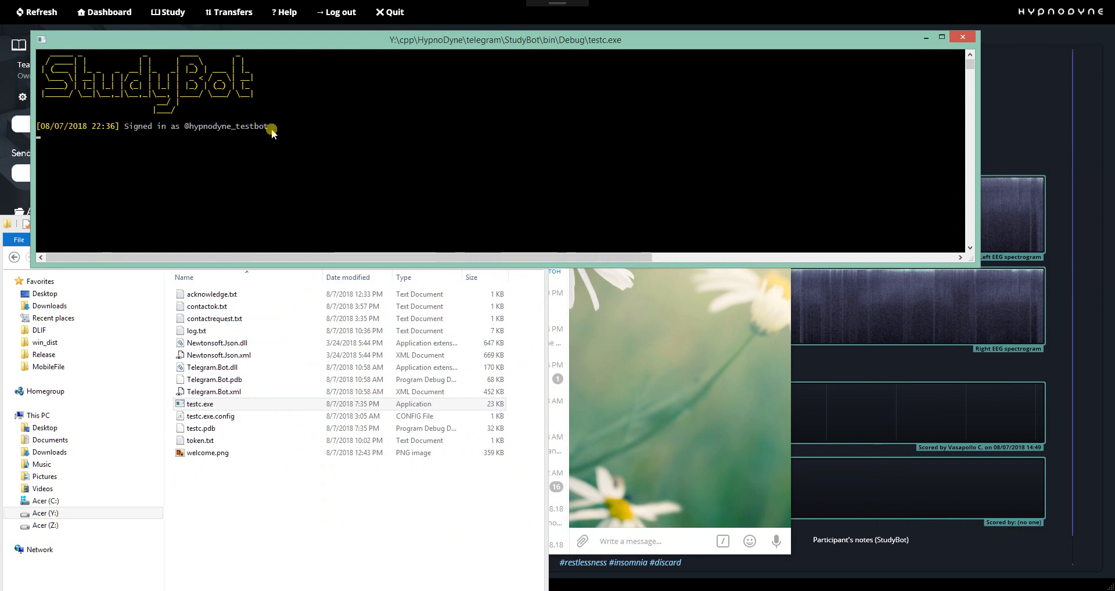
pyautogui.moveTo(248, 133)
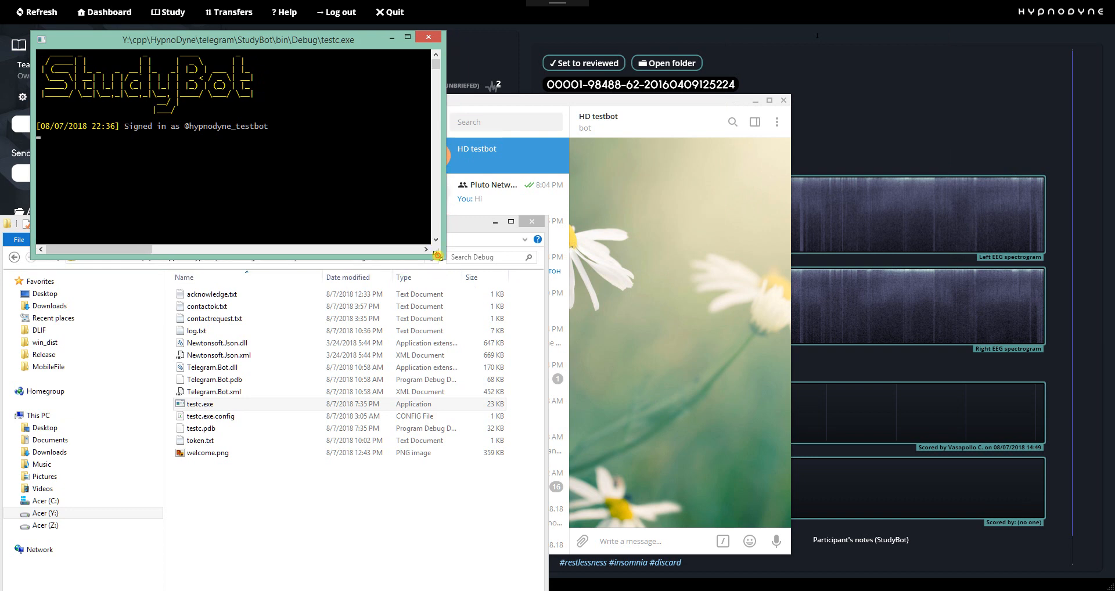
pyautogui.click(210, 294)
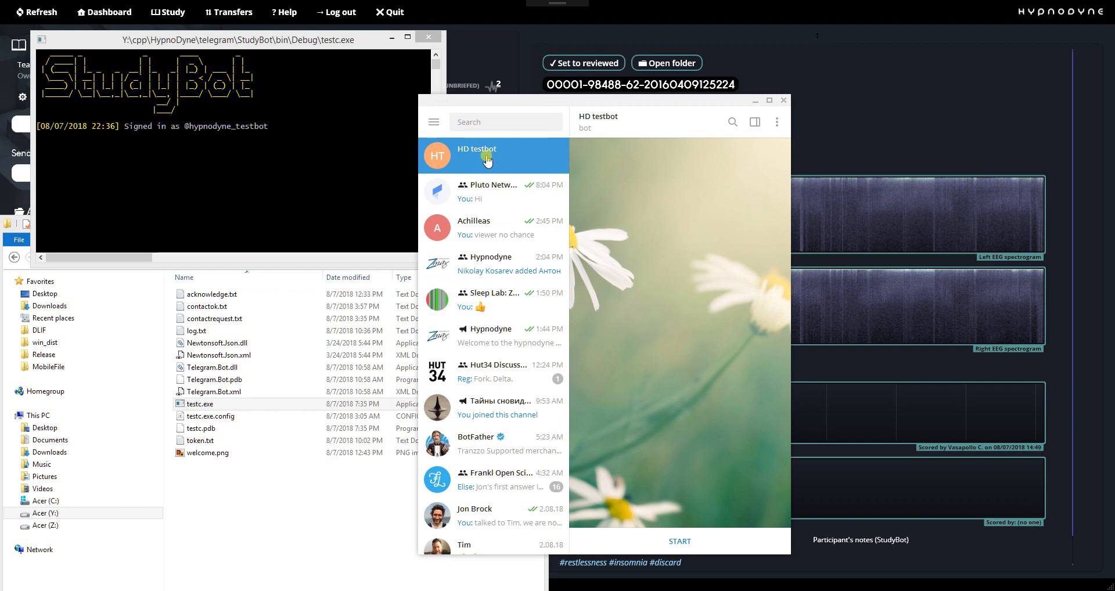
pyautogui.moveTo(635, 492)
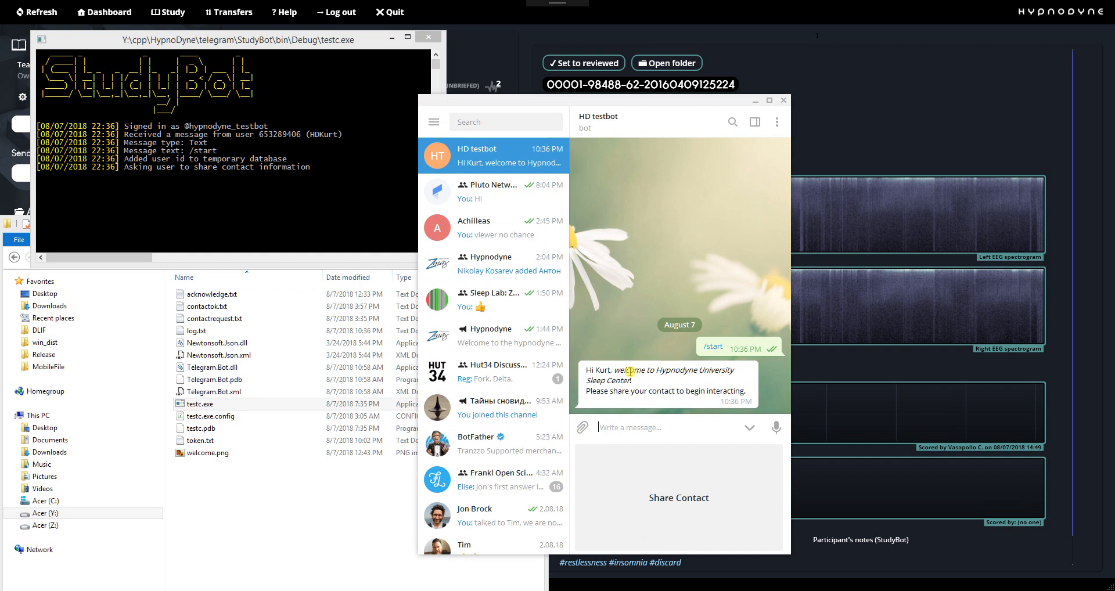
# View the contact request template file and close it without saving changes
pyautogui.click(206, 331)
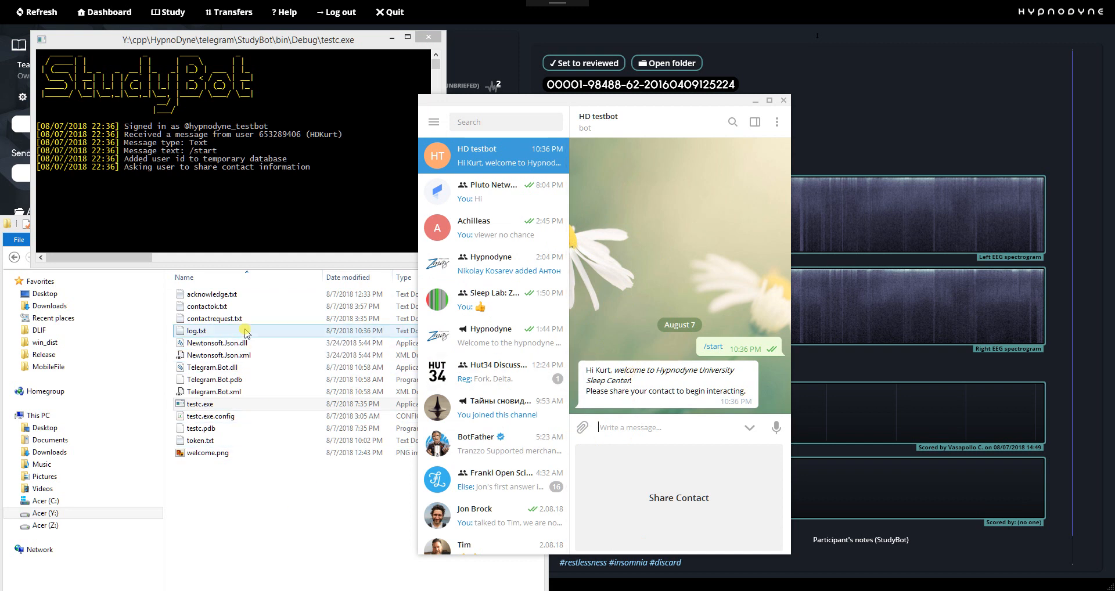
pyautogui.click(201, 403)
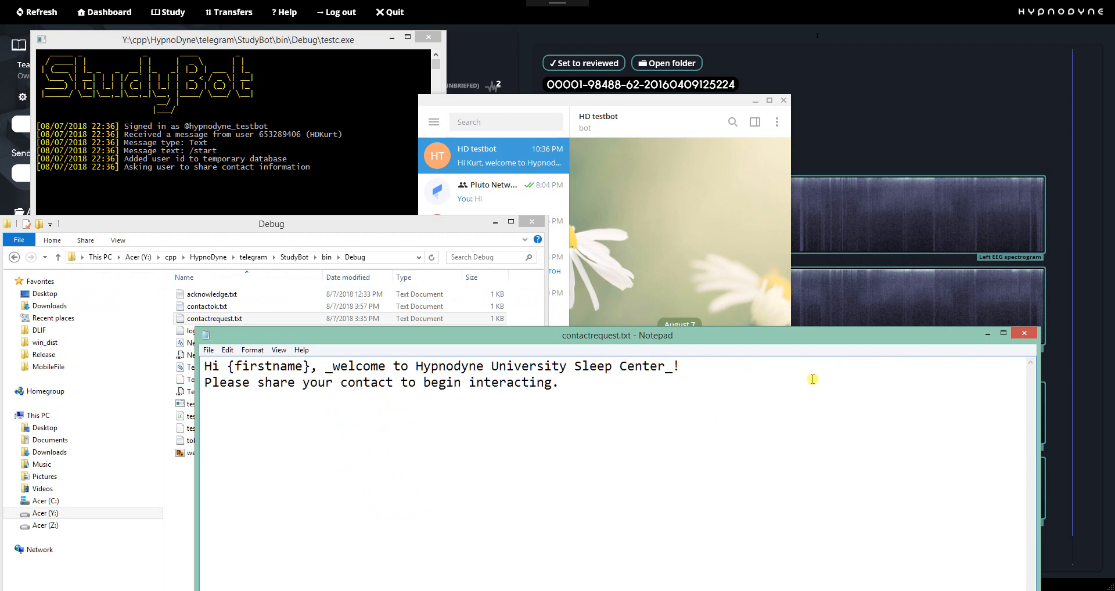
pyautogui.click(1025, 333)
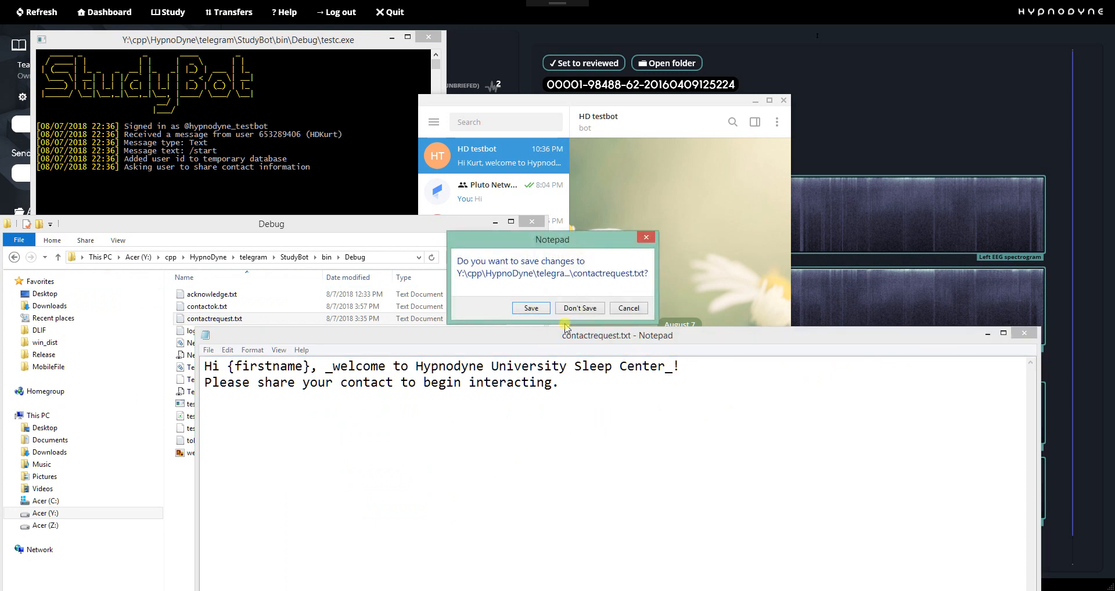
pyautogui.click(578, 308)
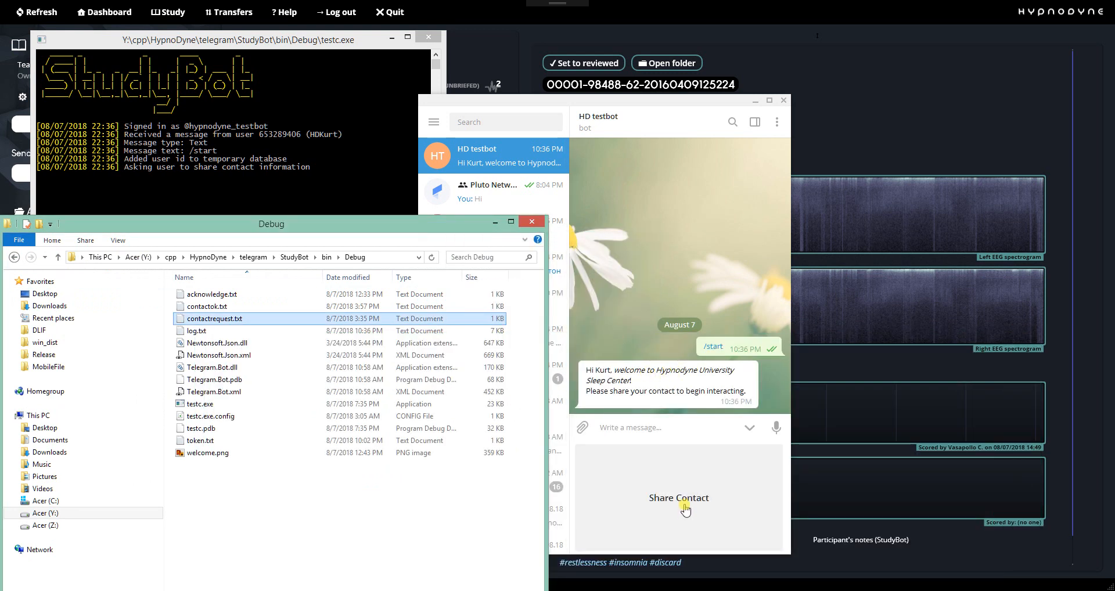
# Share my contact with HD testbot and confirm sending the phone number
pyautogui.click(678, 497)
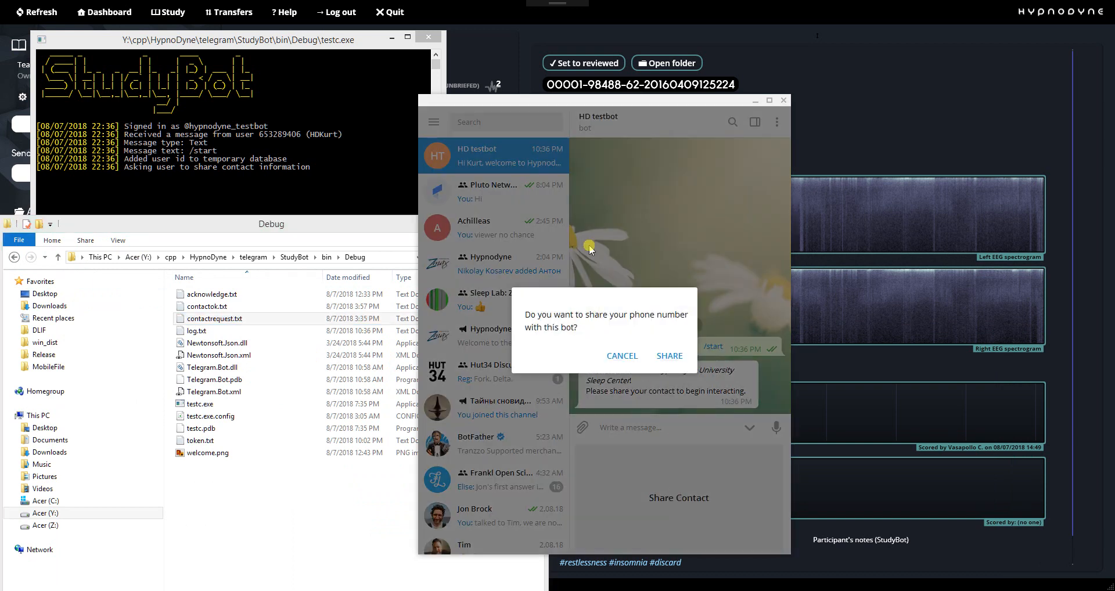
pyautogui.click(669, 356)
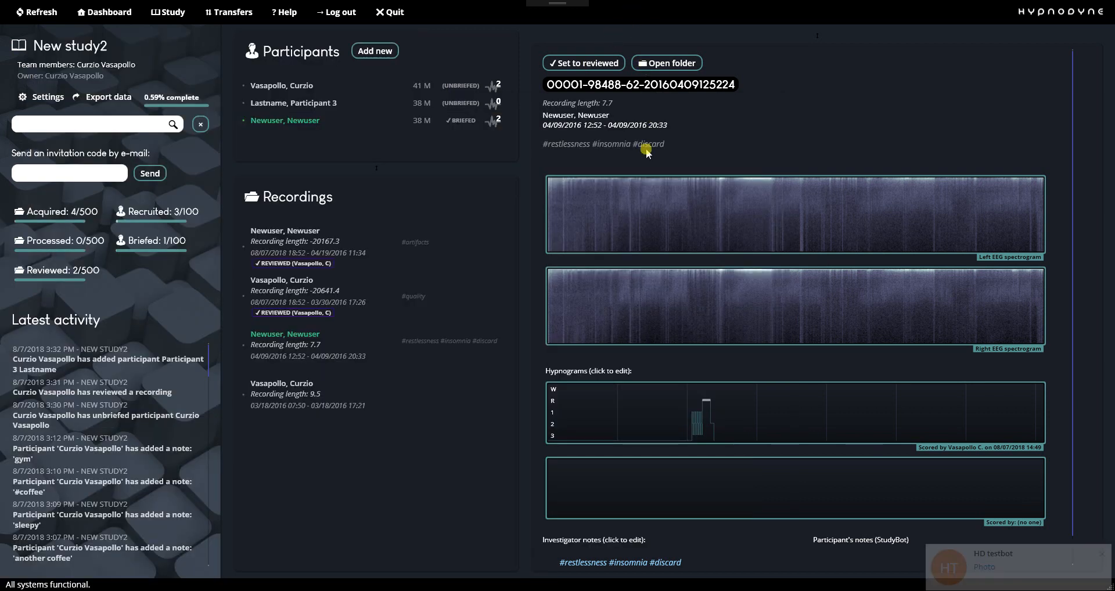
pyautogui.moveTo(683, 138)
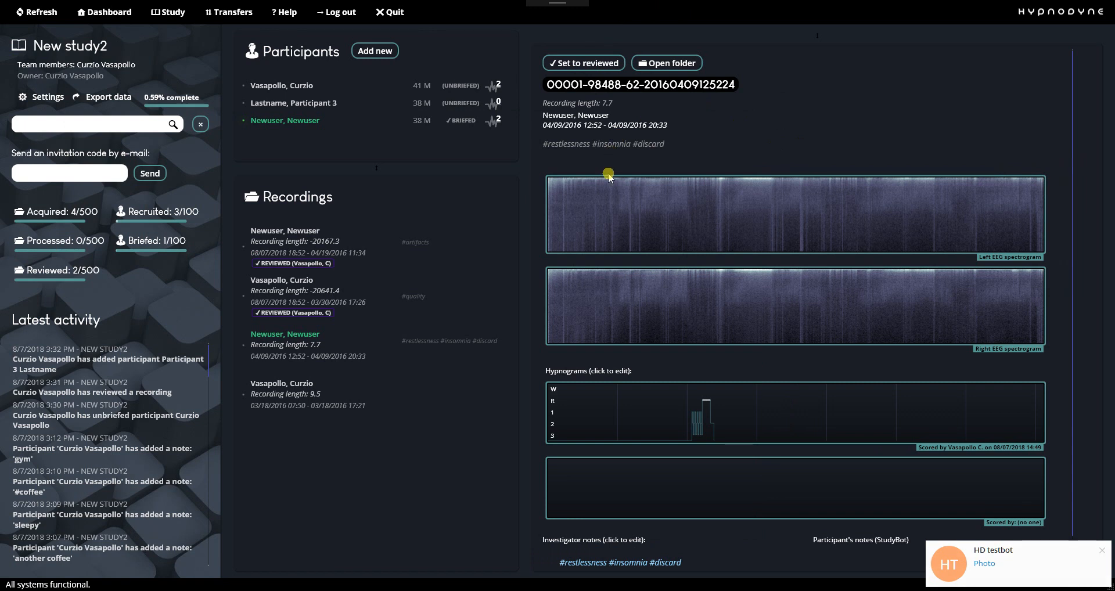
# Open the first participant's details in edit mode and select the whole Mobile number value
pyautogui.click(284, 121)
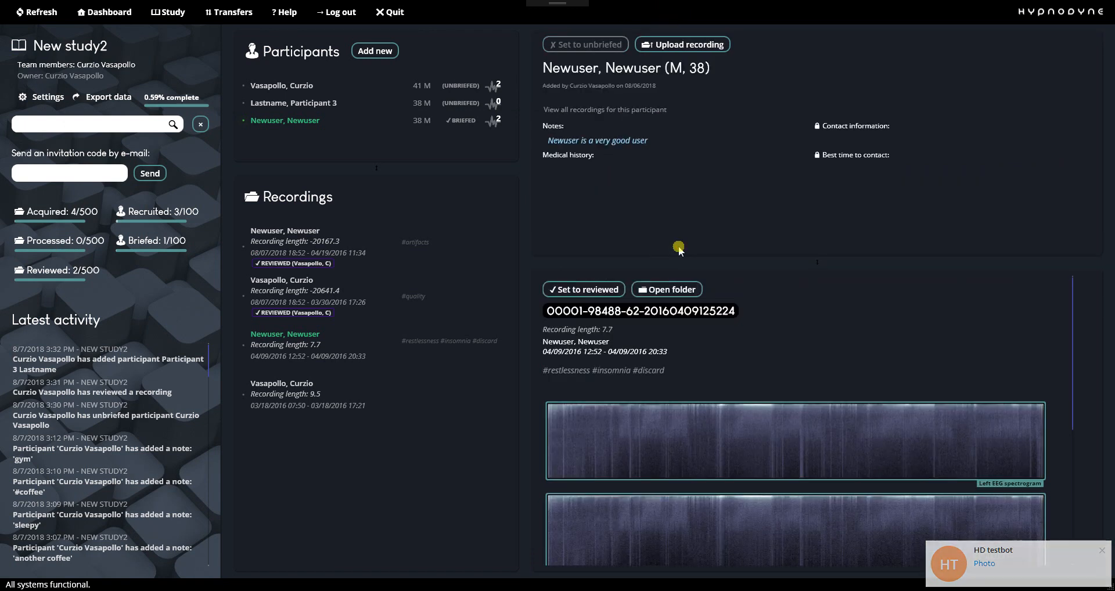
pyautogui.click(597, 140)
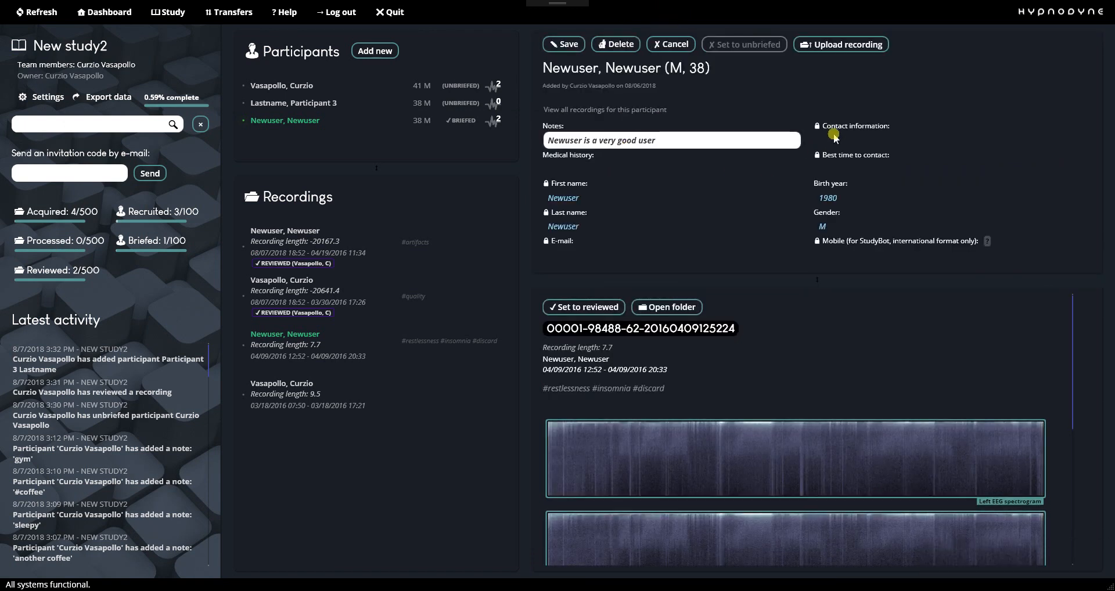
pyautogui.click(281, 280)
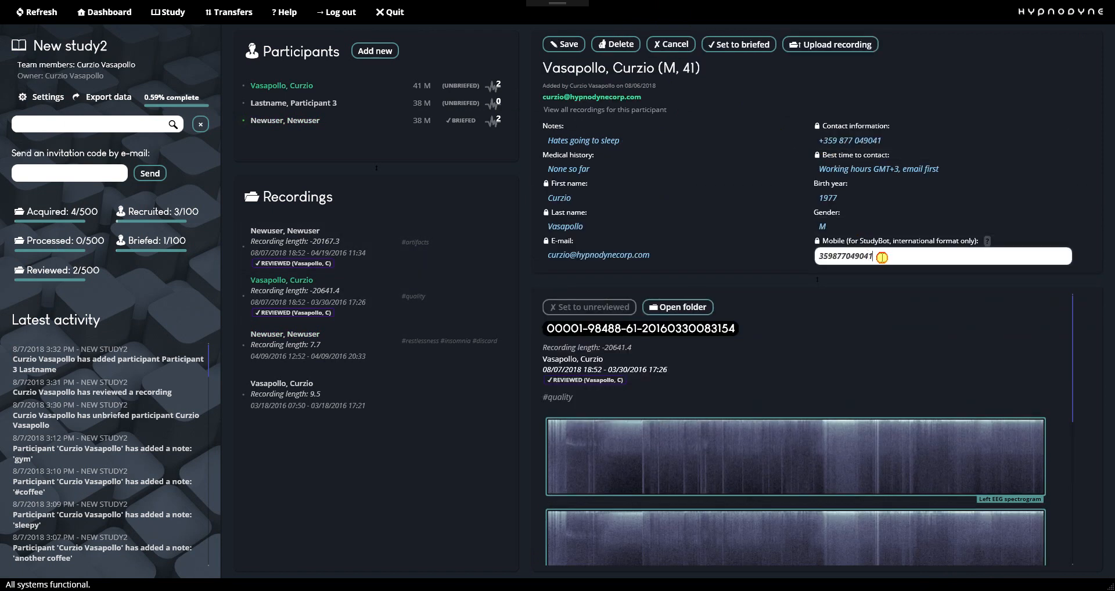
pyautogui.tripleClick(846, 255)
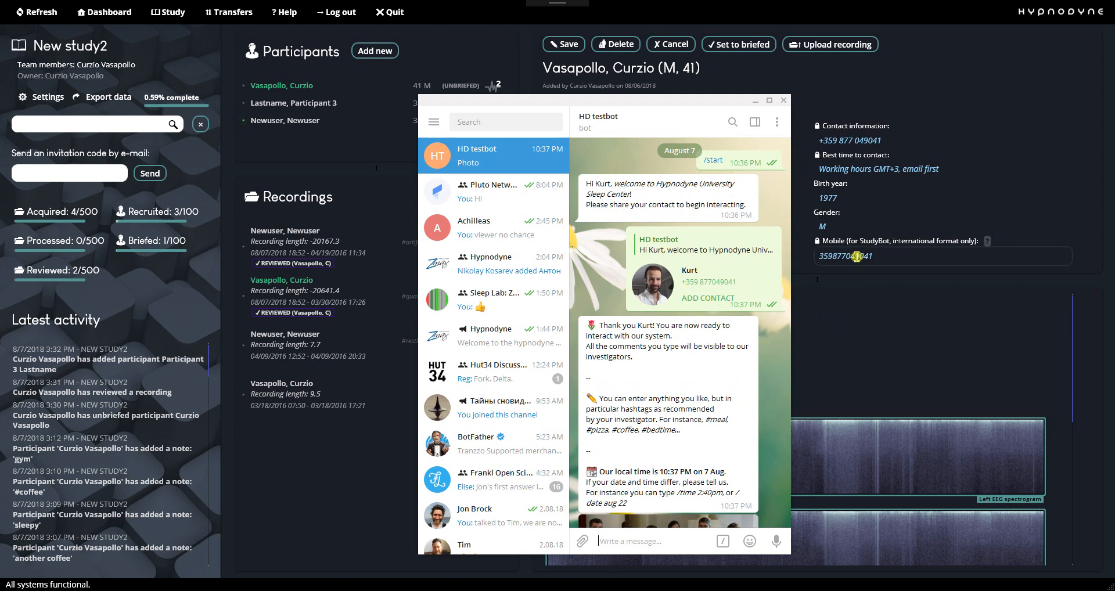
pyautogui.scroll(-3)
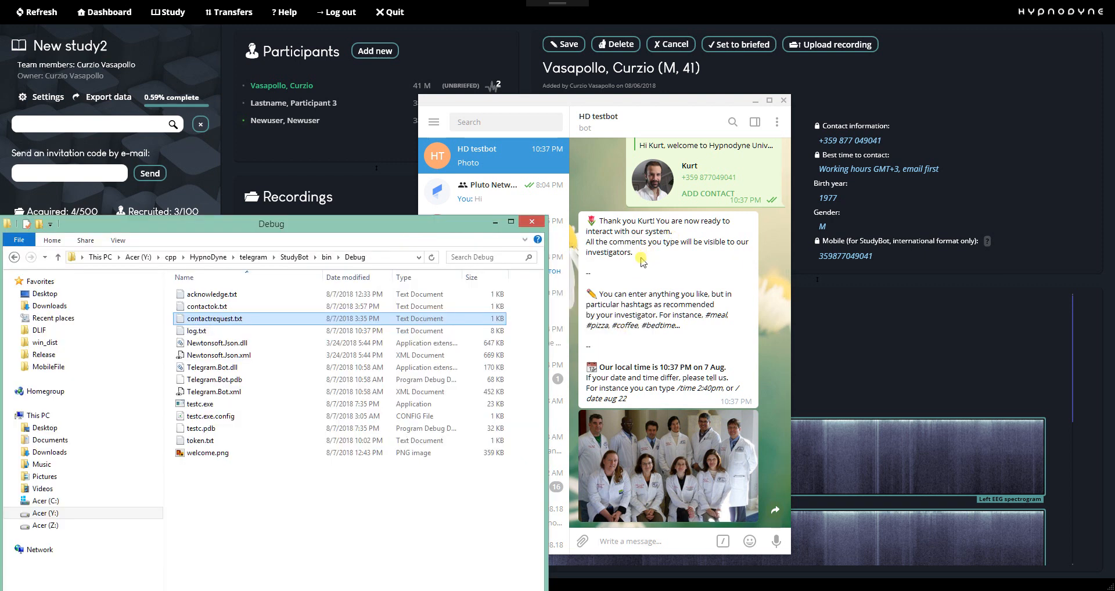
pyautogui.click(202, 331)
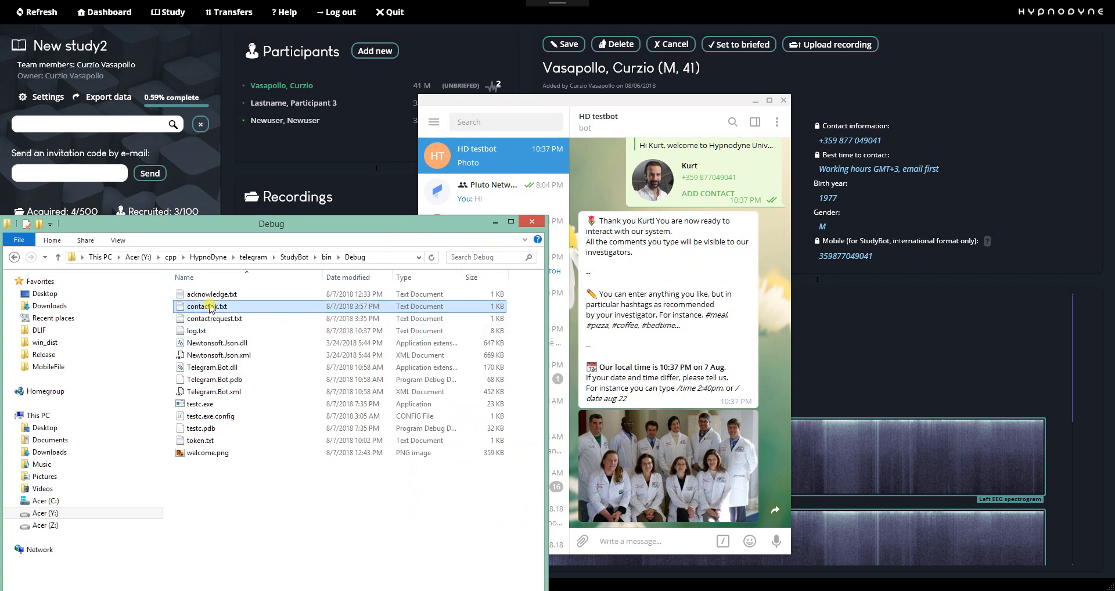
pyautogui.doubleClick(207, 306)
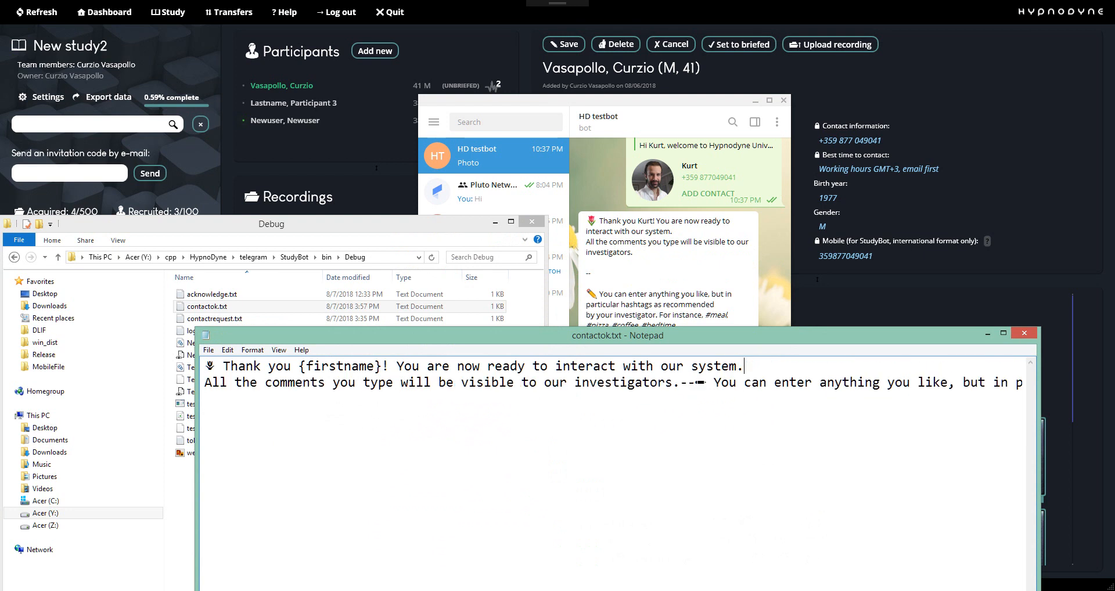
pyautogui.click(1025, 333)
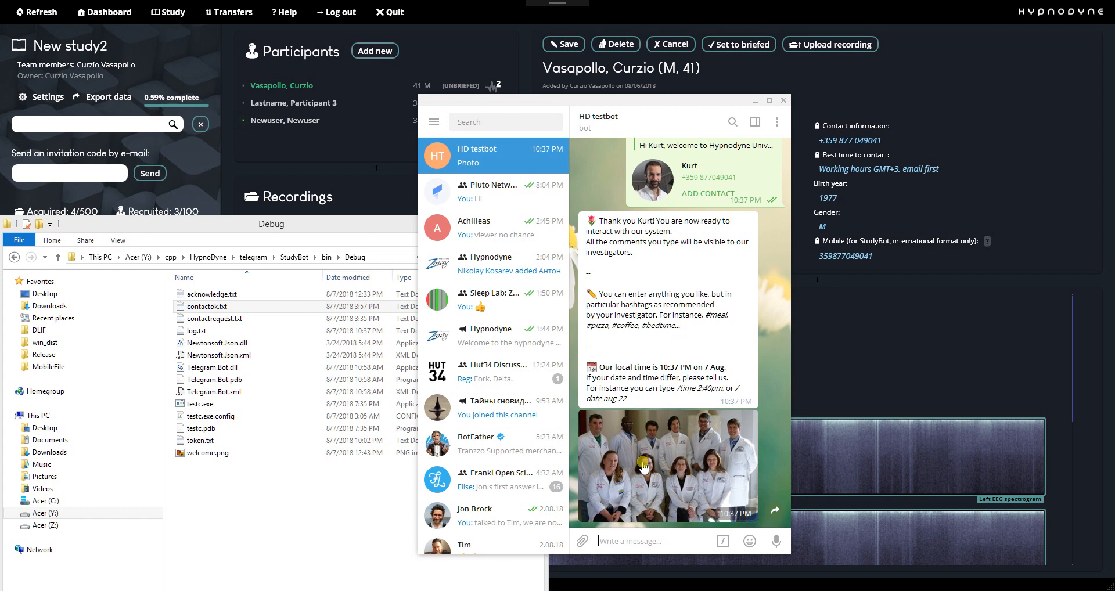
pyautogui.moveTo(640, 479)
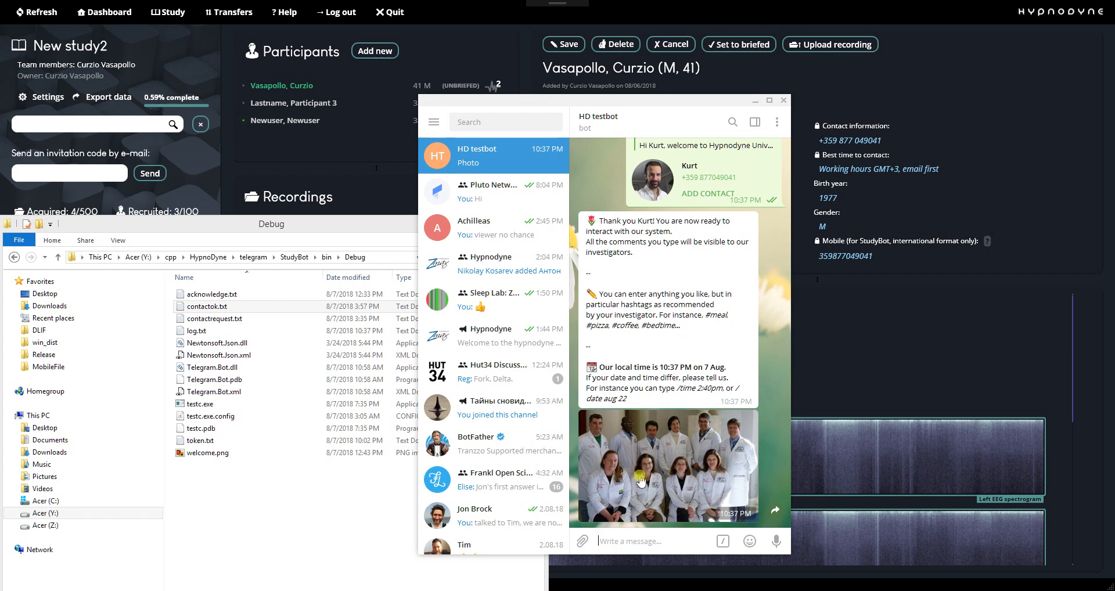
pyautogui.moveTo(613, 468)
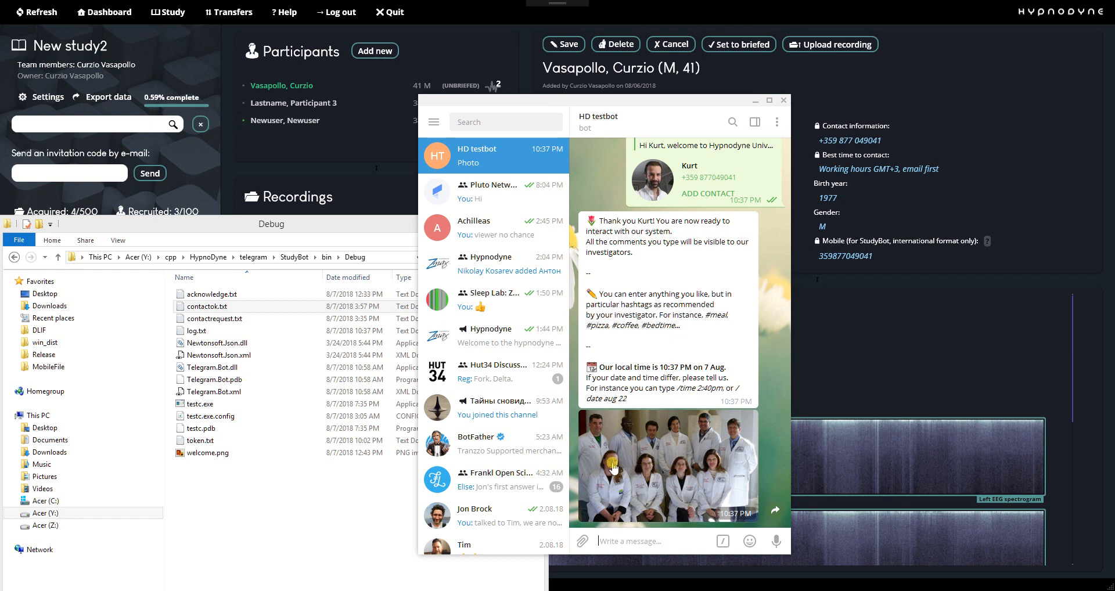
pyautogui.click(207, 453)
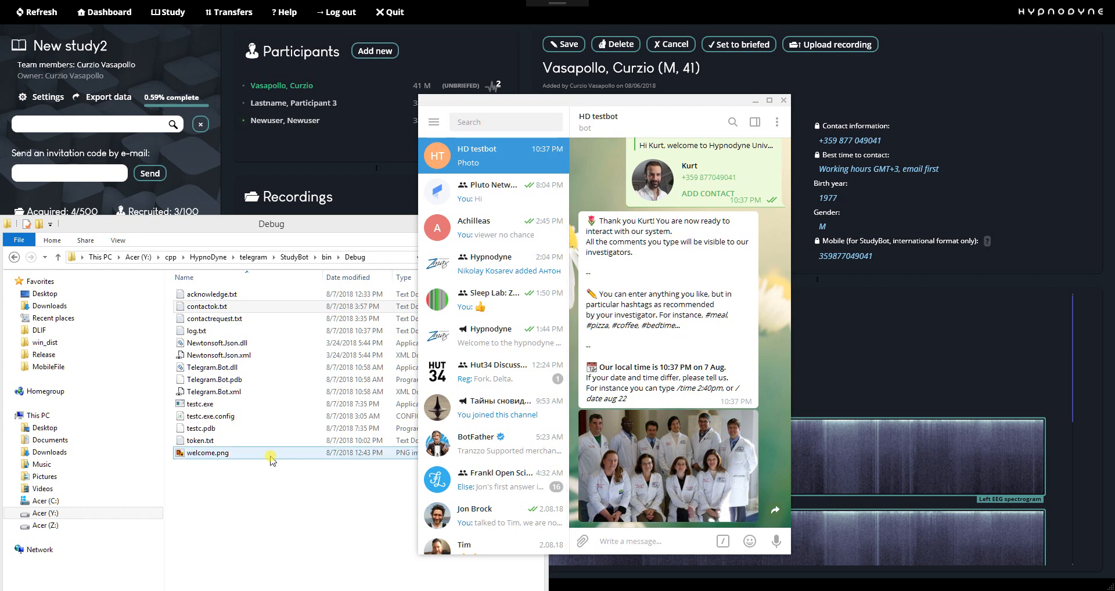
pyautogui.doubleClick(207, 453)
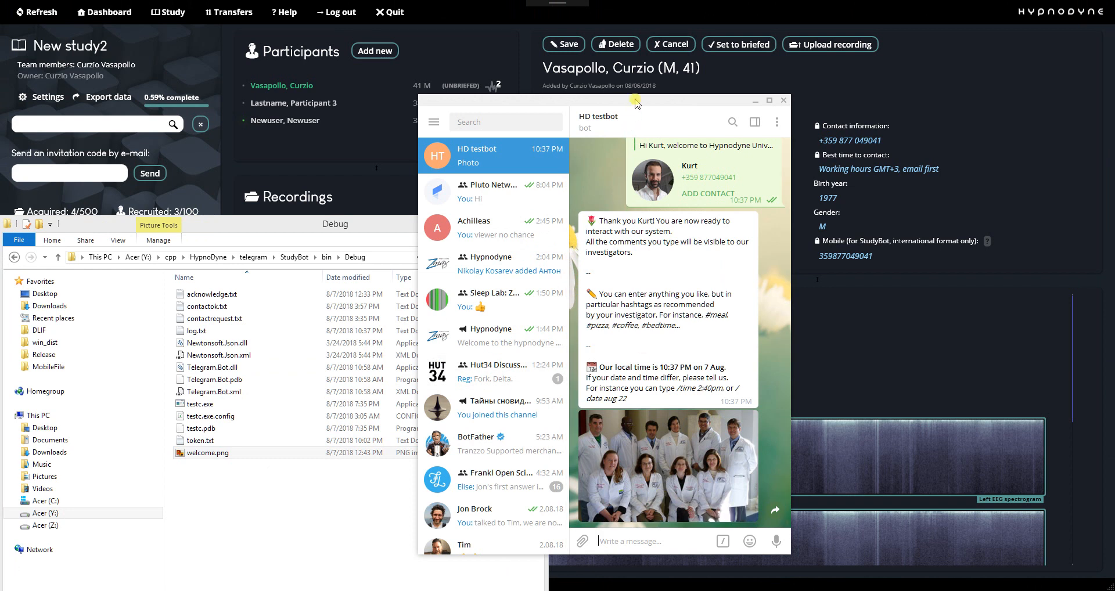
# Send the note 'i feel tired' to HD testbot and receive its storage confirmation
pyautogui.moveTo(636, 100); pyautogui.dragTo(426, 70)
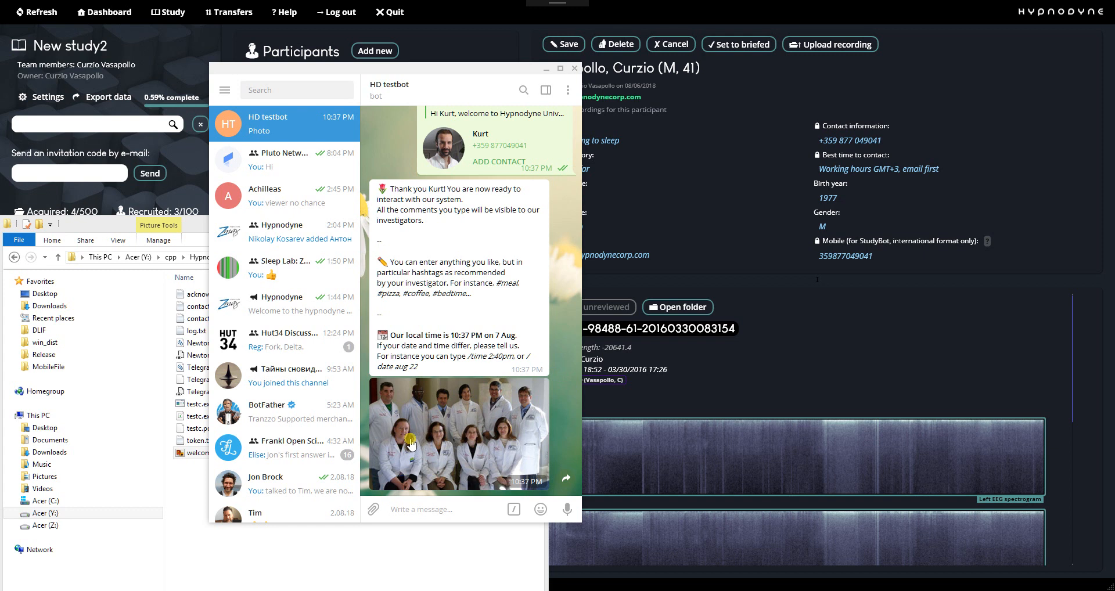
pyautogui.moveTo(415, 438)
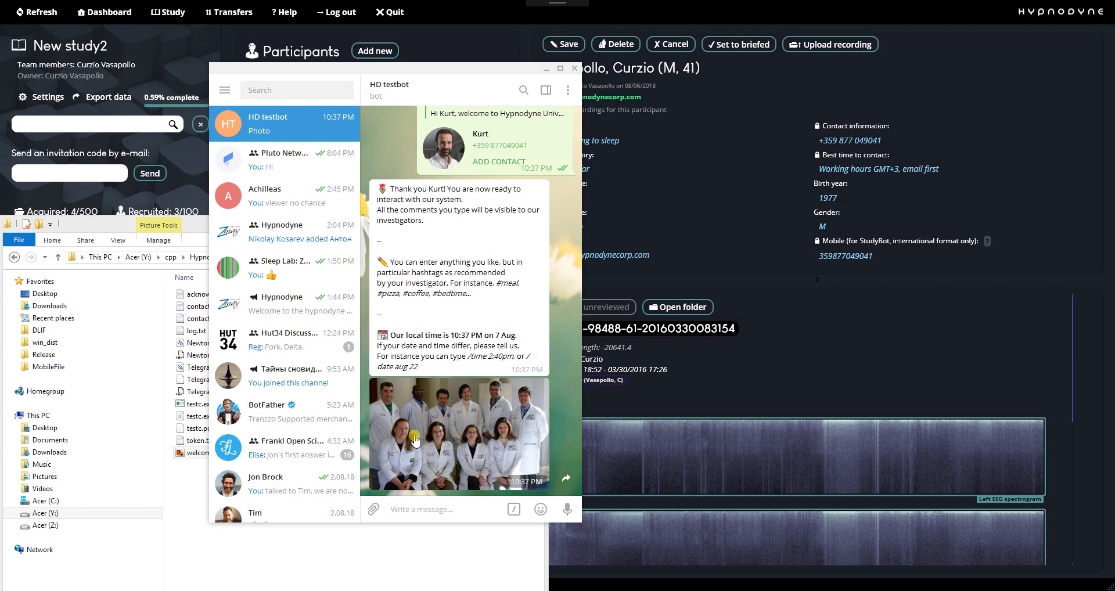
pyautogui.click(284, 122)
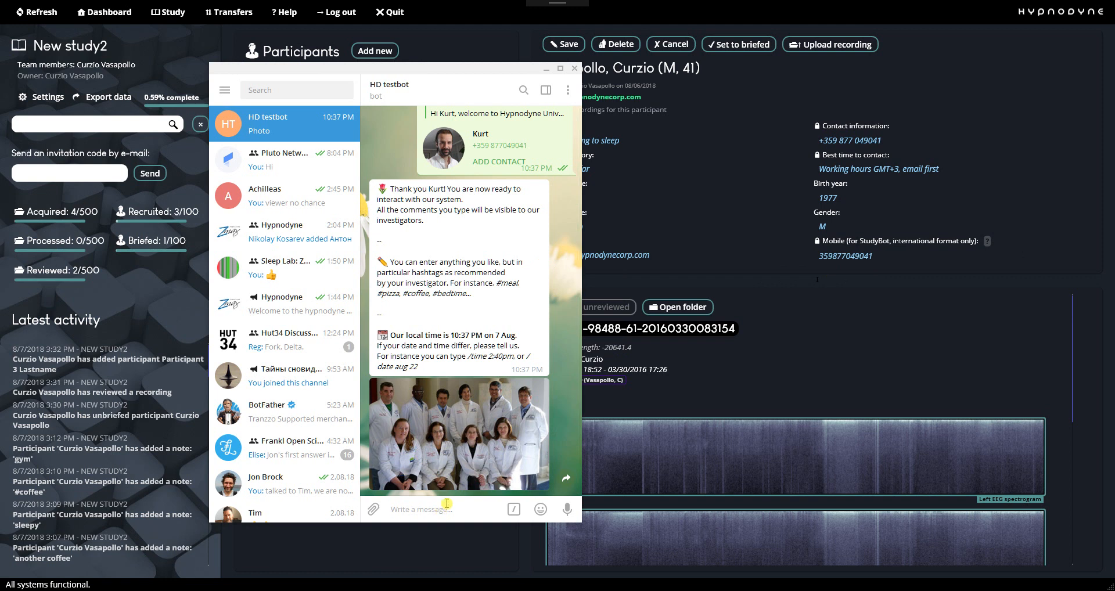
pyautogui.click(574, 68)
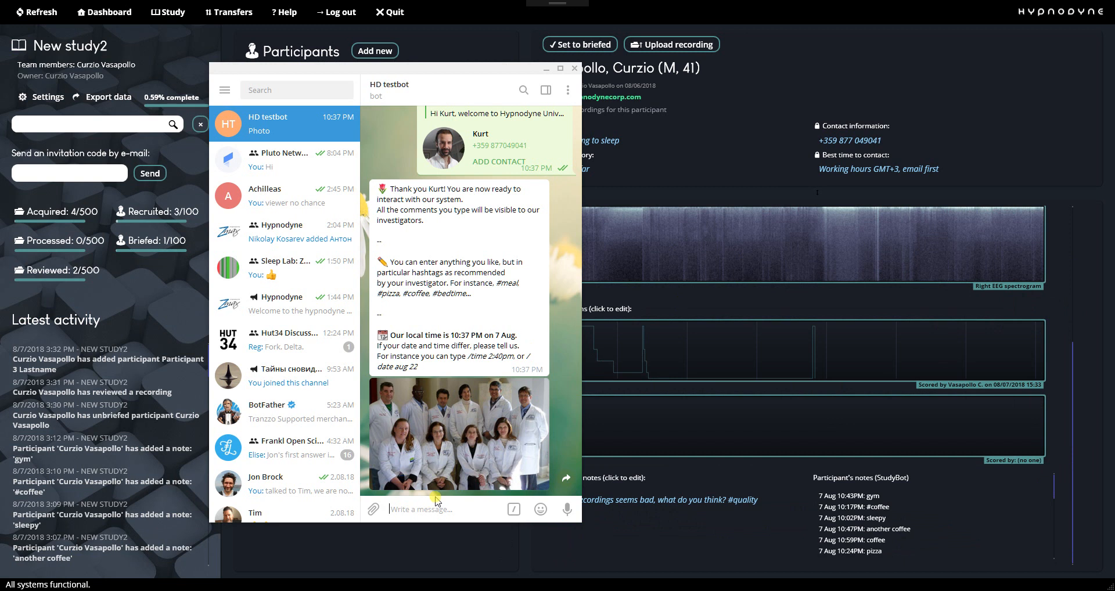
pyautogui.write('i feel tired')
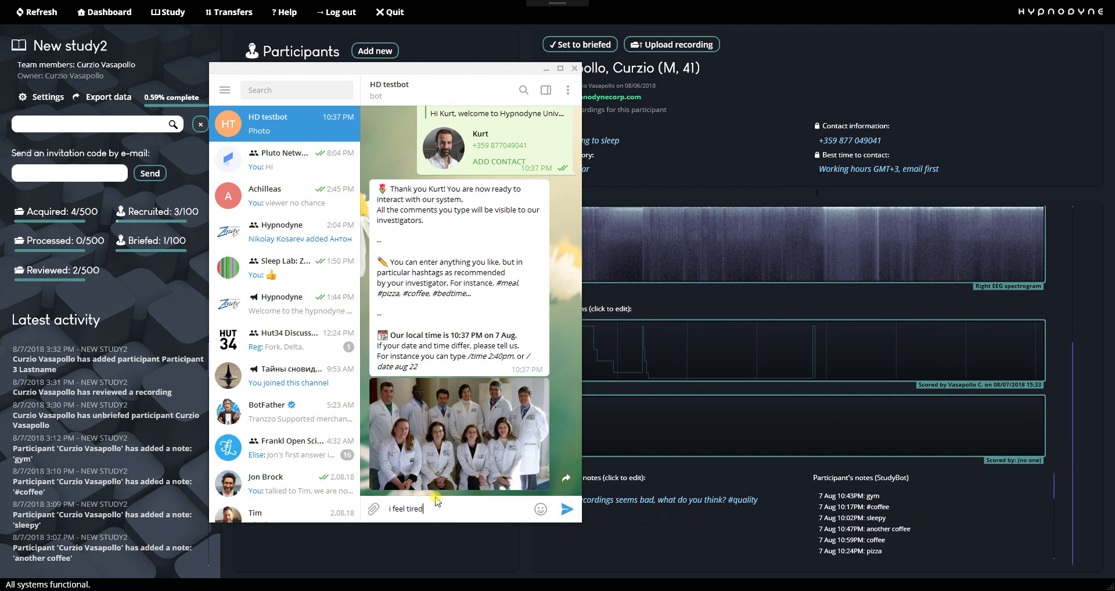
pyautogui.click(567, 509)
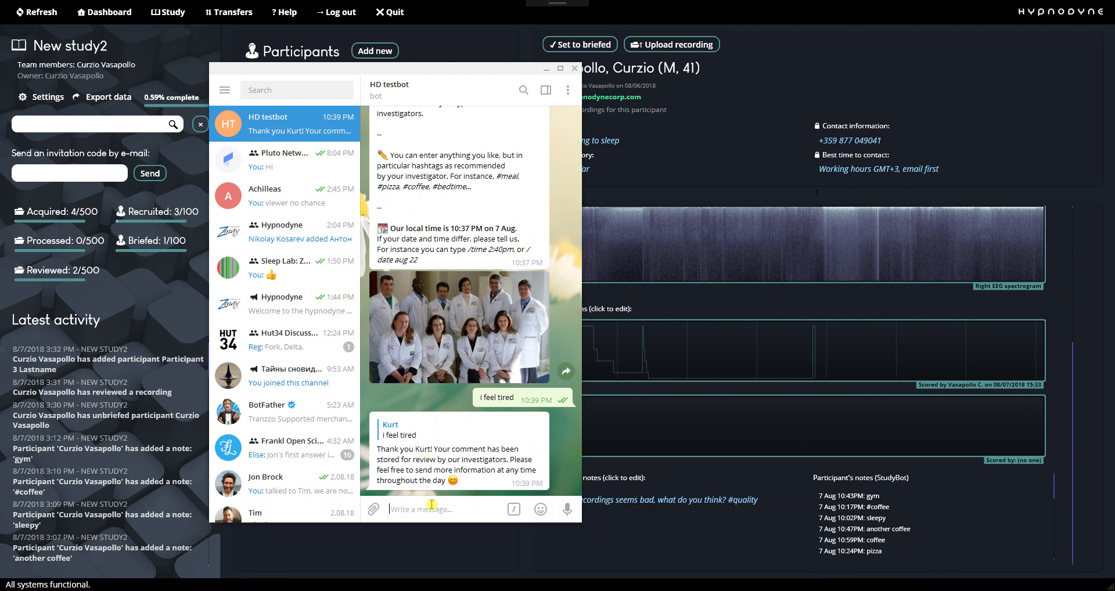
pyautogui.moveTo(505, 406)
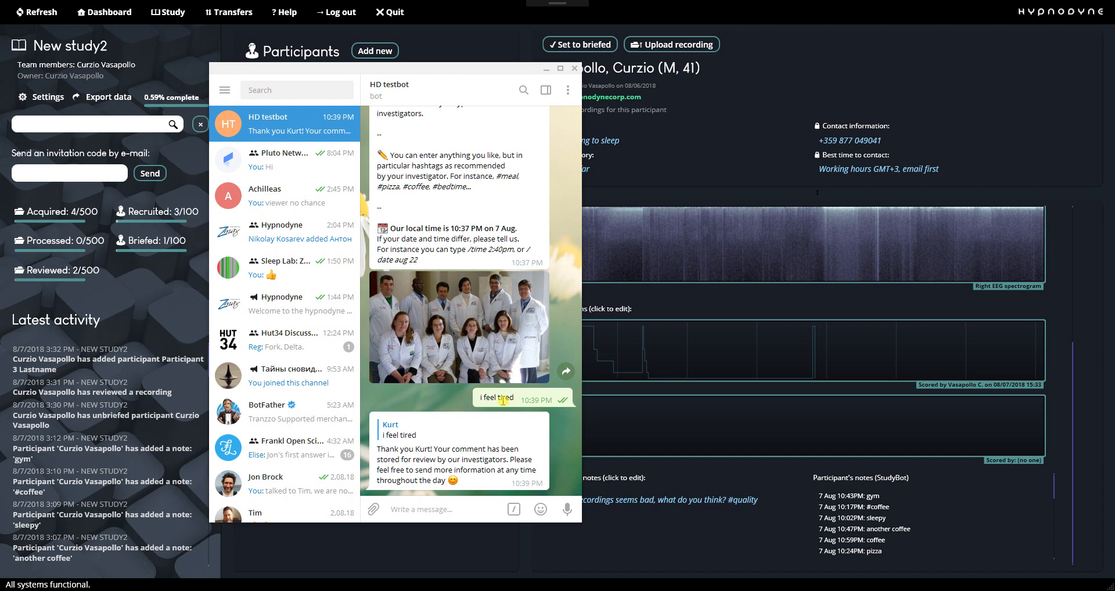
pyautogui.moveTo(503, 396)
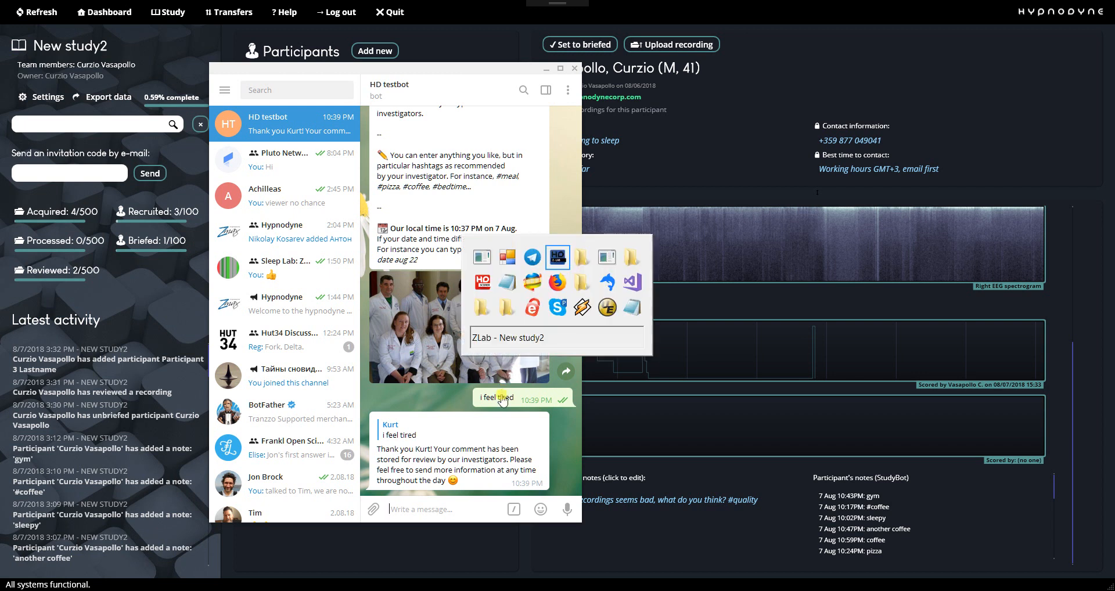
# Open the reviewed recording in ZLab and scroll to the participant's notes showing 'i feel tired'
pyautogui.click(40, 12)
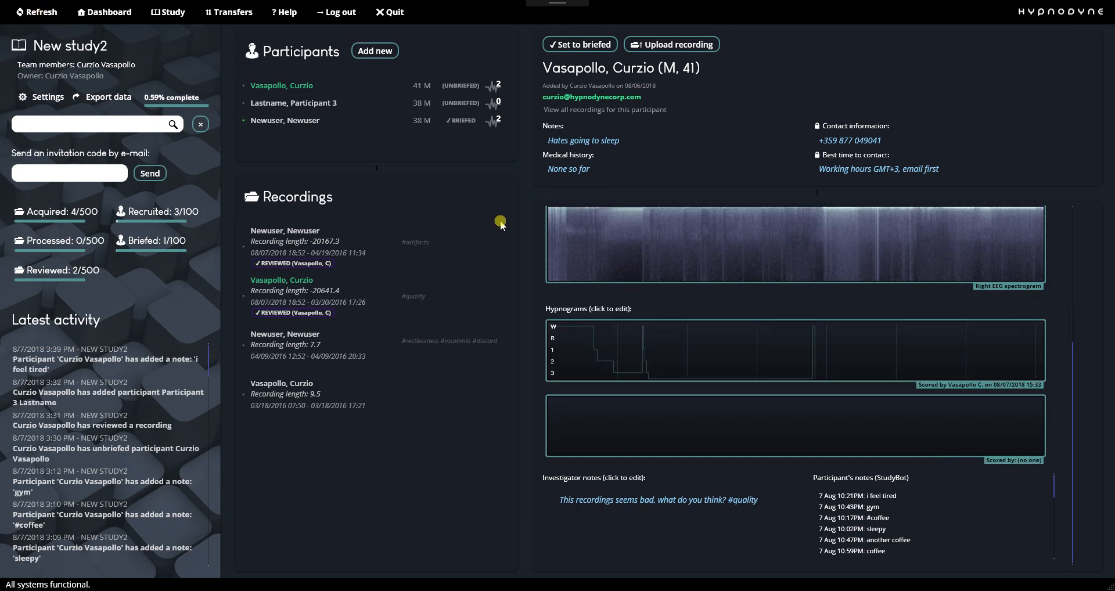
pyautogui.click(281, 280)
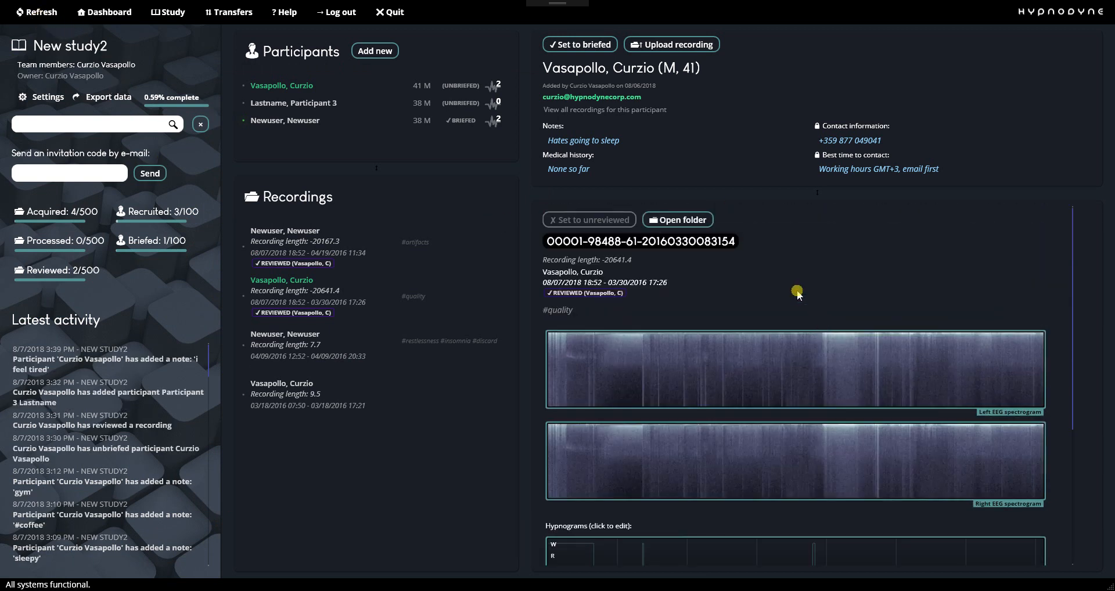
pyautogui.moveTo(785, 478)
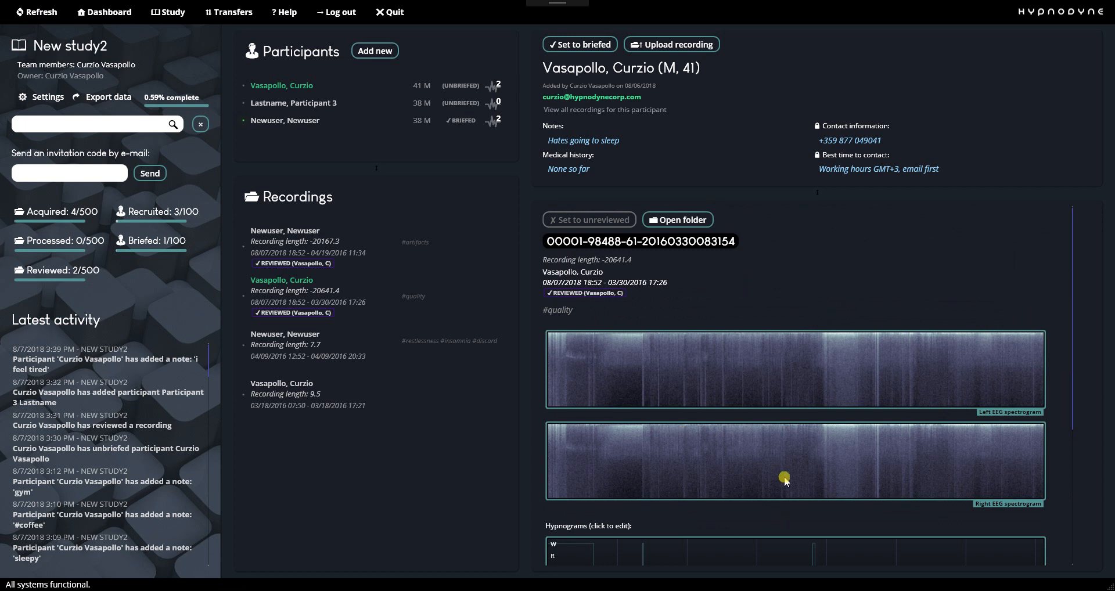
pyautogui.moveTo(618, 287)
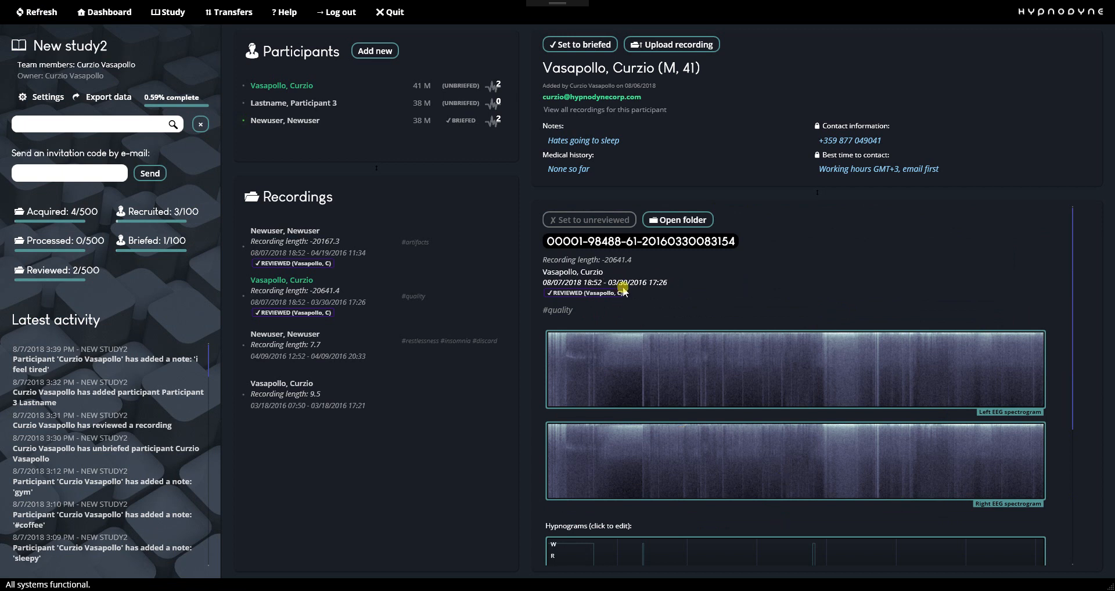
pyautogui.moveTo(644, 292)
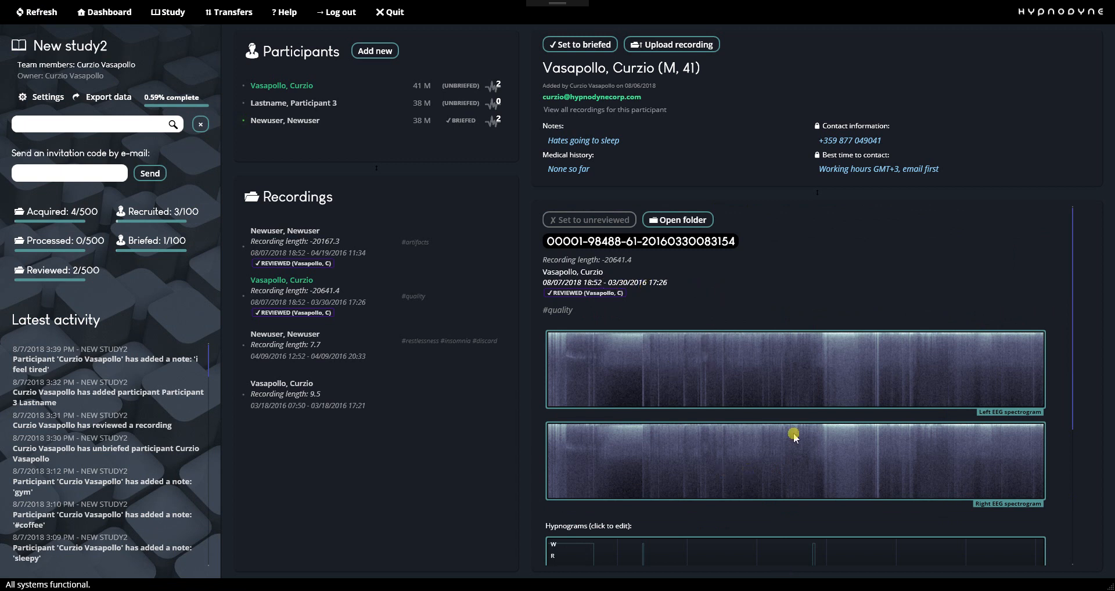
pyautogui.moveTo(625, 326)
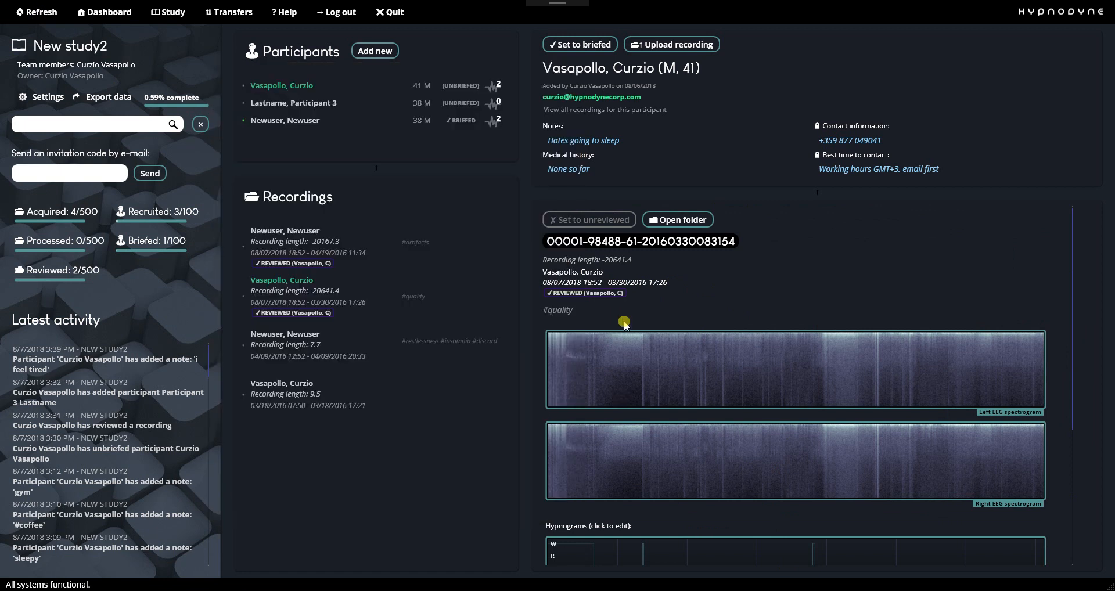
pyautogui.moveTo(536, 288)
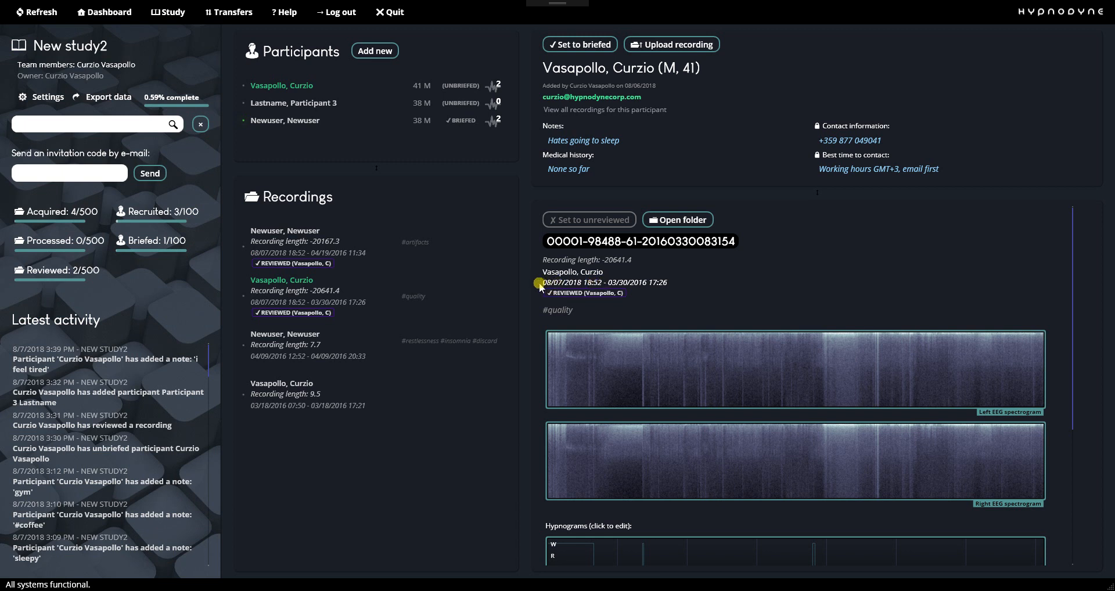
pyautogui.moveTo(596, 283)
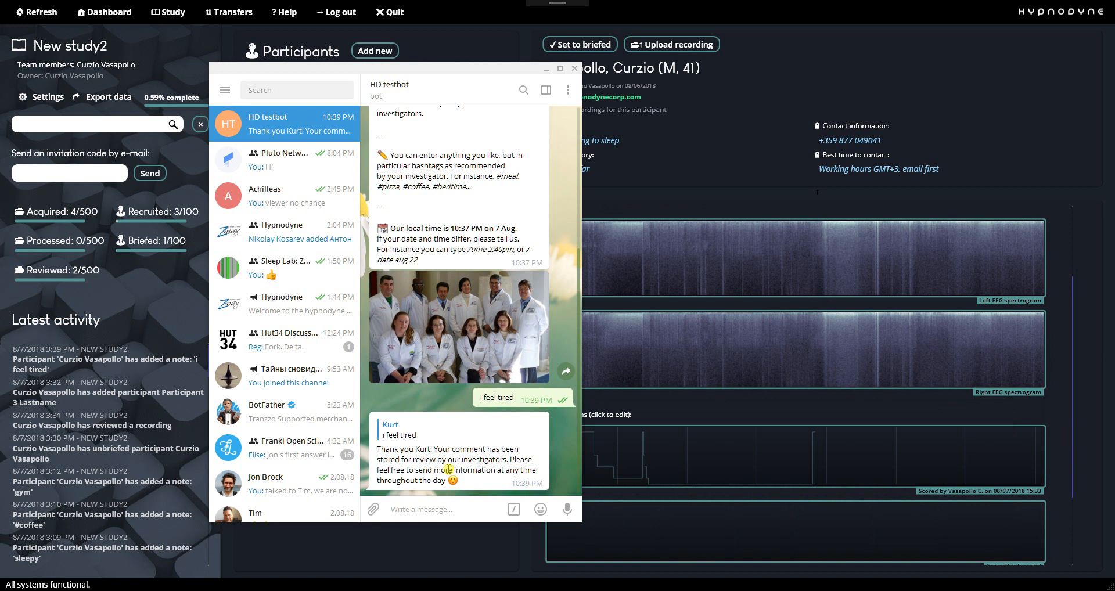
pyautogui.click(574, 68)
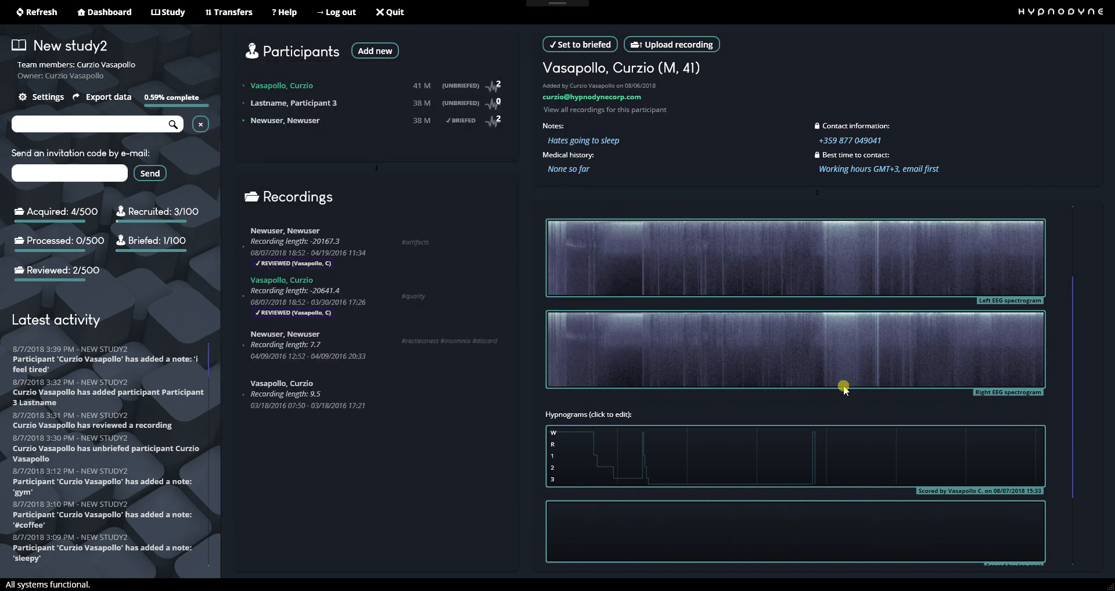
pyautogui.scroll(-3)
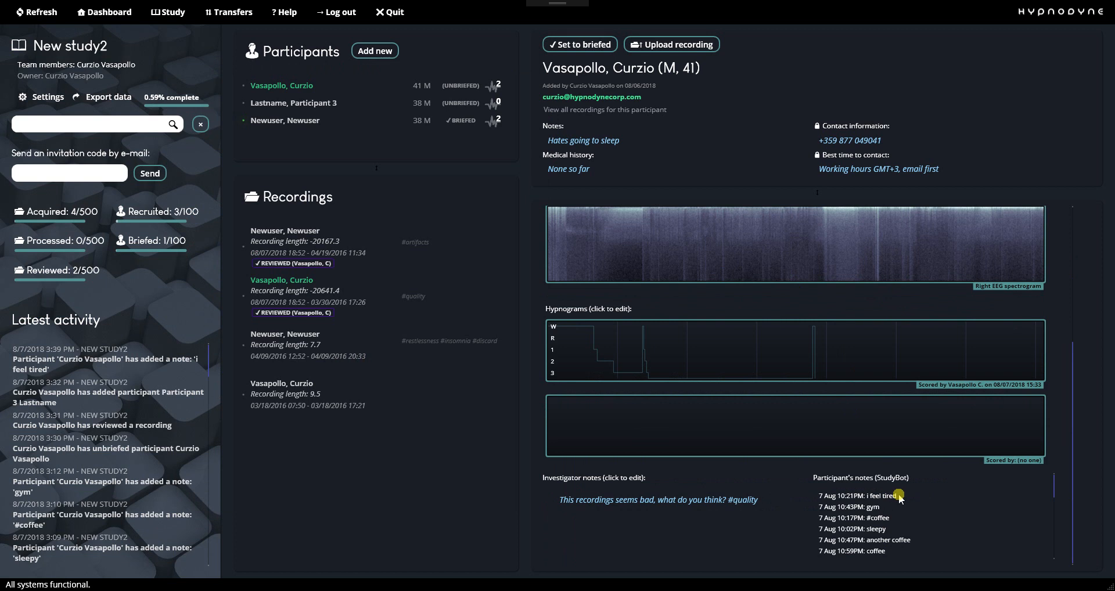
pyautogui.moveTo(894, 499)
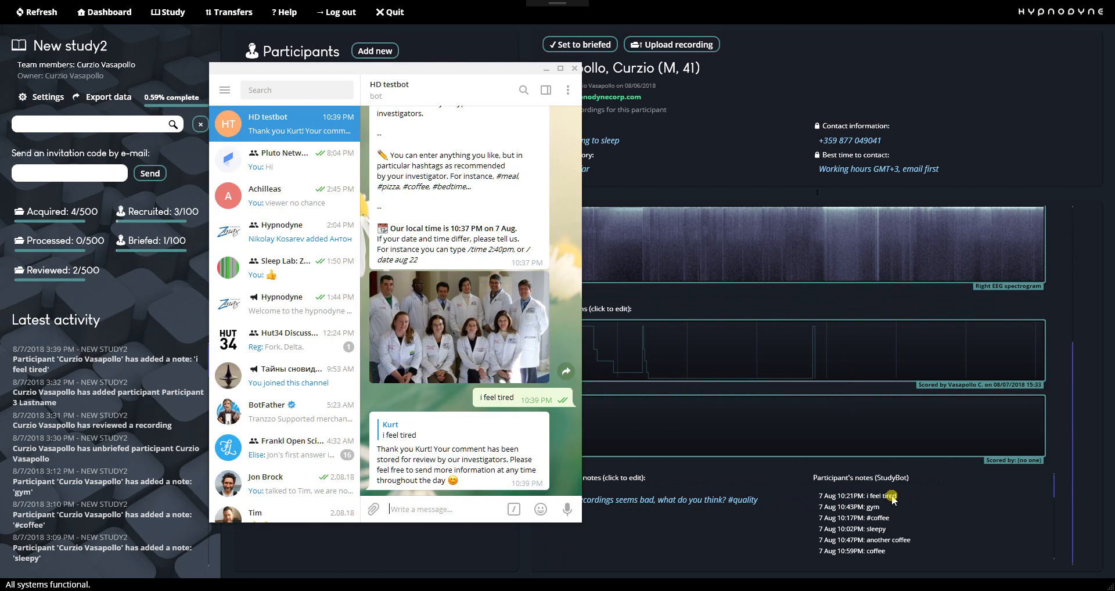
pyautogui.moveTo(466, 209)
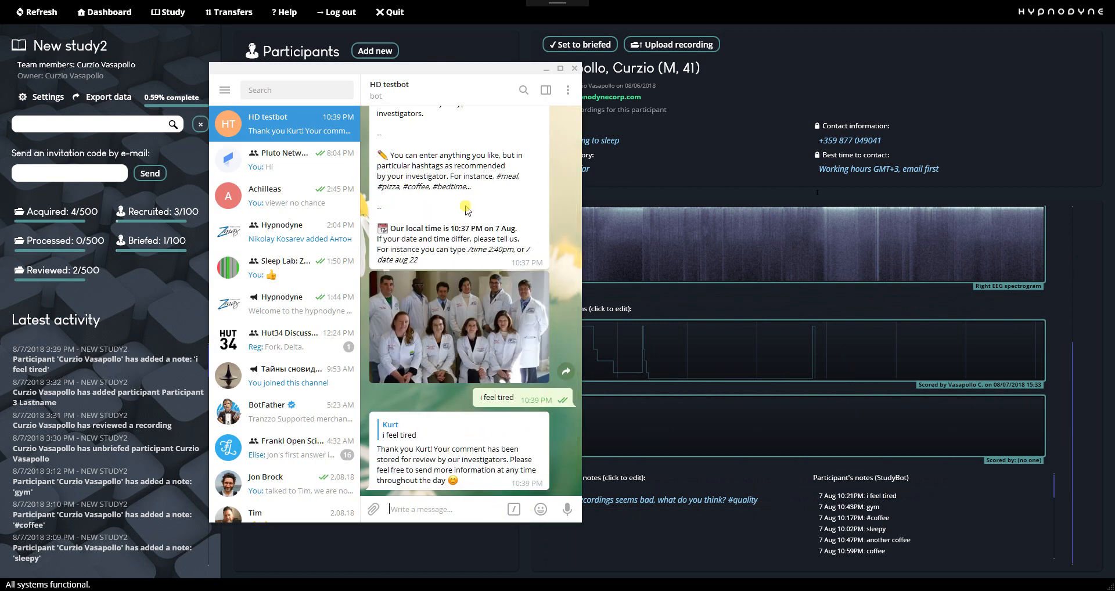
pyautogui.click(573, 68)
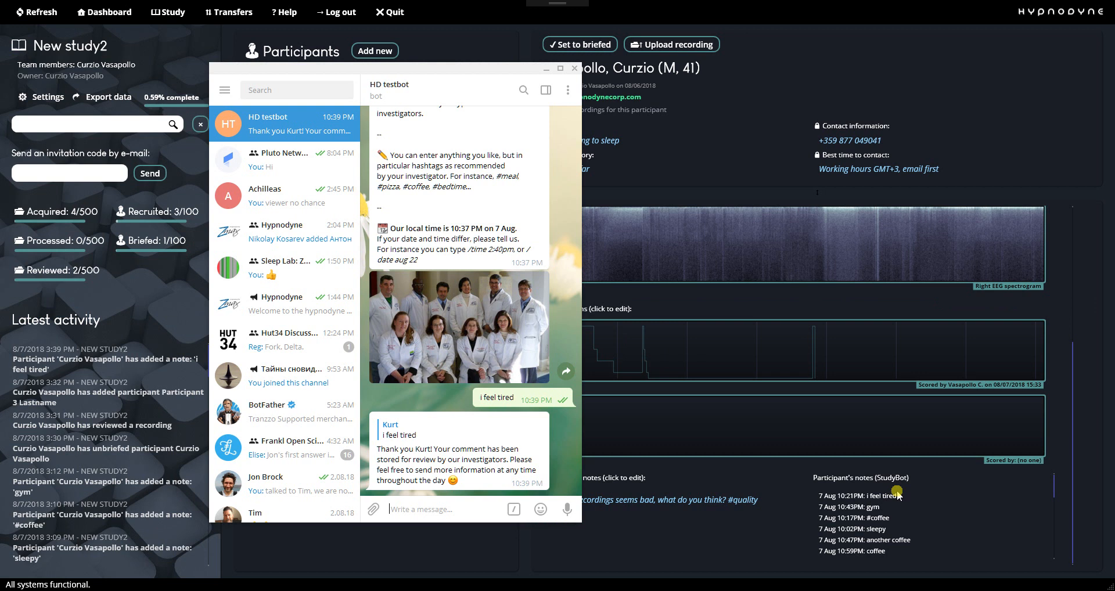
pyautogui.click(574, 68)
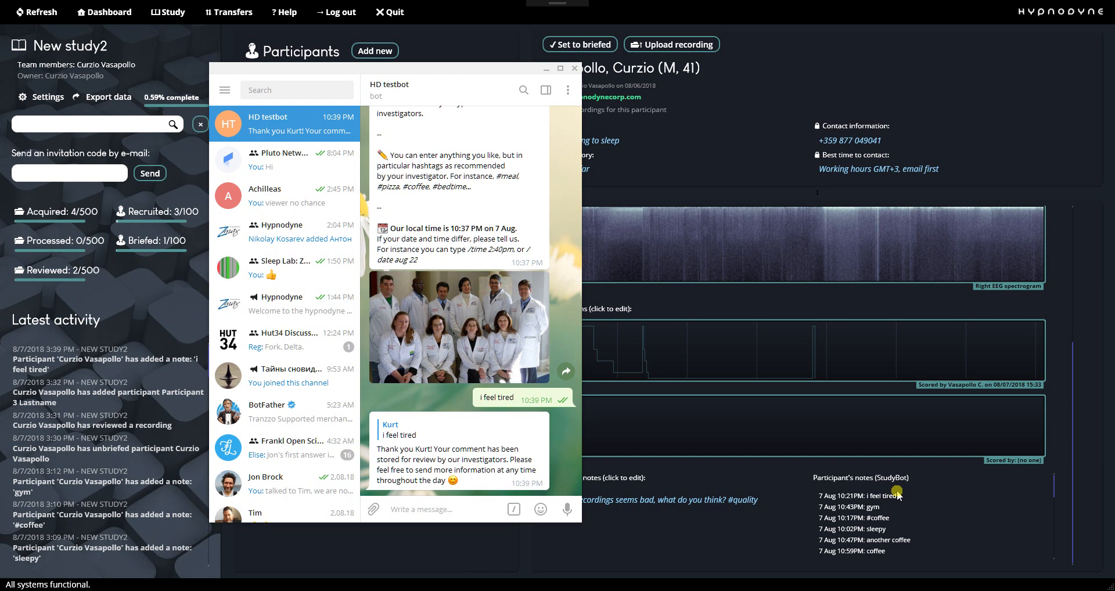
pyautogui.moveTo(875, 492)
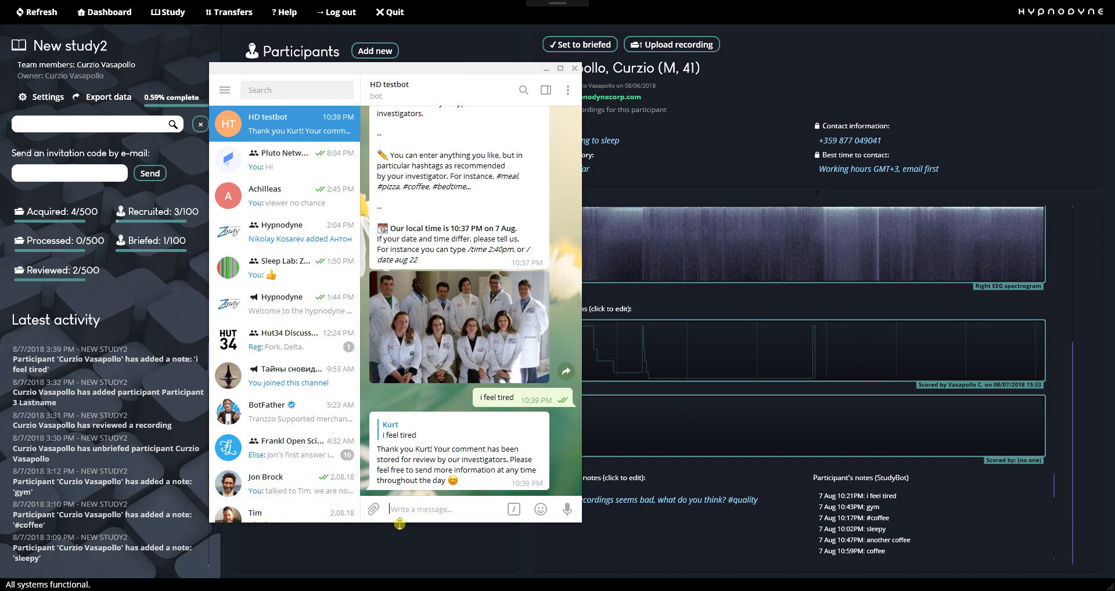
# Send HD testbot a 'coffee' note and then a '#coffee' hashtag note
pyautogui.write('coffee')
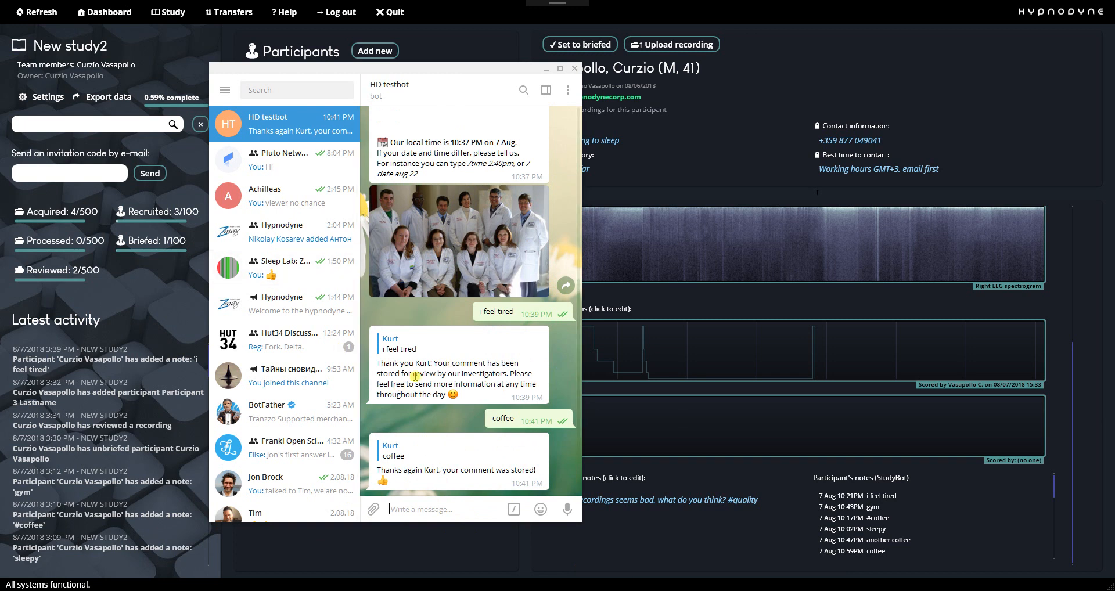
pyautogui.moveTo(448, 511)
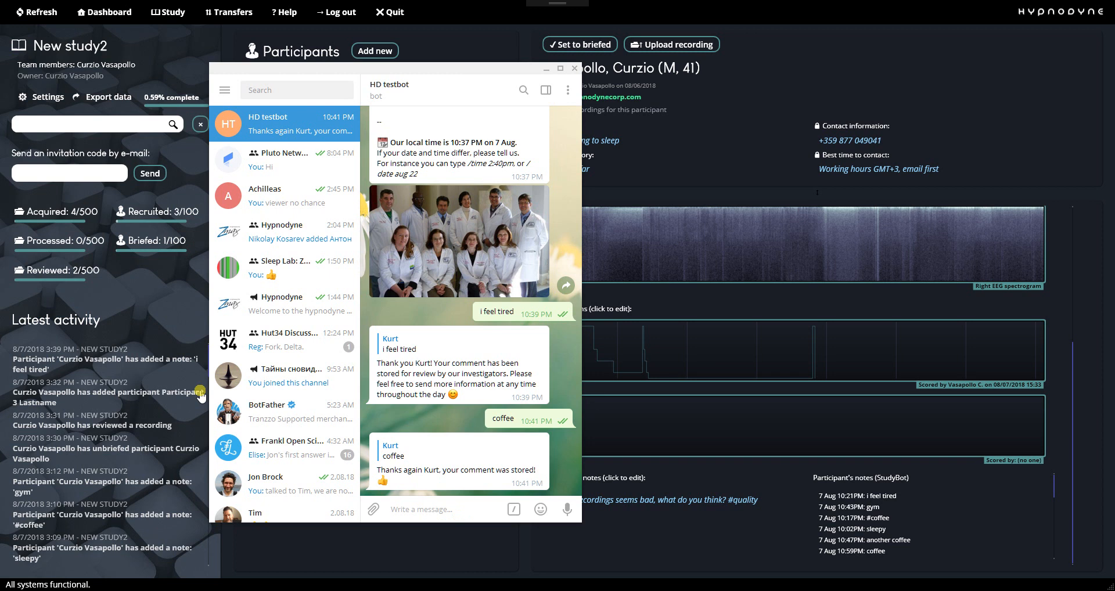
pyautogui.click(426, 509)
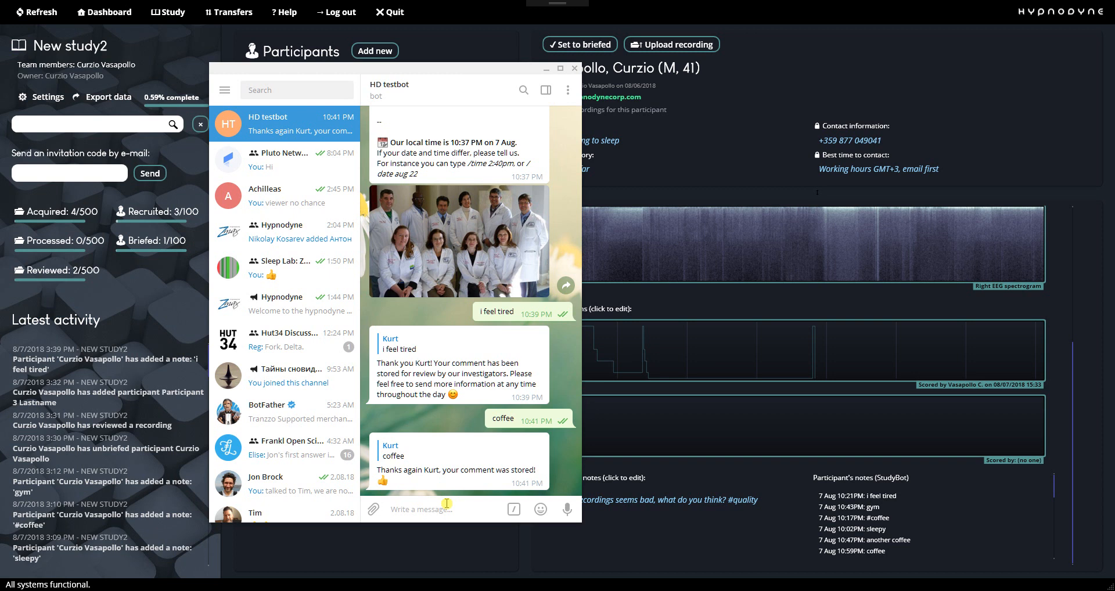
pyautogui.write('#coffe')
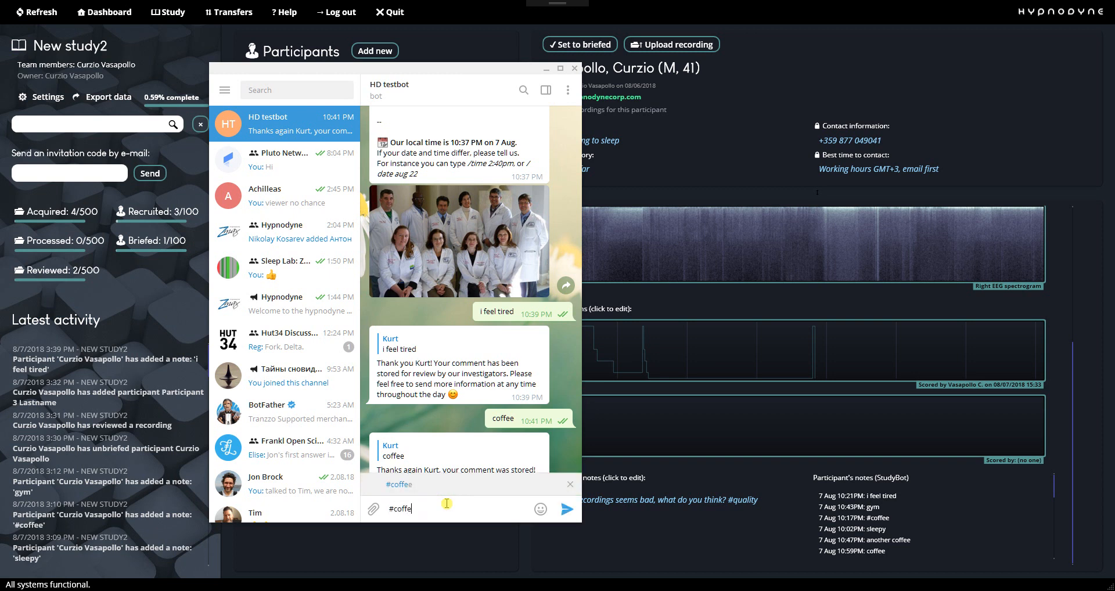
pyautogui.click(567, 508)
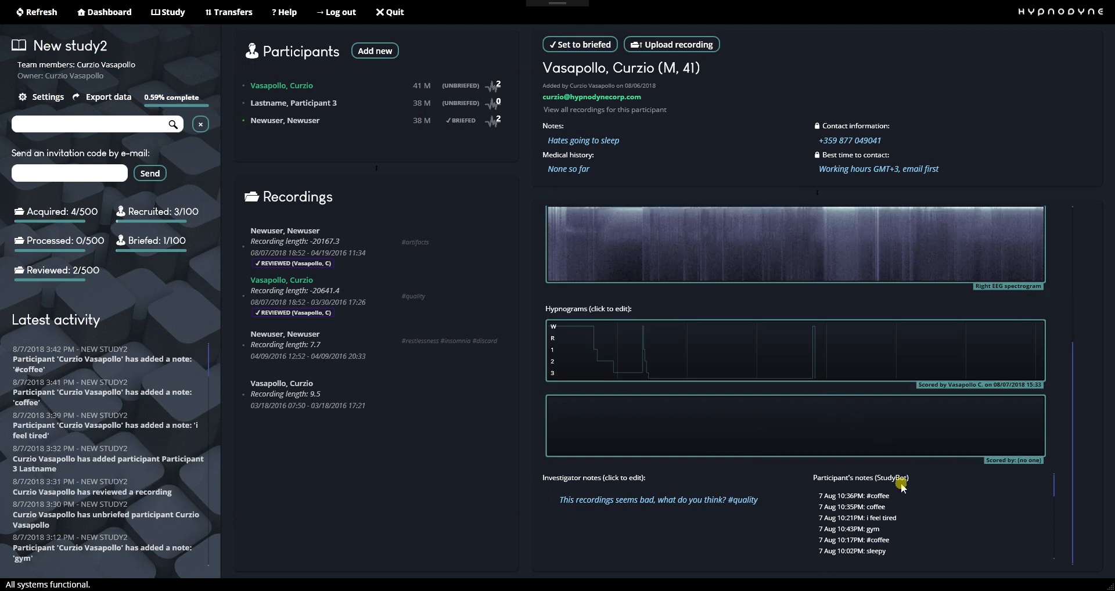
pyautogui.moveTo(934, 416)
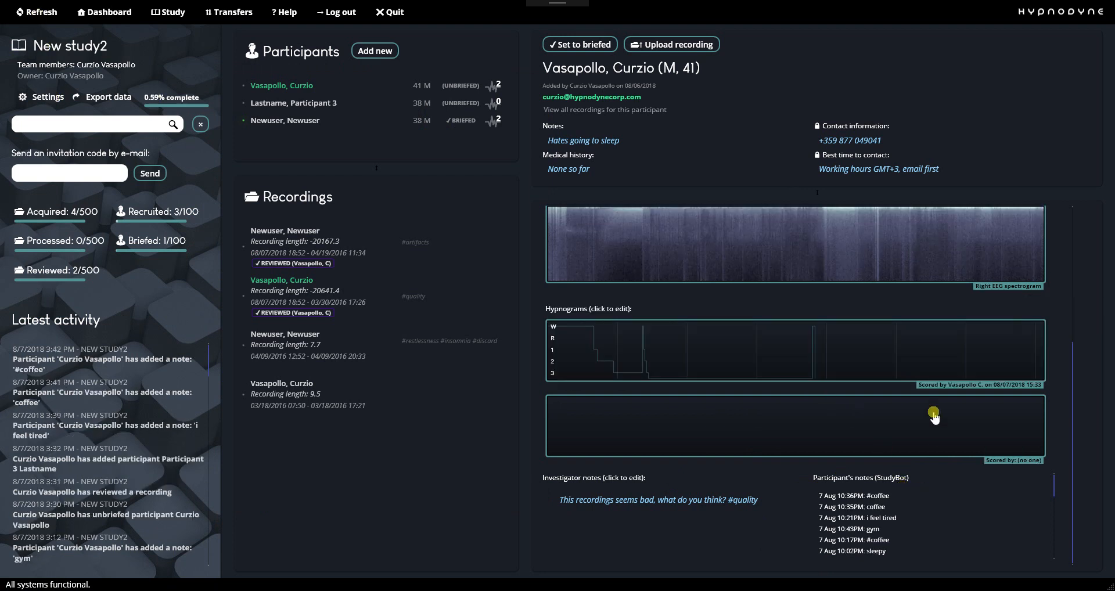
pyautogui.moveTo(938, 358)
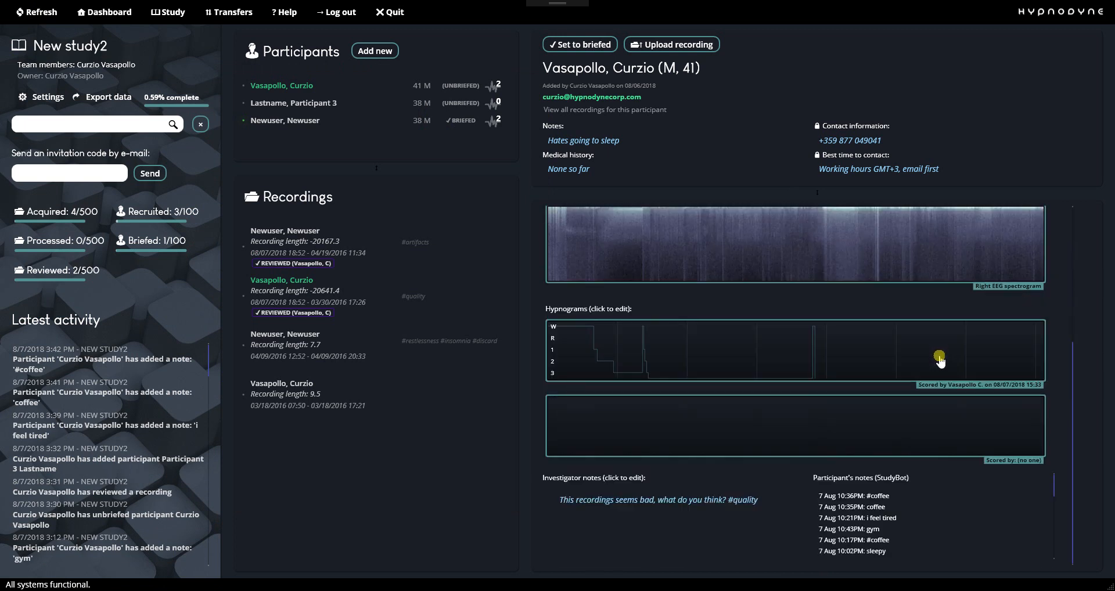
pyautogui.moveTo(1041, 510)
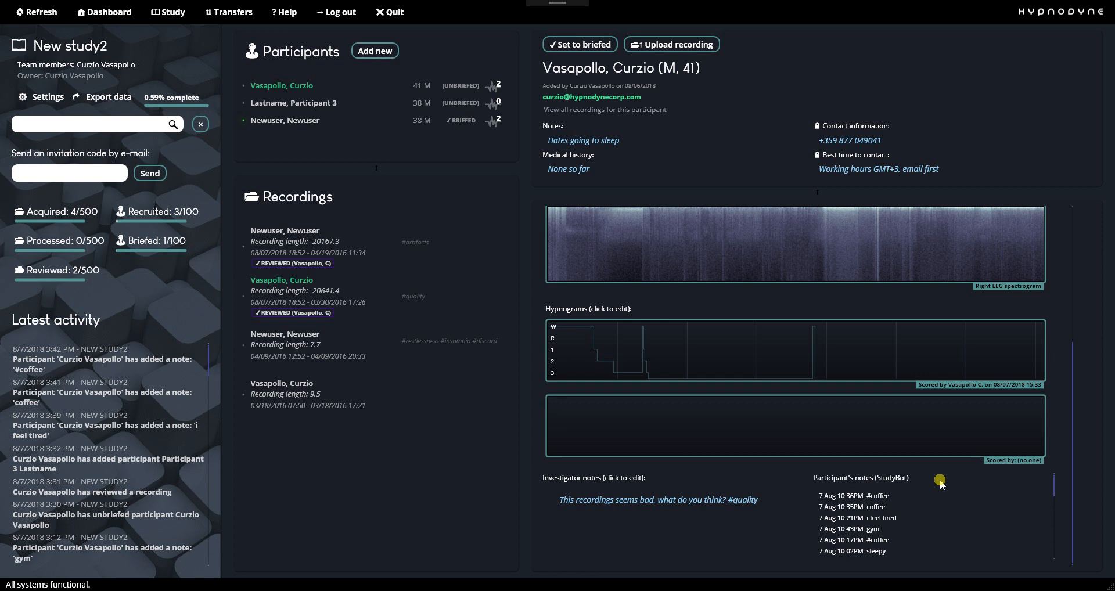
pyautogui.moveTo(929, 491)
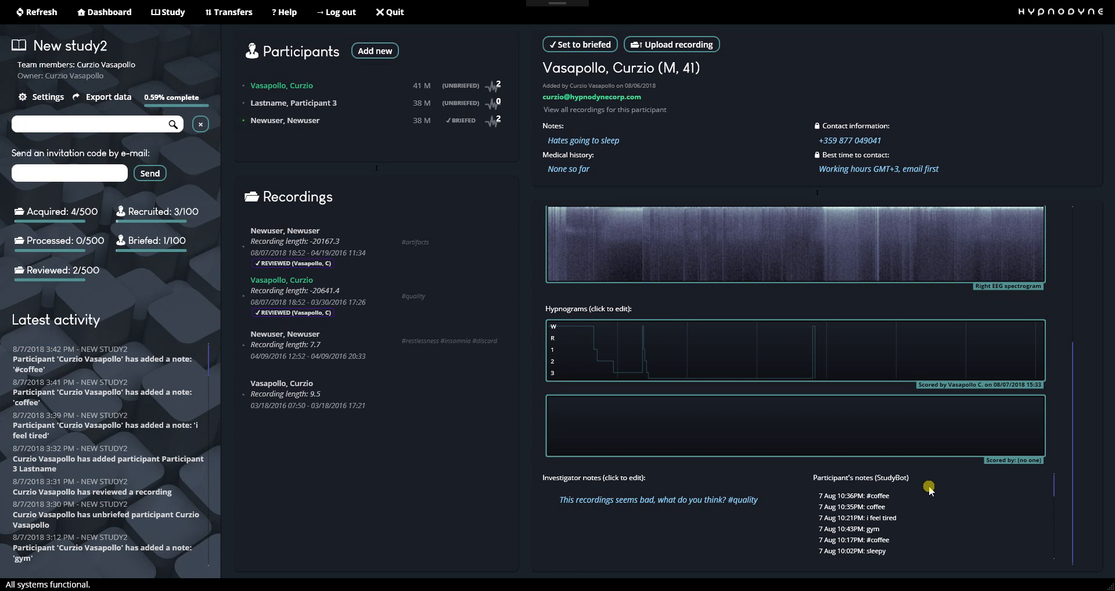
pyautogui.moveTo(911, 489)
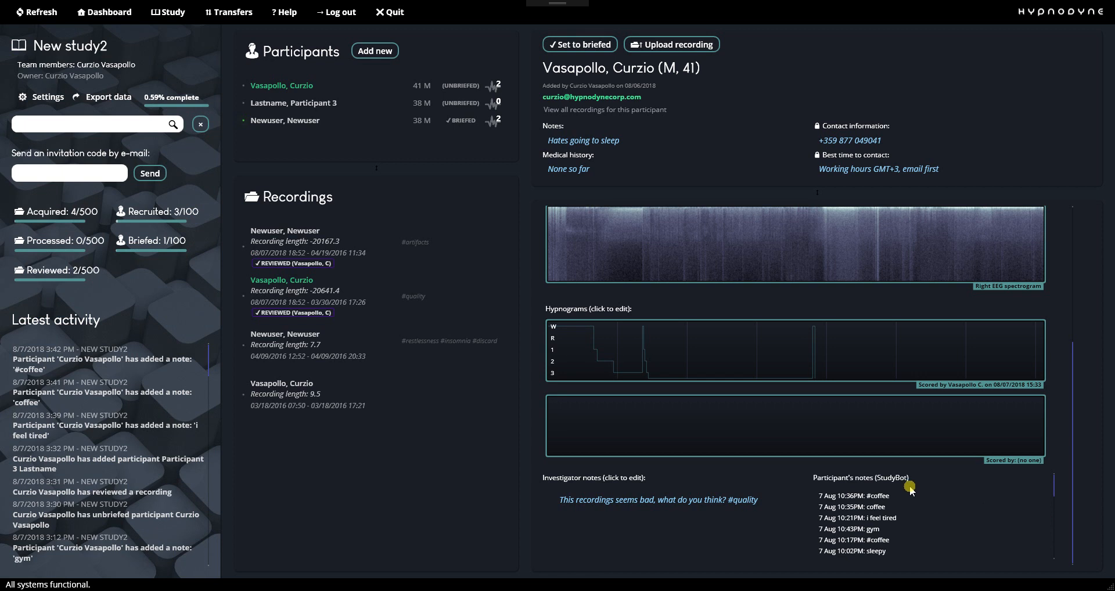
pyautogui.moveTo(906, 489)
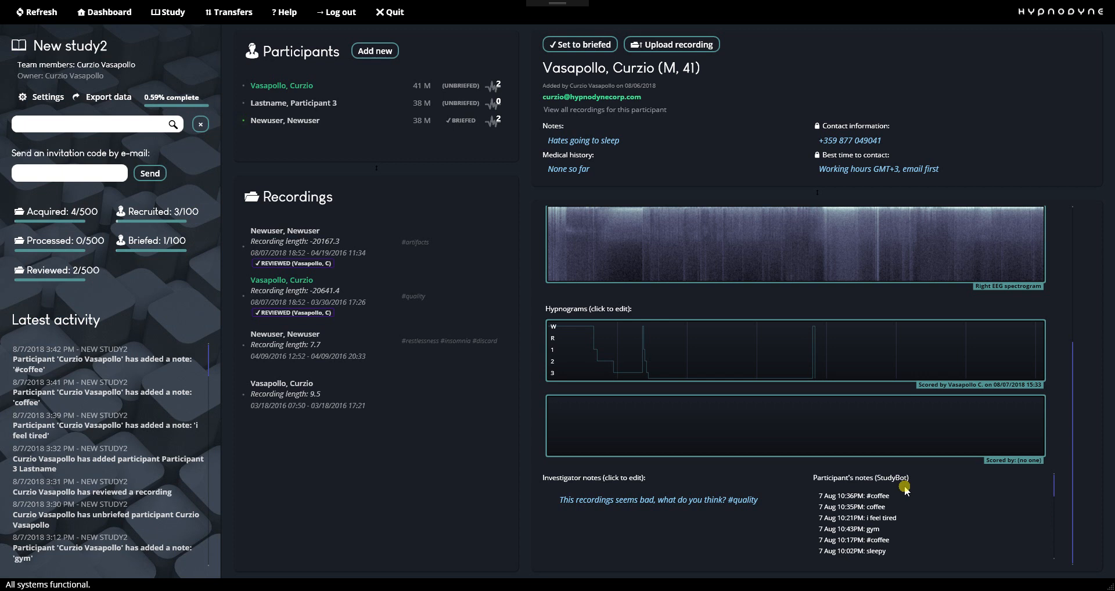
pyautogui.moveTo(889, 508)
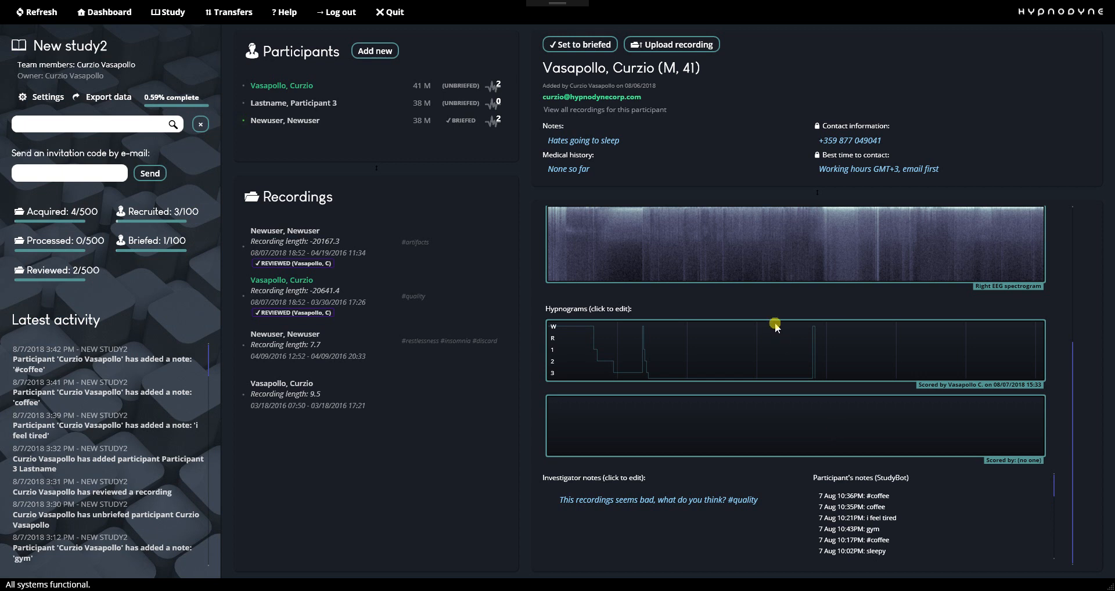
# Open the reviewed recording and scroll to its StudyBot notes listing coffee and #coffee
pyautogui.click(281, 279)
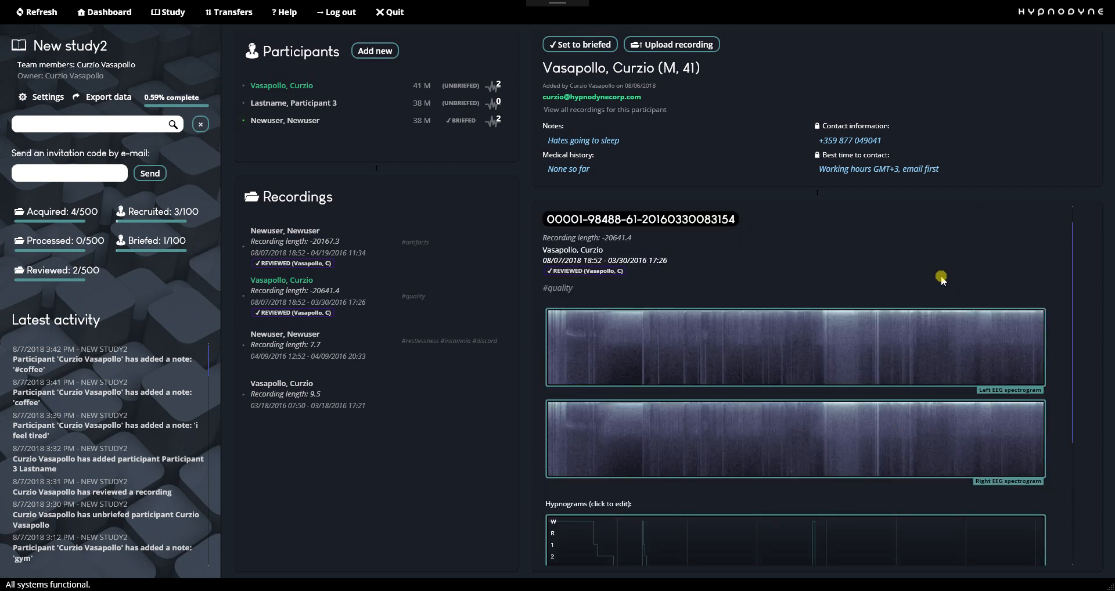
pyautogui.scroll(-3)
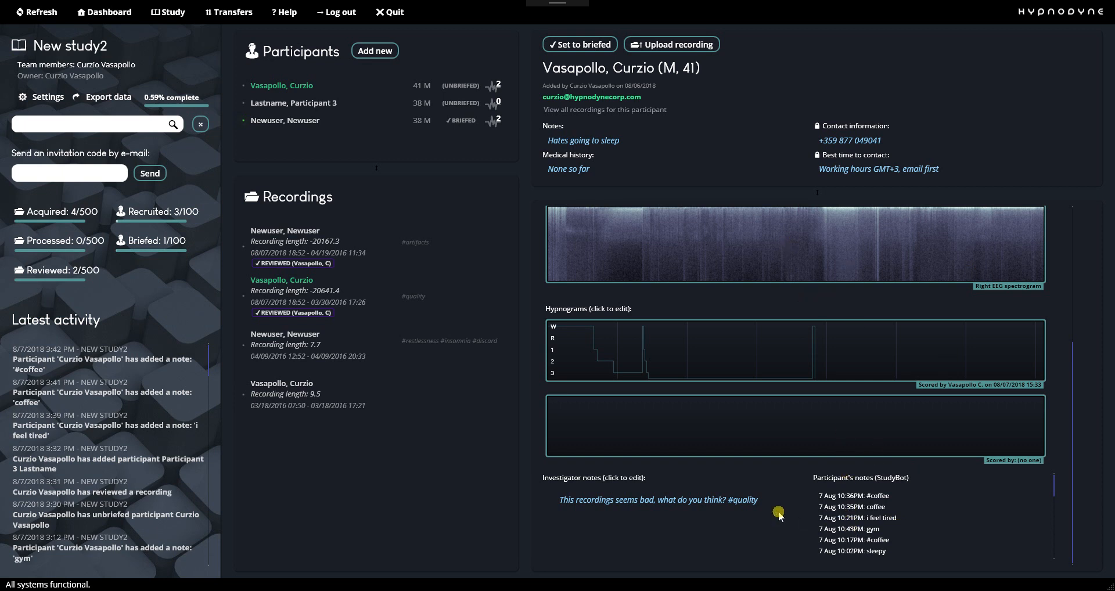
# Add the line 'Hey what do you think did he drink too much coffee' to the investigator notes and save
pyautogui.click(657, 500)
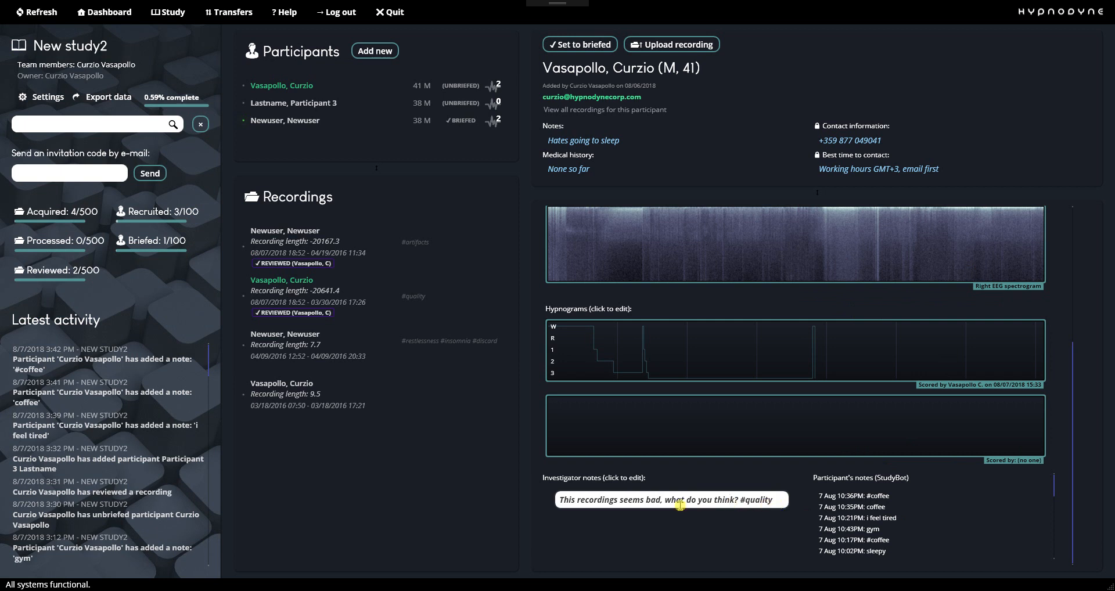
pyautogui.write('Hey')
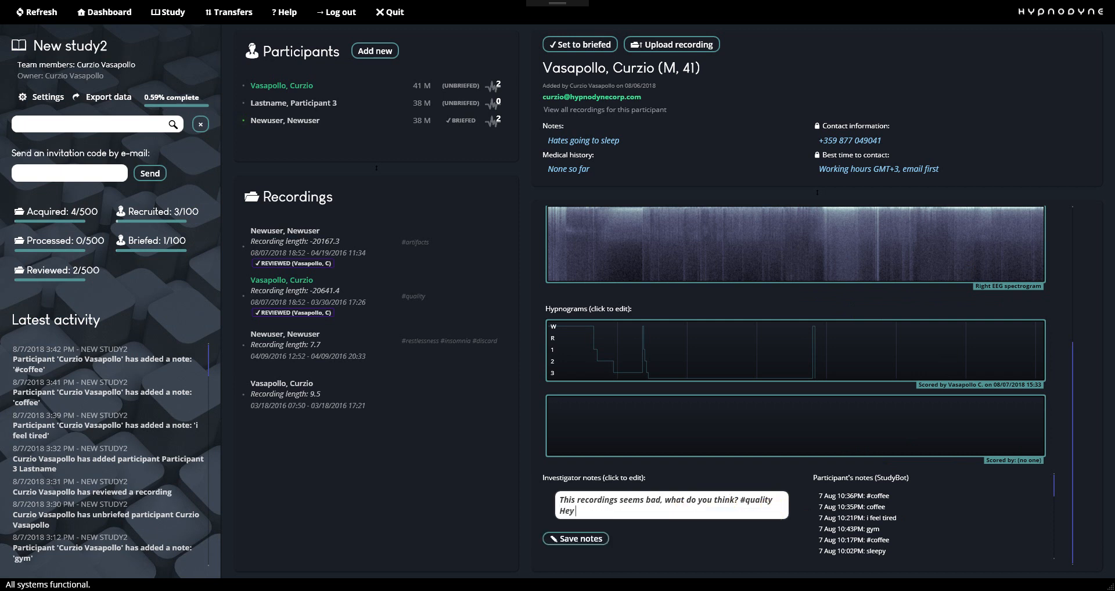
pyautogui.write('what do you think')
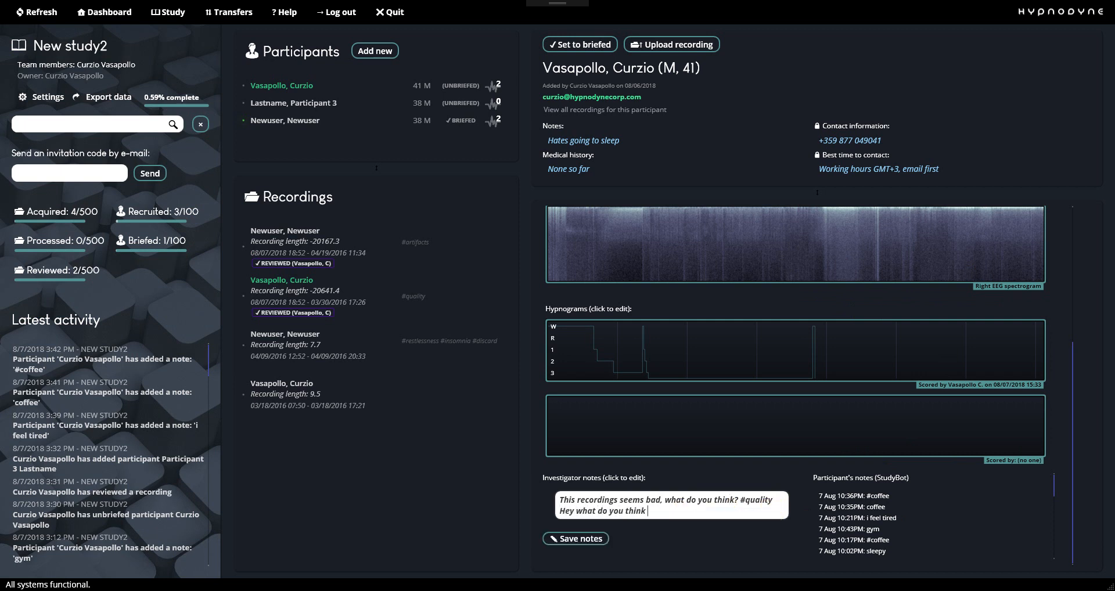
pyautogui.write('did he drik')
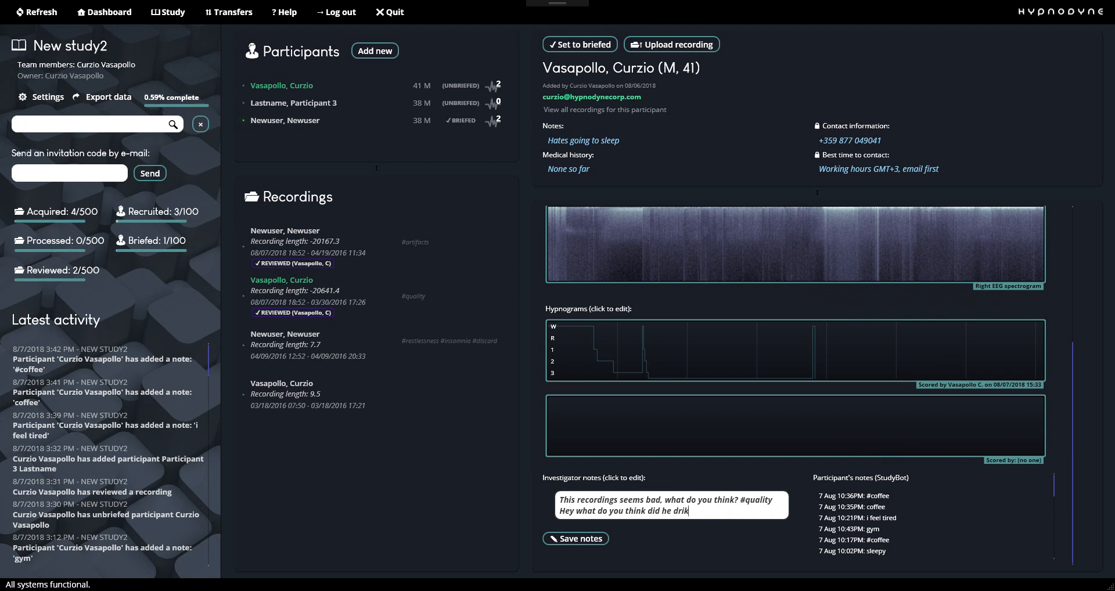
pyautogui.write('too much coffee?')
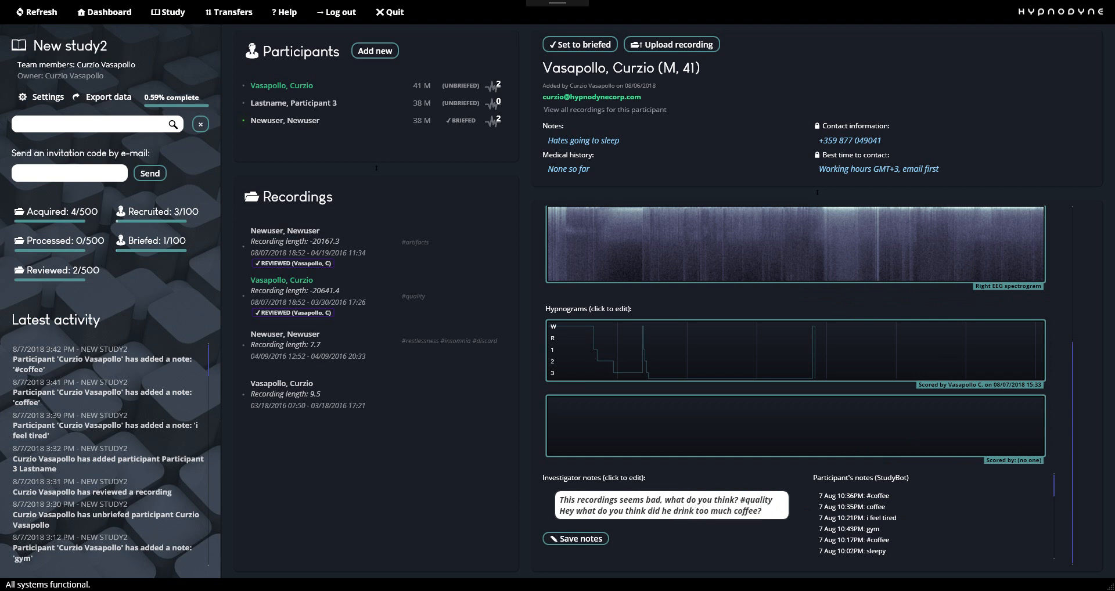
pyautogui.click(576, 539)
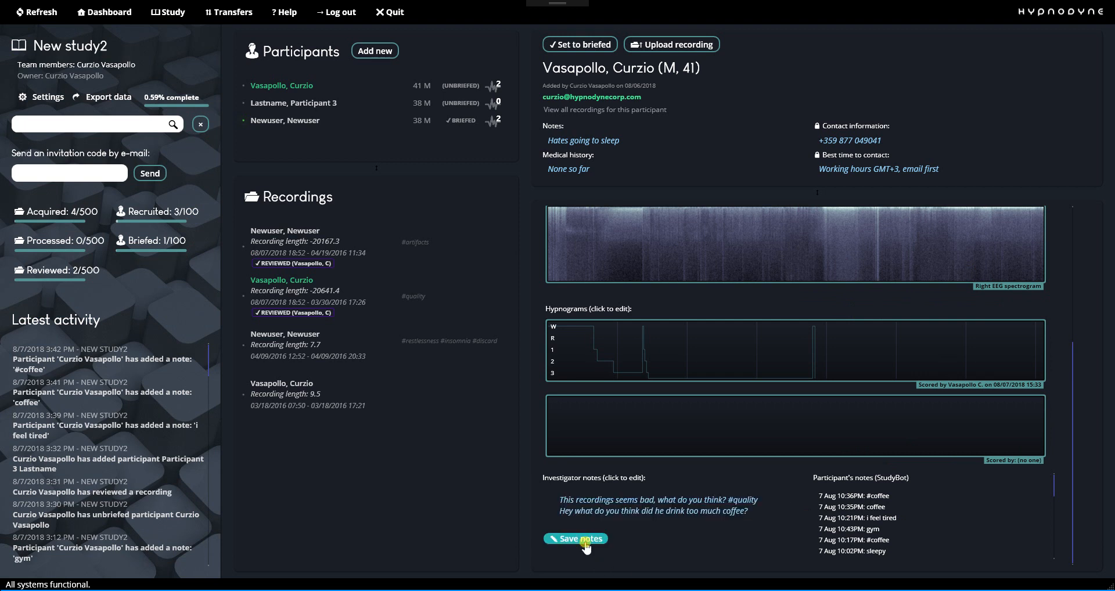
pyautogui.click(575, 539)
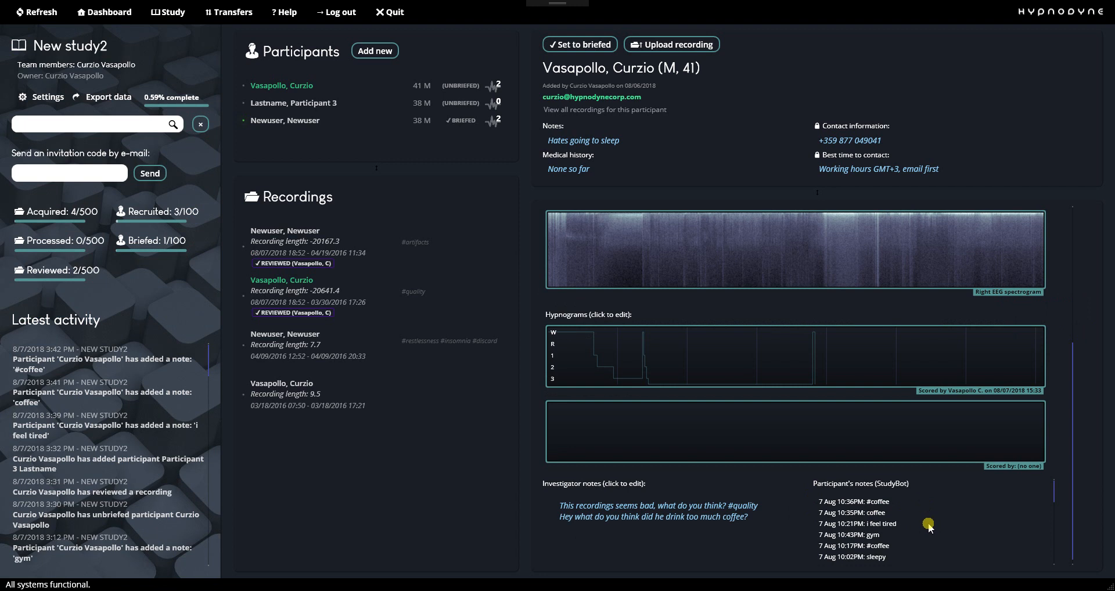
pyautogui.moveTo(868, 525)
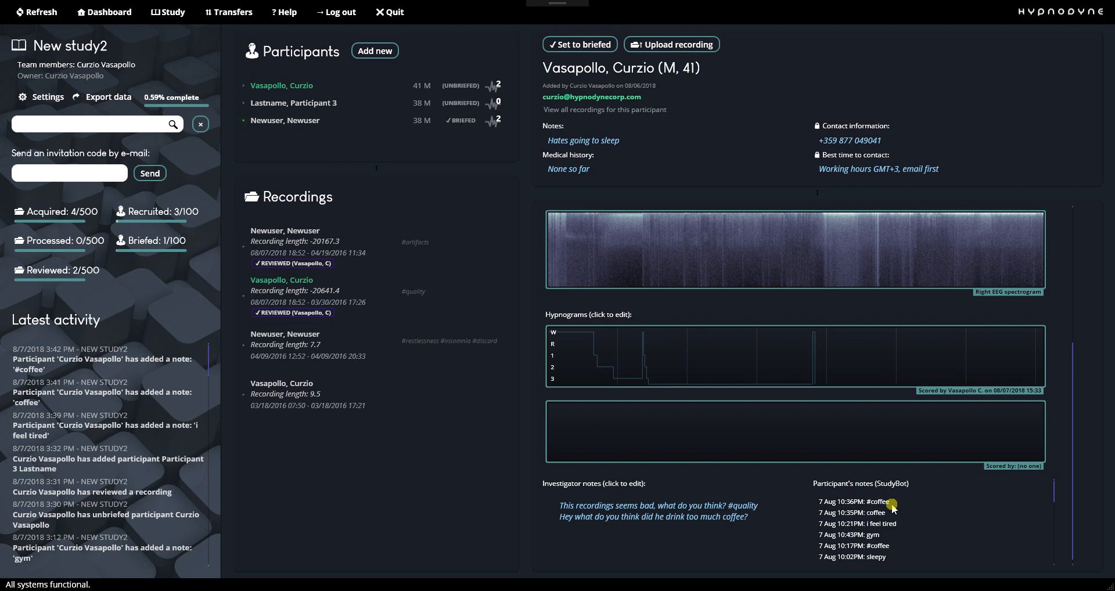
pyautogui.moveTo(787, 429)
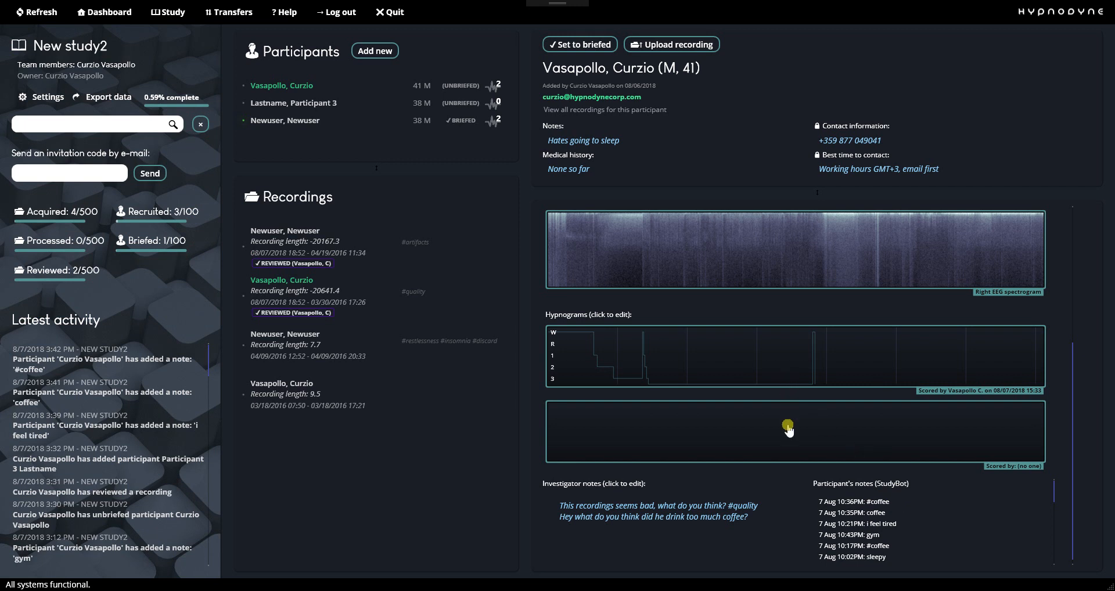
# Store the hypnogram scoring again, confirming overwrite of the existing data
pyautogui.click(787, 429)
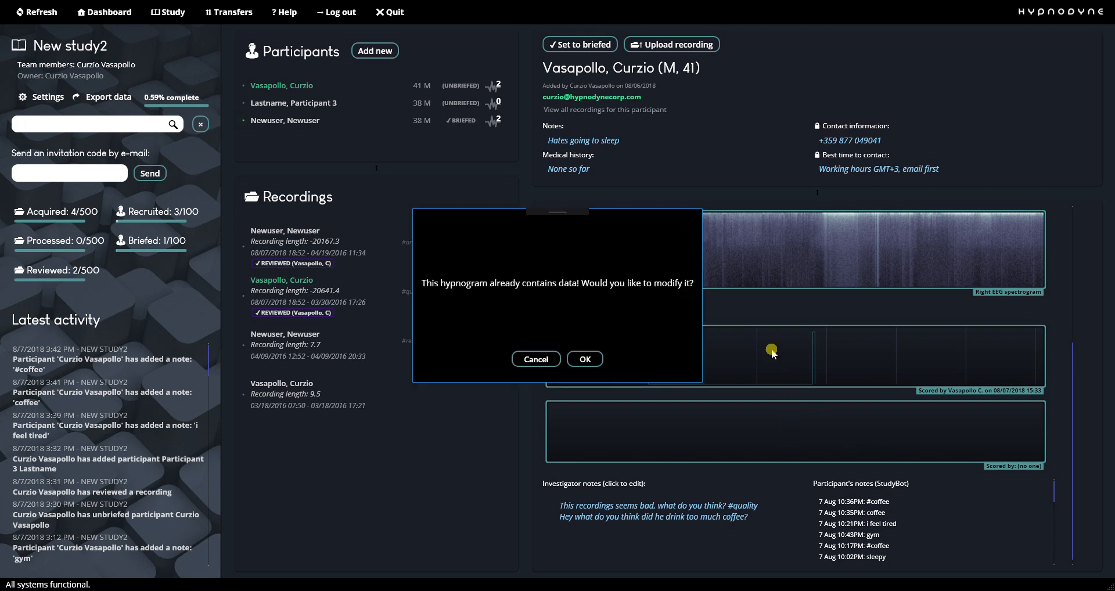
pyautogui.click(585, 359)
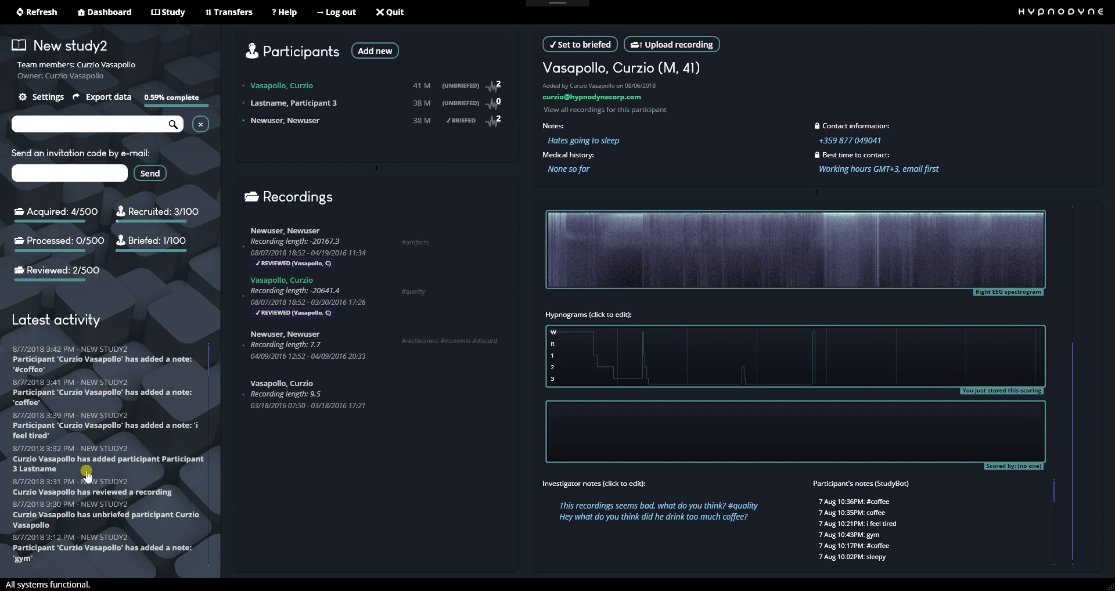
pyautogui.click(583, 140)
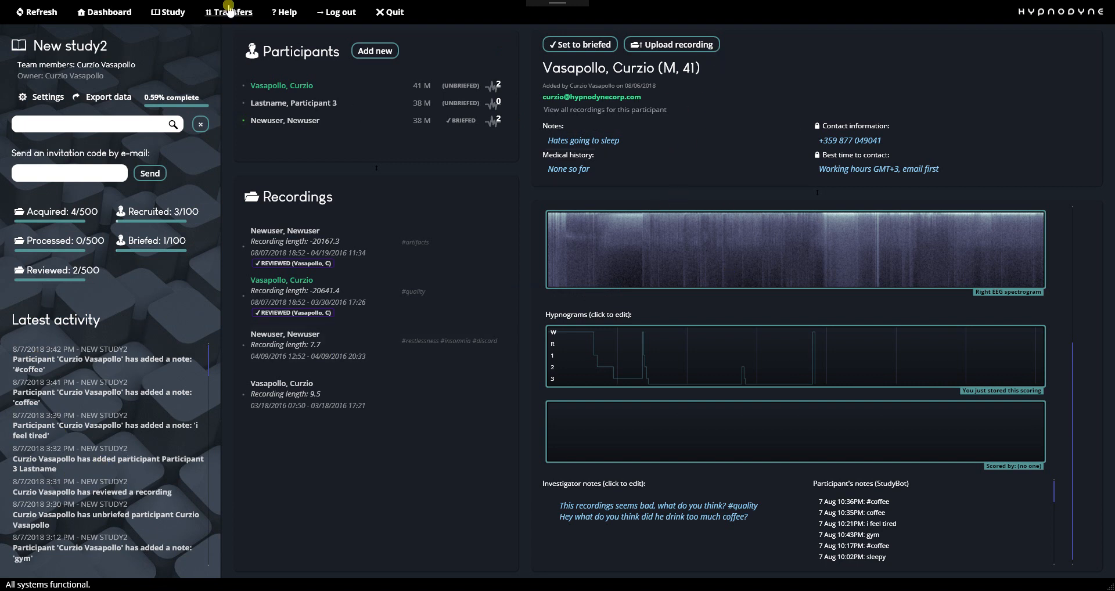
pyautogui.moveTo(642, 218)
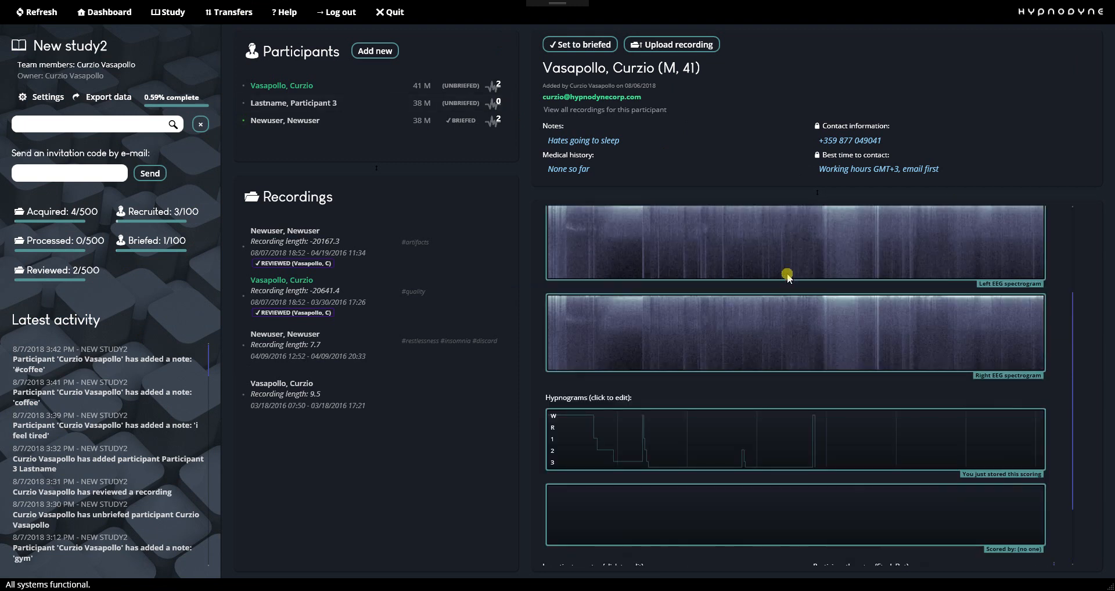
# Scroll down through the stored hypnogram, investigator notes and StudyBot notes
pyautogui.scroll(-3)
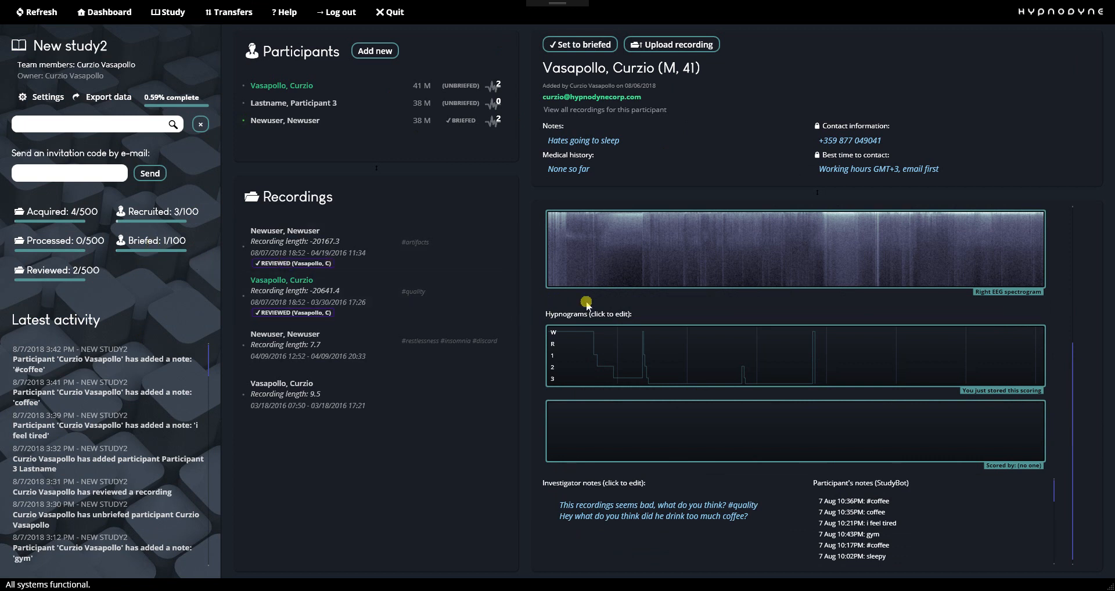
pyautogui.moveTo(757, 321)
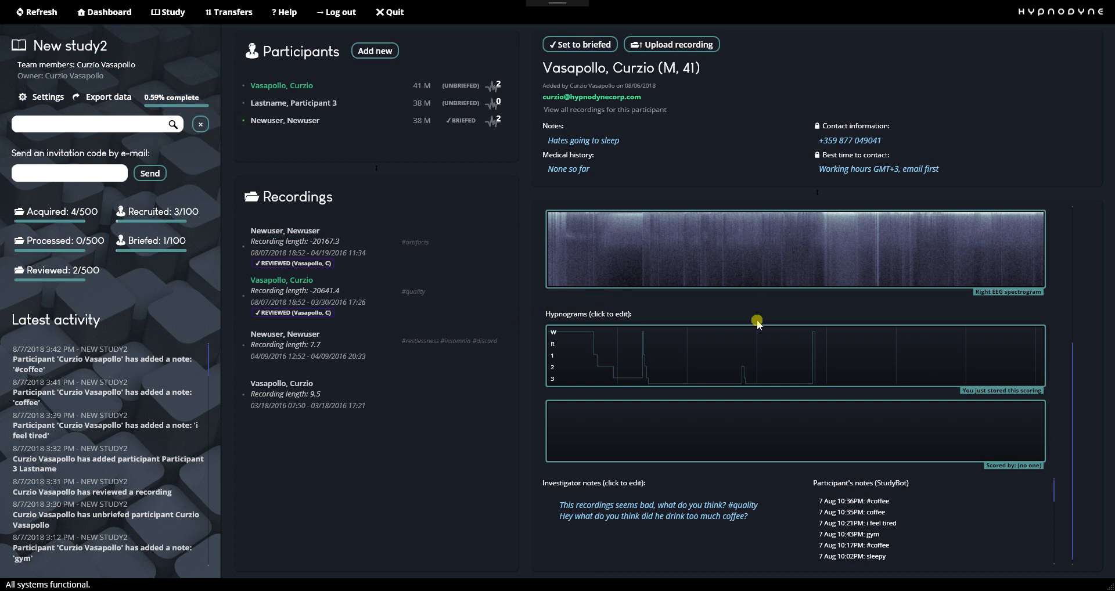
pyautogui.moveTo(794, 309)
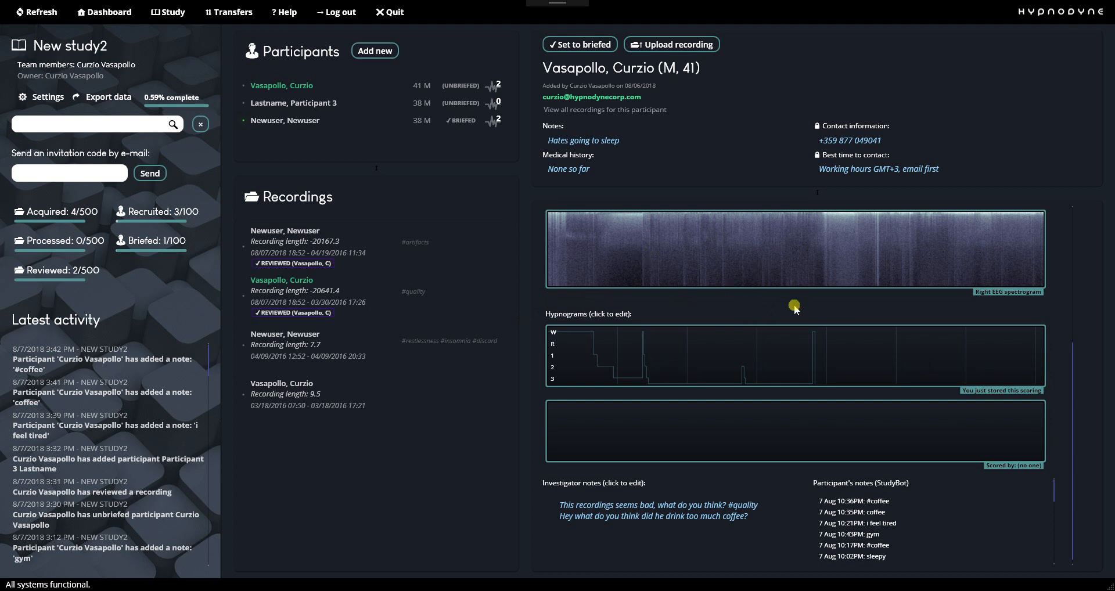
pyautogui.moveTo(696, 301)
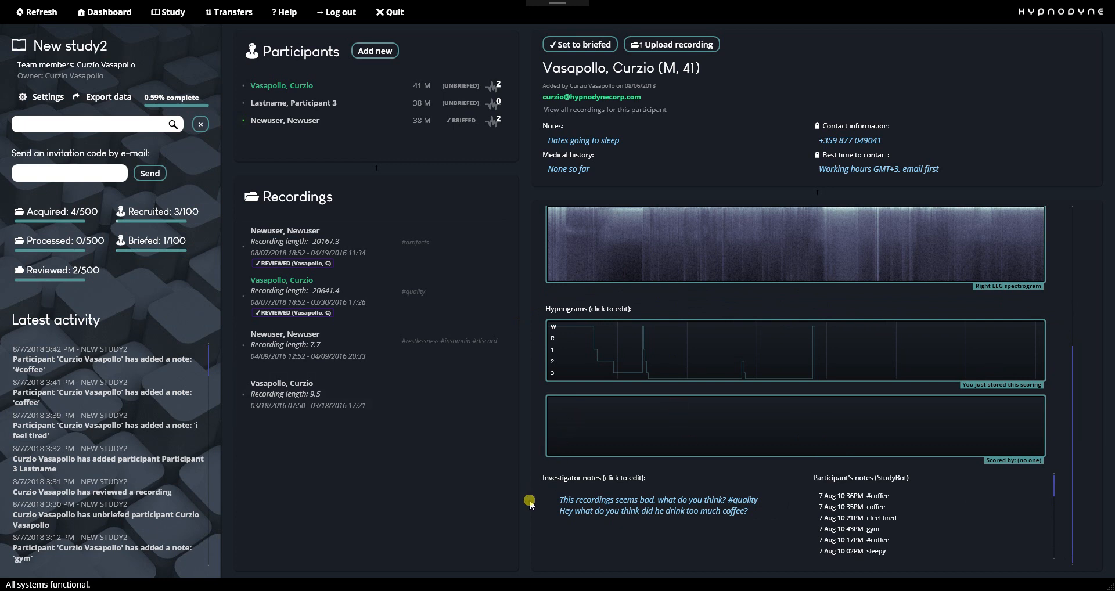
pyautogui.moveTo(898, 519)
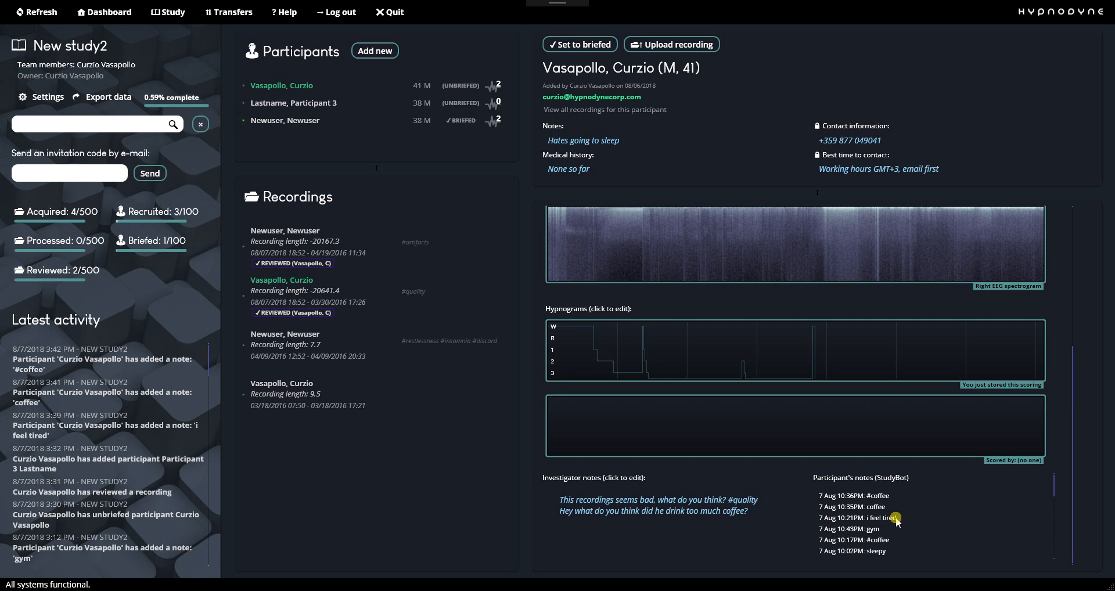
pyautogui.scroll(-3)
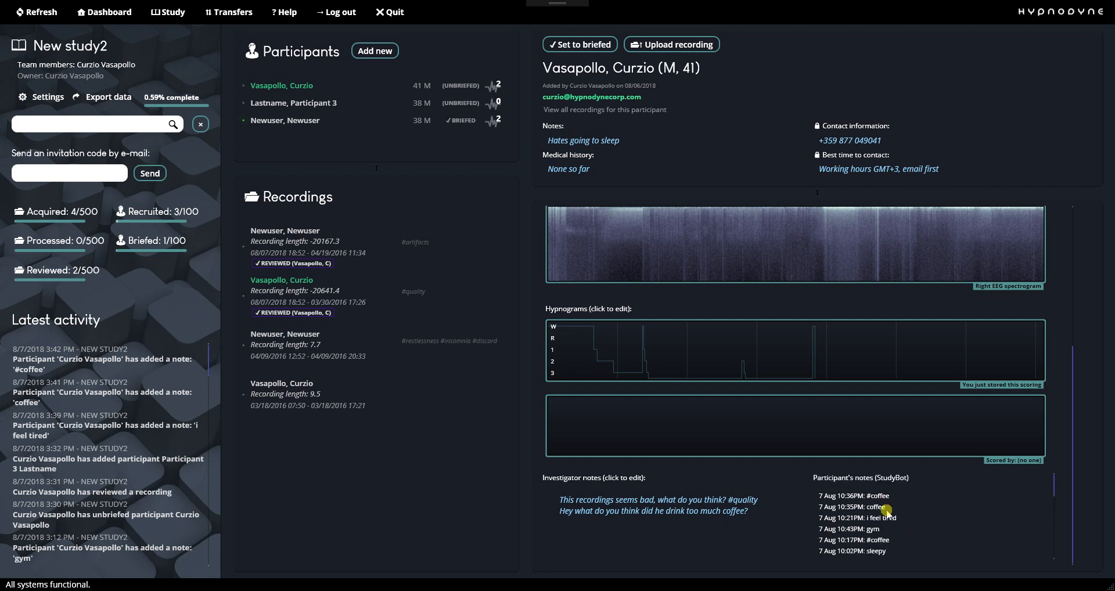
pyautogui.moveTo(822, 349)
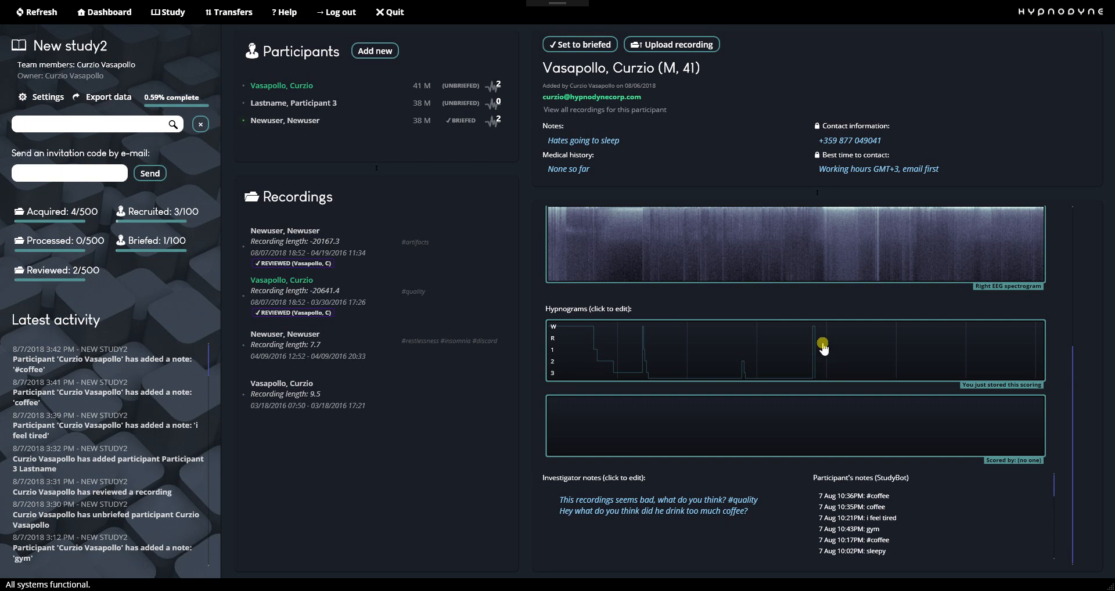
pyautogui.moveTo(822, 341)
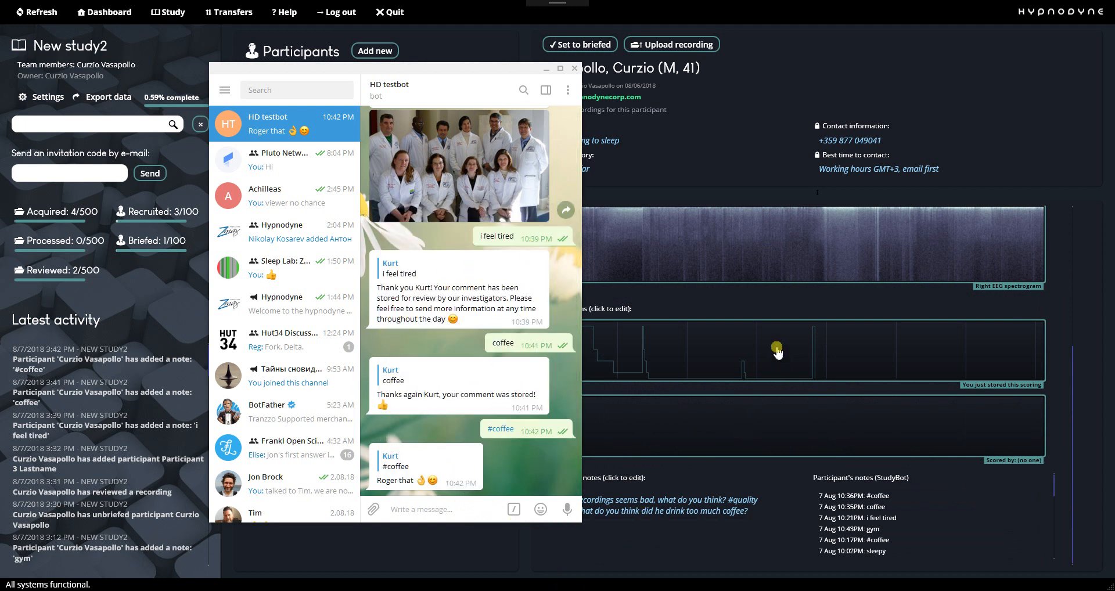
pyautogui.moveTo(765, 345)
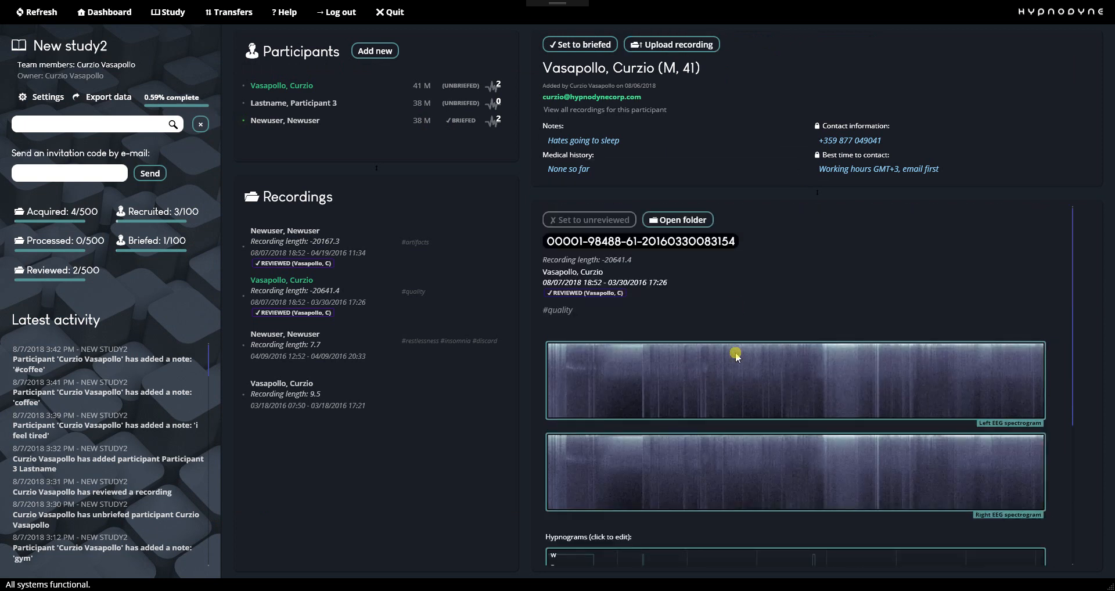
pyautogui.moveTo(743, 307)
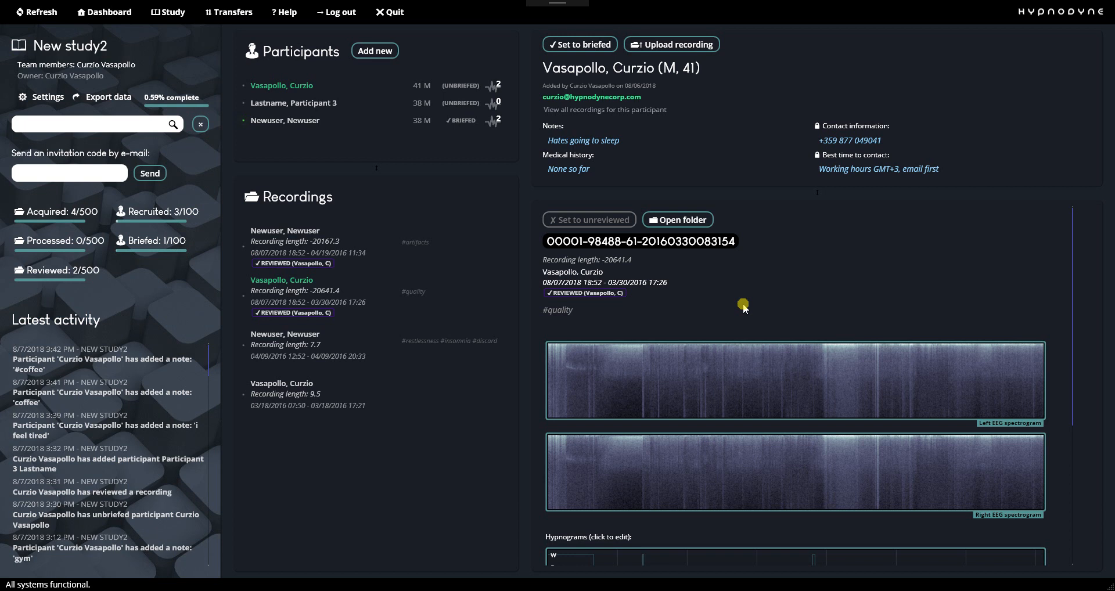
pyautogui.moveTo(898, 441)
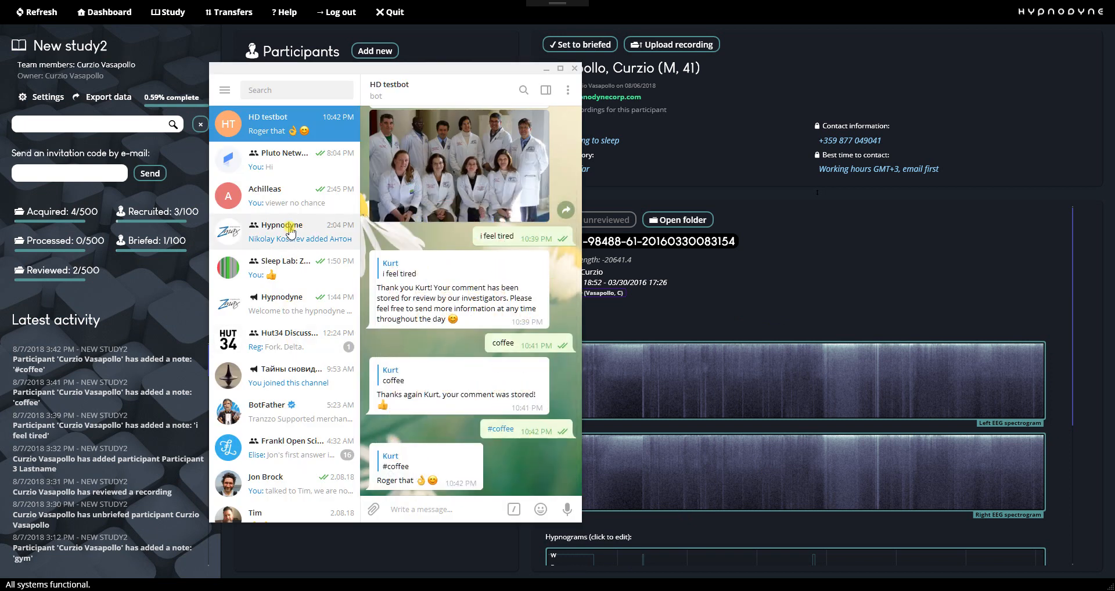
# View the Hypnodyne group chat found via search 'hyp', then return to the ZLab dashboard
pyautogui.click(284, 232)
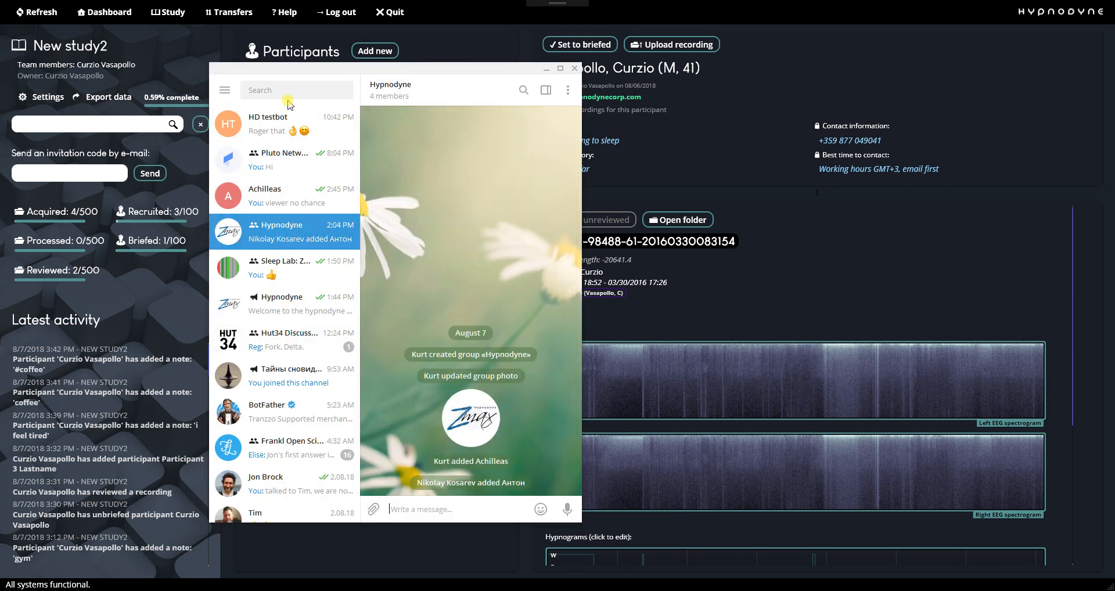
pyautogui.write('hypnod')
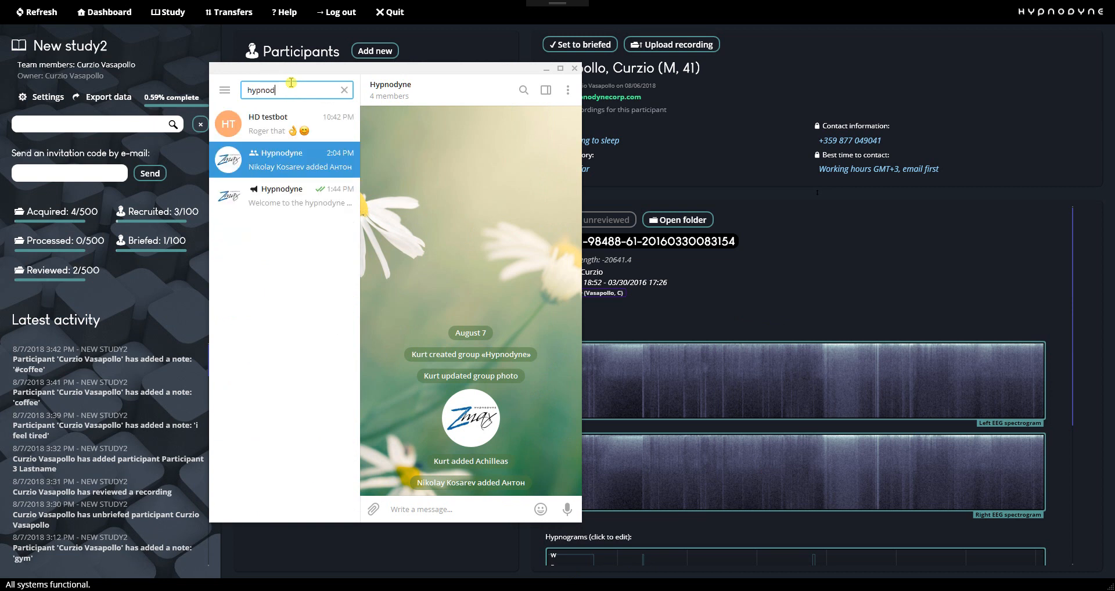
pyautogui.click(345, 90)
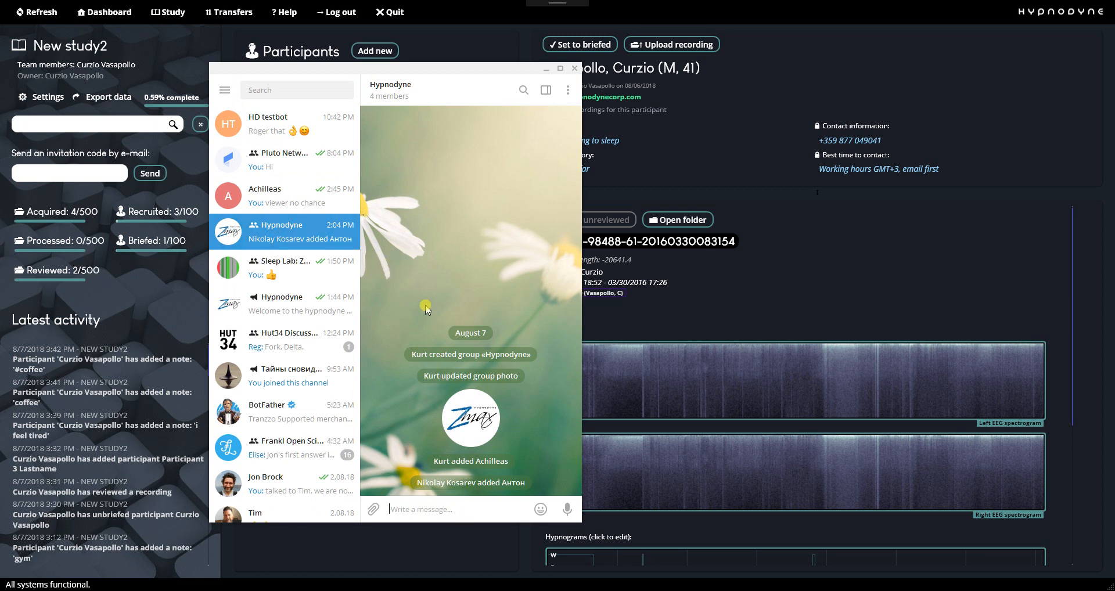
pyautogui.click(574, 68)
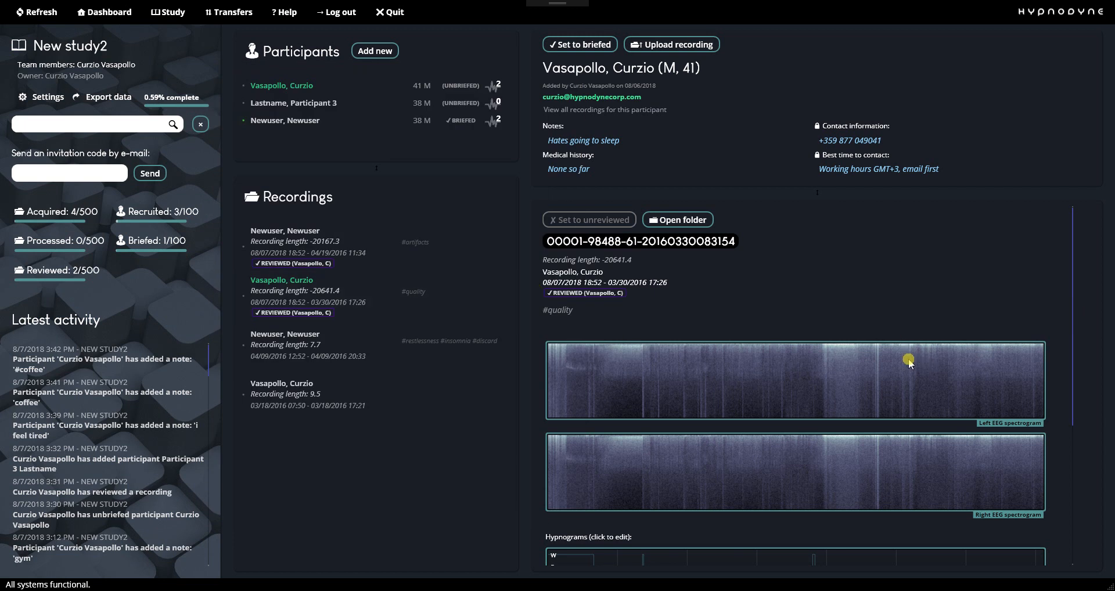
pyautogui.moveTo(808, 313)
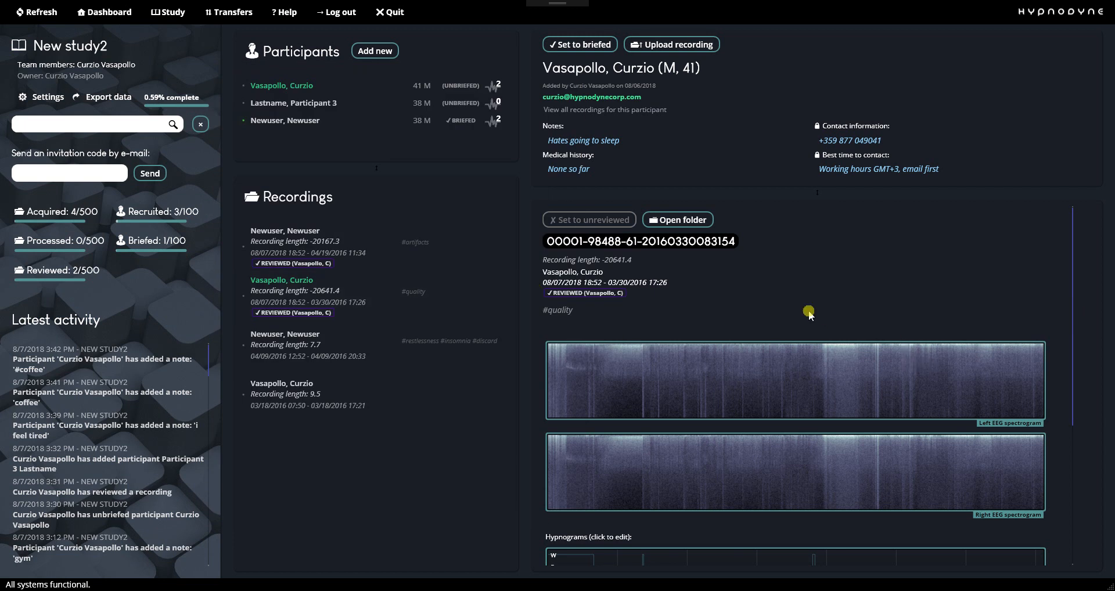